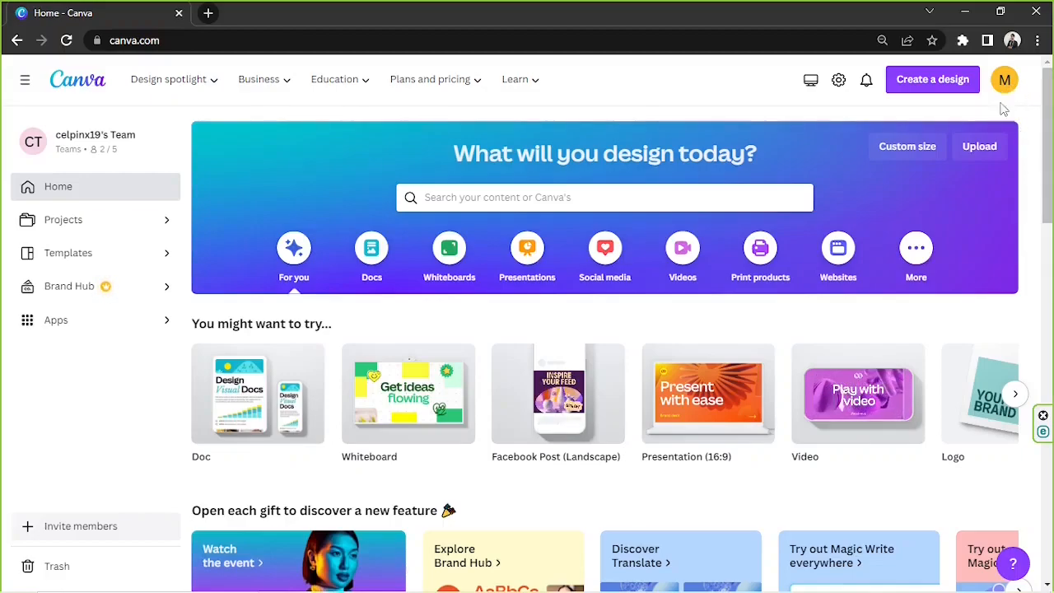
pyautogui.moveTo(934, 79)
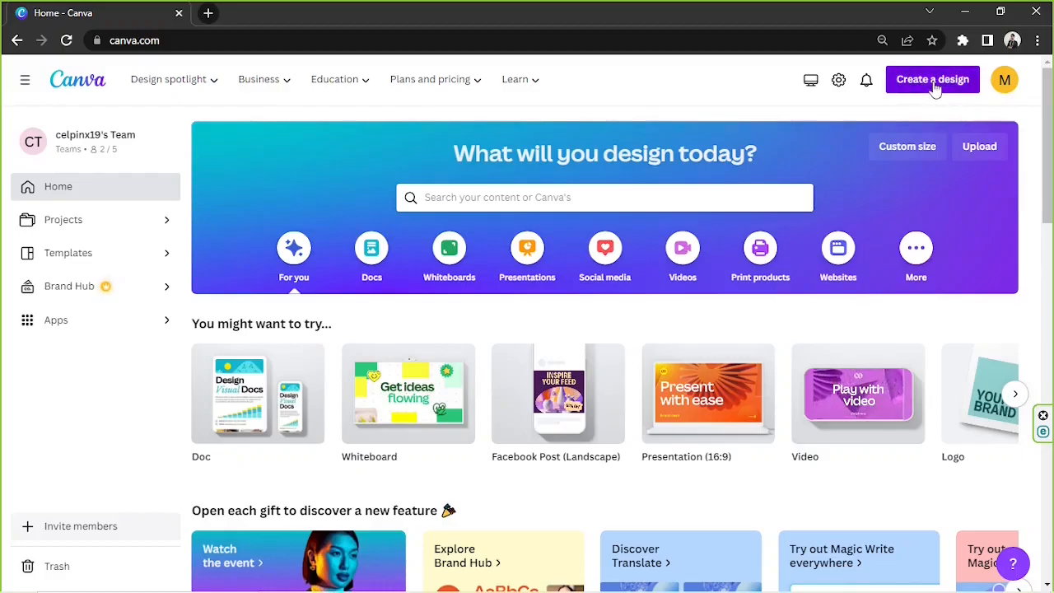
# - Open the Create a design custom size options, then dismiss them
pyautogui.click(933, 79)
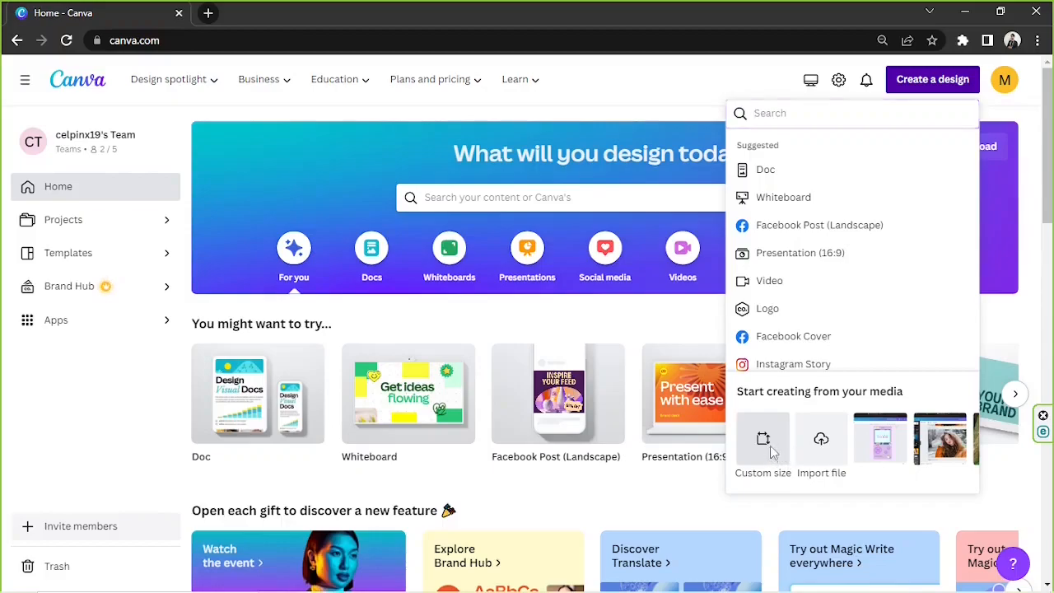
pyautogui.click(762, 438)
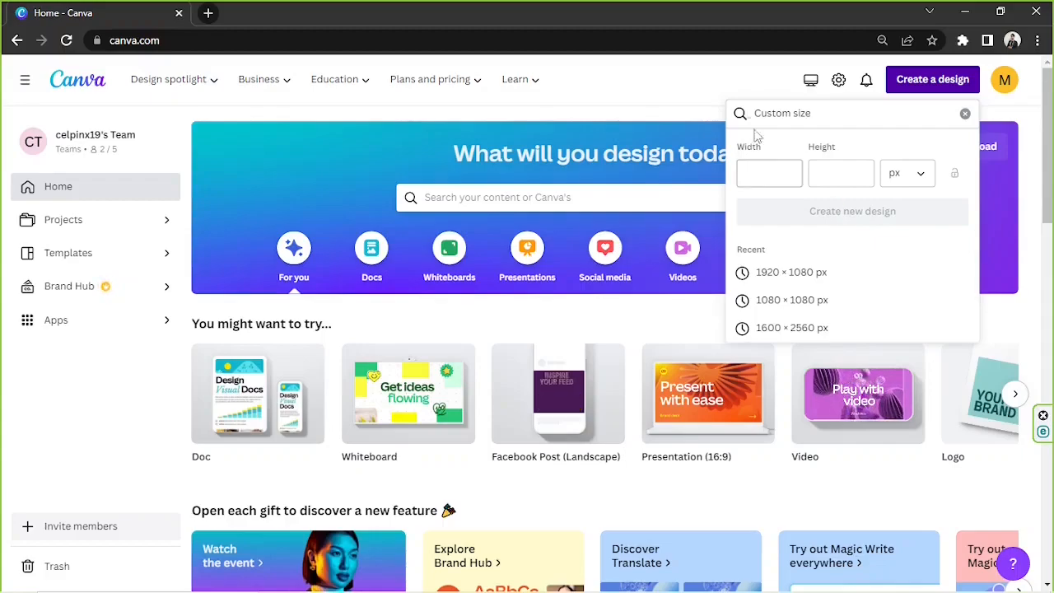
pyautogui.click(965, 113)
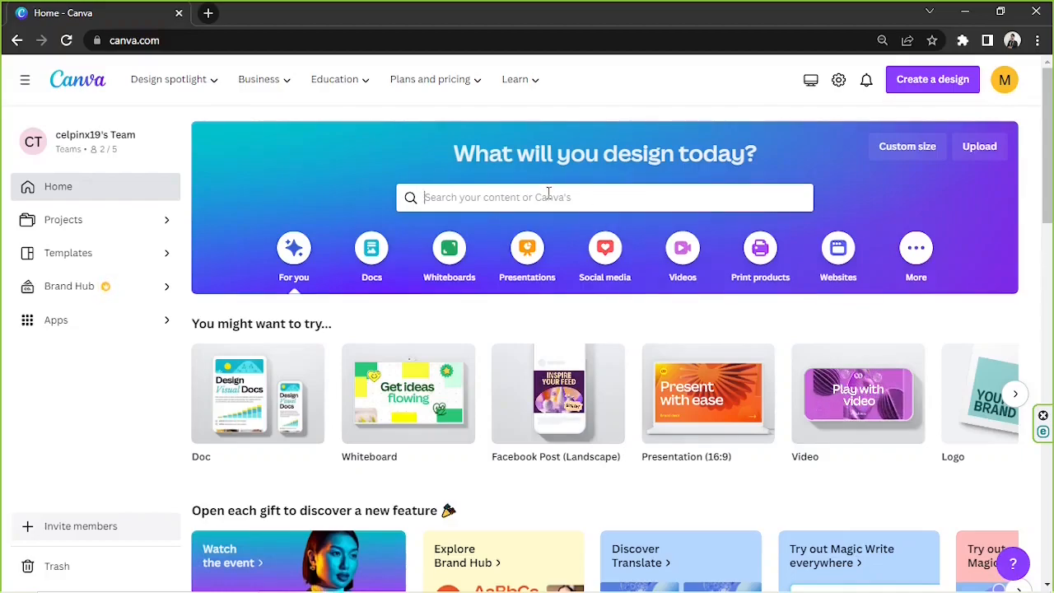
# - Search 'product label' templates and preview the Orange Minimalist Apricot Jam Label
pyautogui.write('product label')
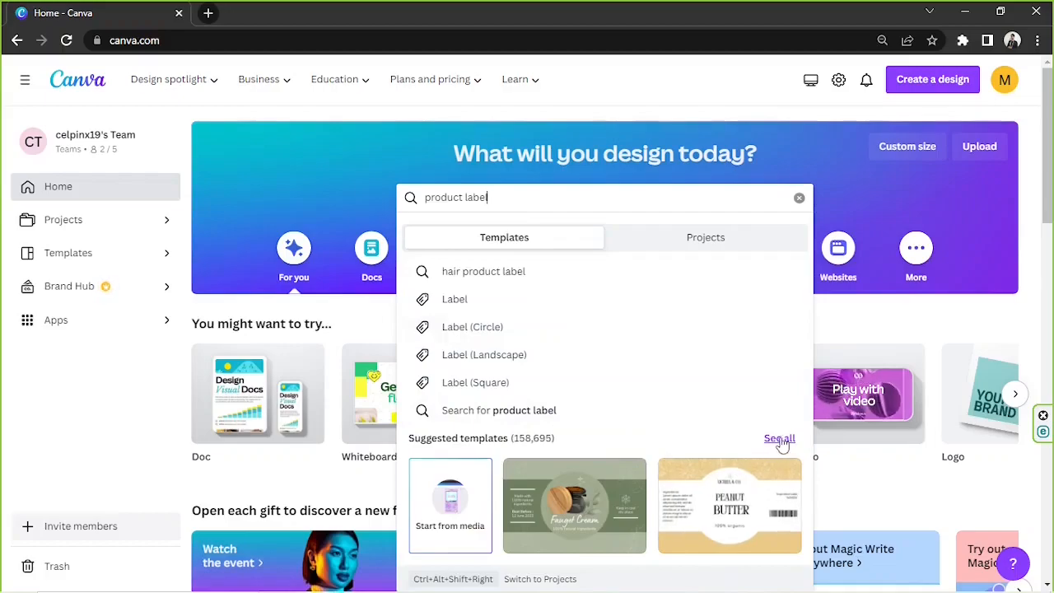
pyautogui.click(780, 438)
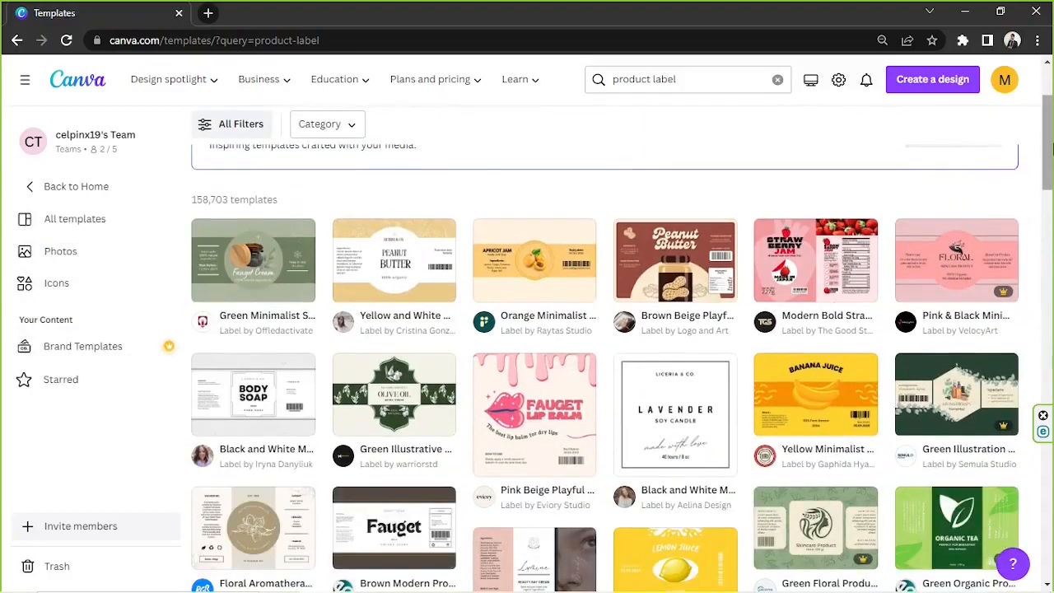
pyautogui.scroll(-3)
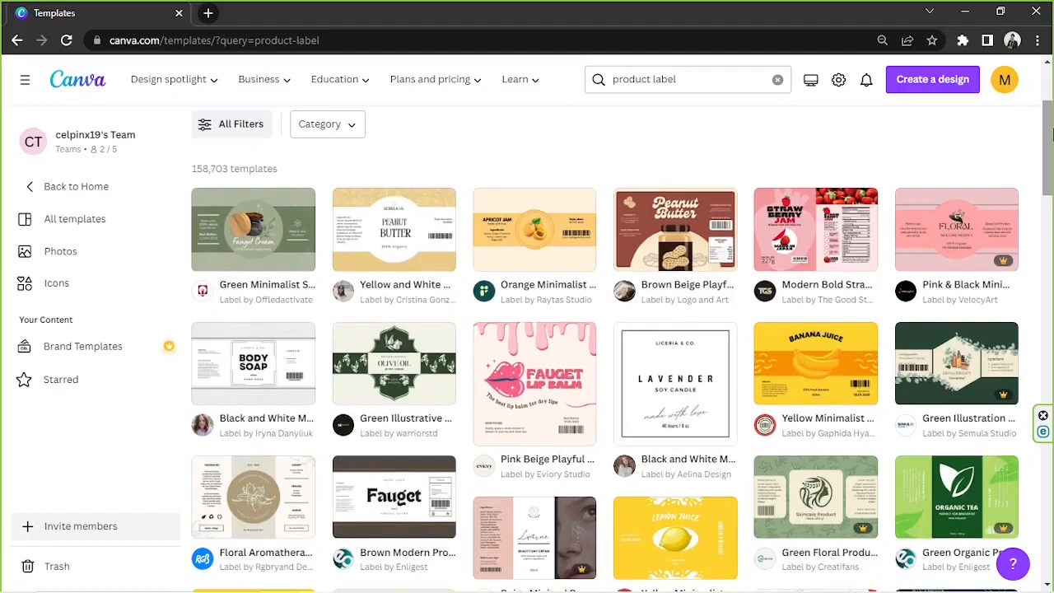
pyautogui.scroll(-3)
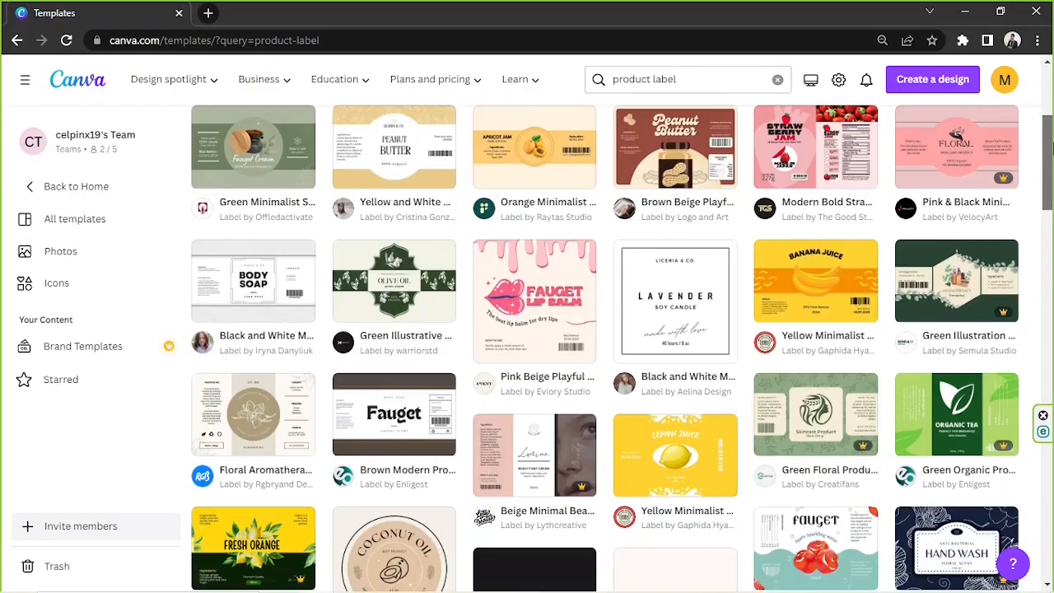
pyautogui.scroll(-3)
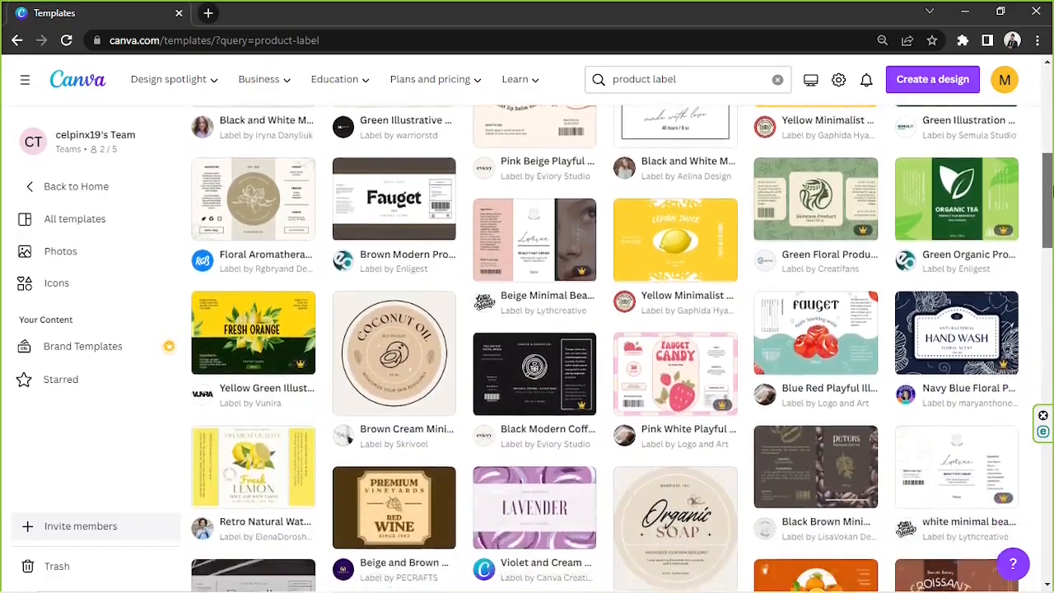
pyautogui.scroll(-3)
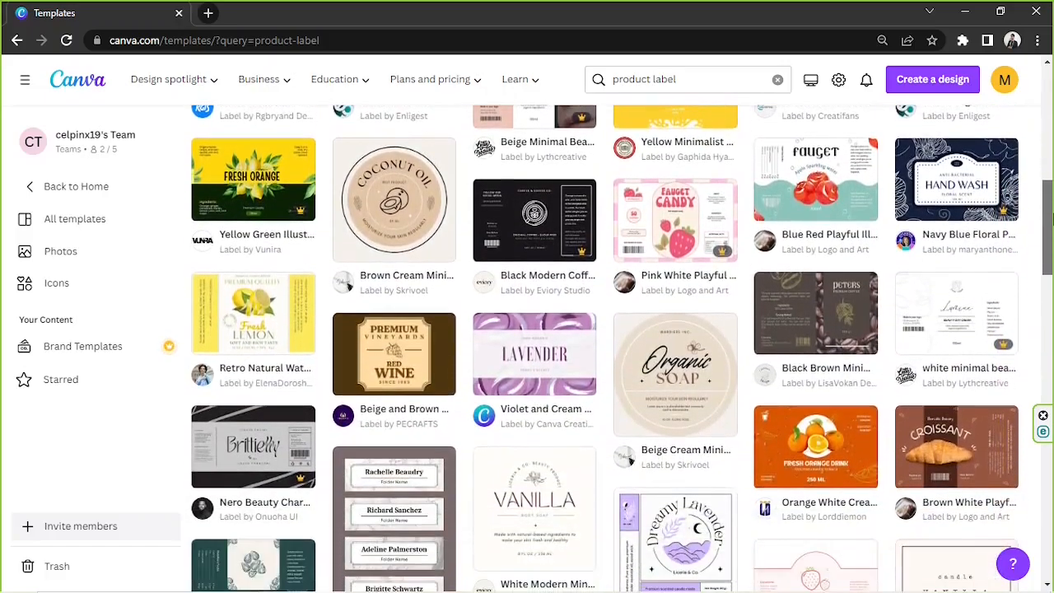
pyautogui.scroll(-3)
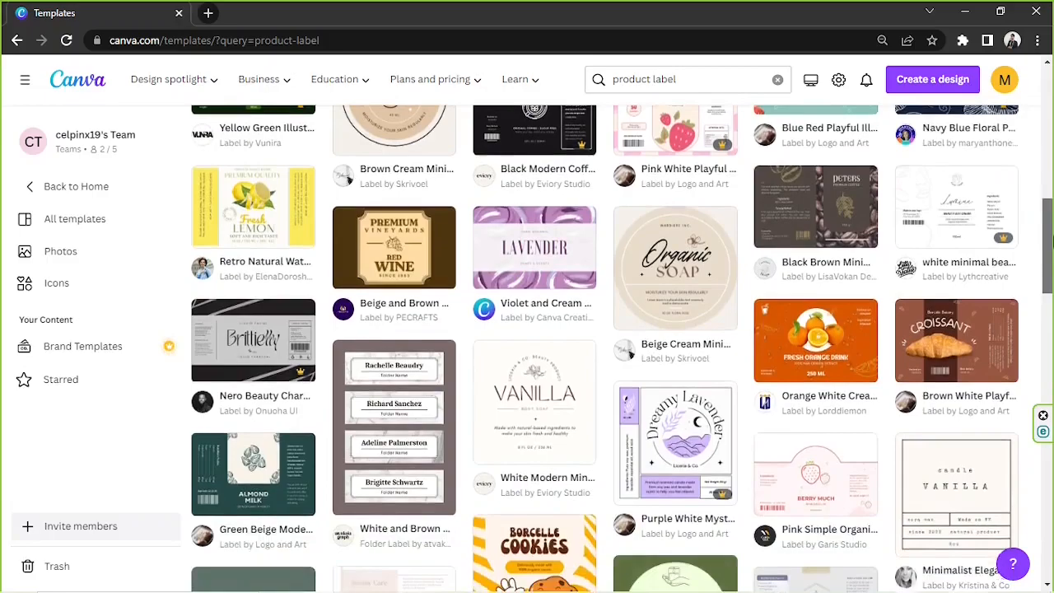
pyautogui.scroll(-3)
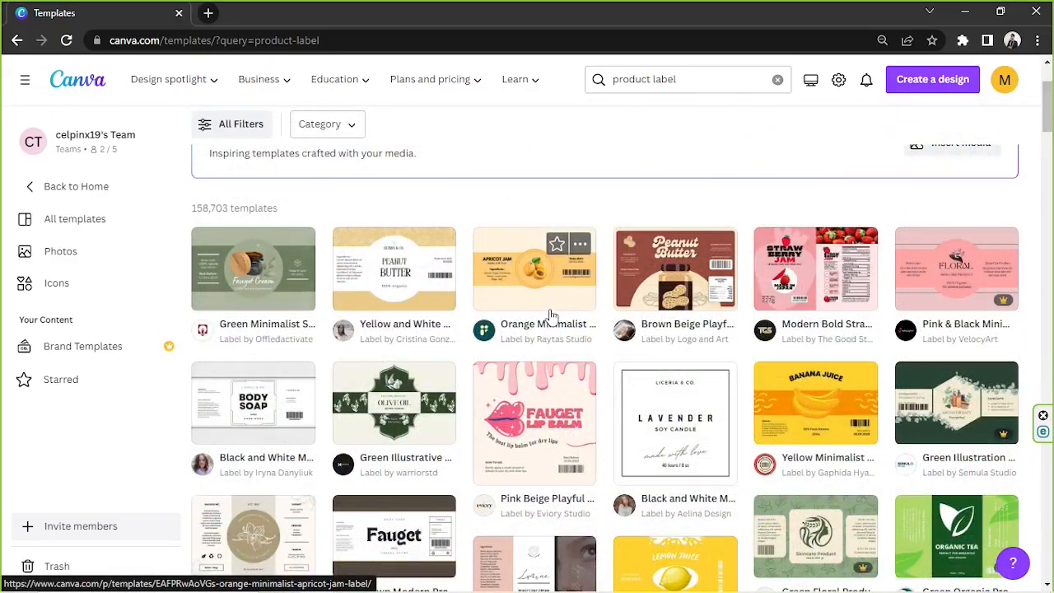
pyautogui.moveTo(536, 302)
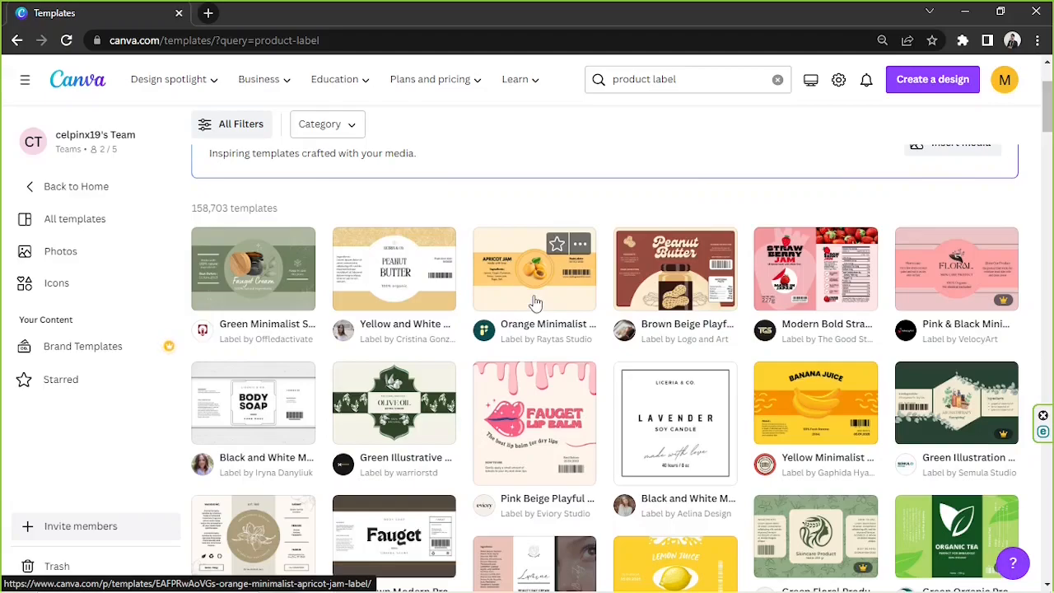
pyautogui.click(534, 268)
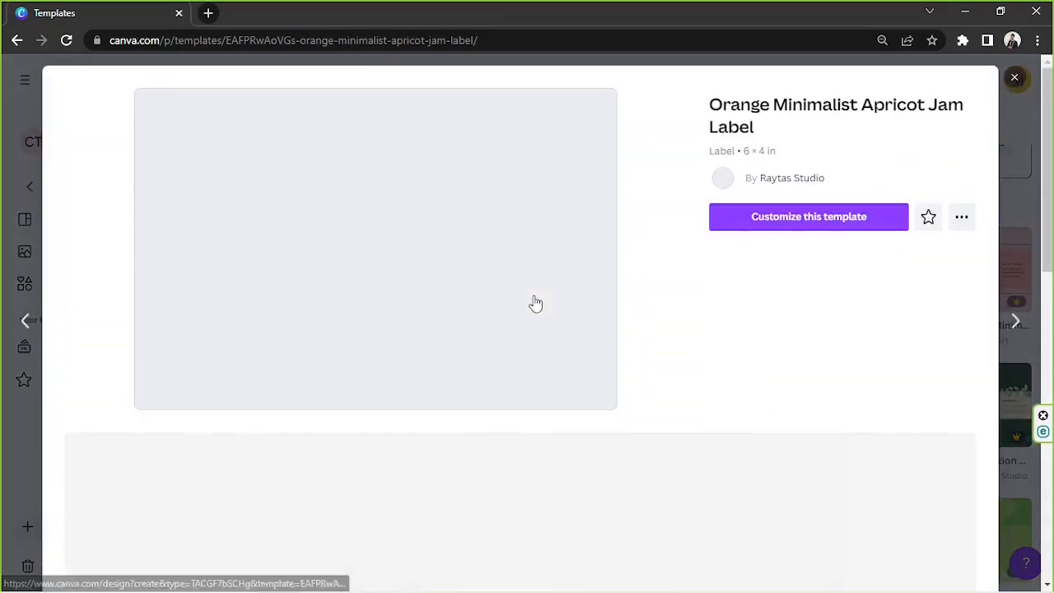
# - Customize the Apricot Jam label template, selecting then deselecting all its elements
pyautogui.click(809, 216)
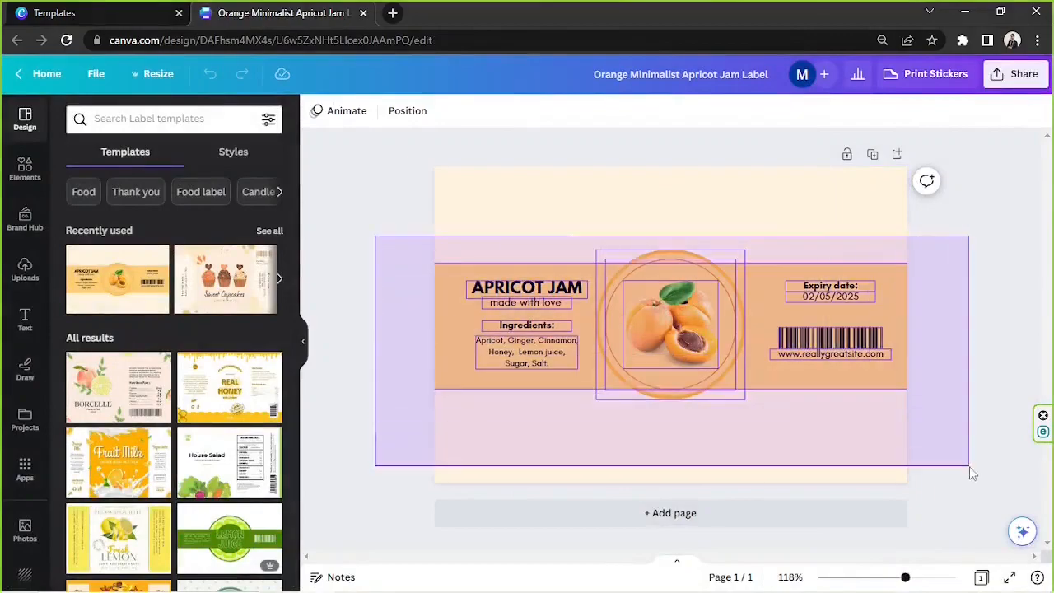
pyautogui.moveTo(974, 474); pyautogui.dragTo(967, 432)
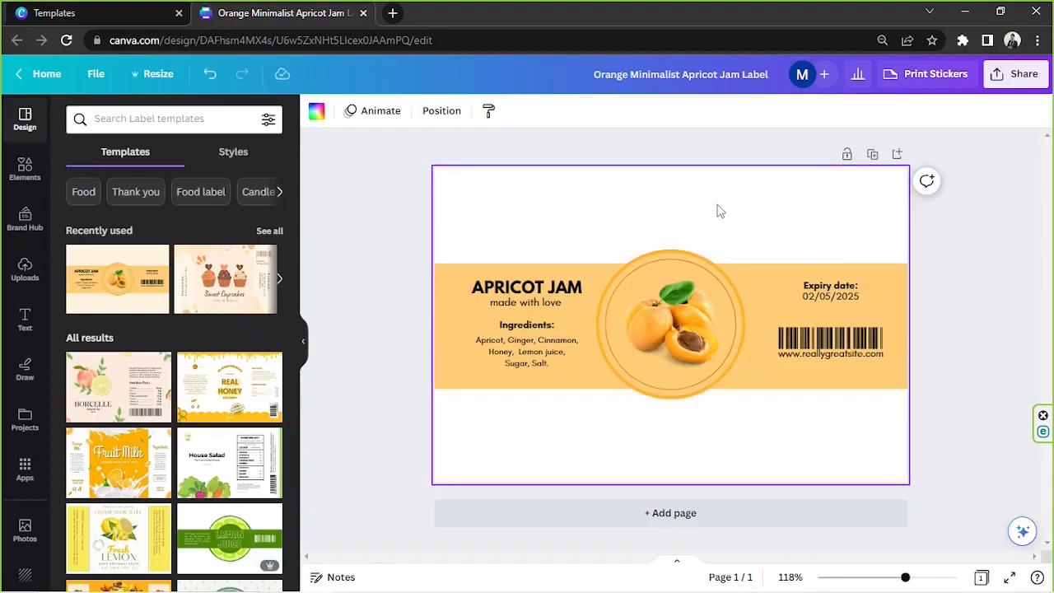
pyautogui.click(671, 325)
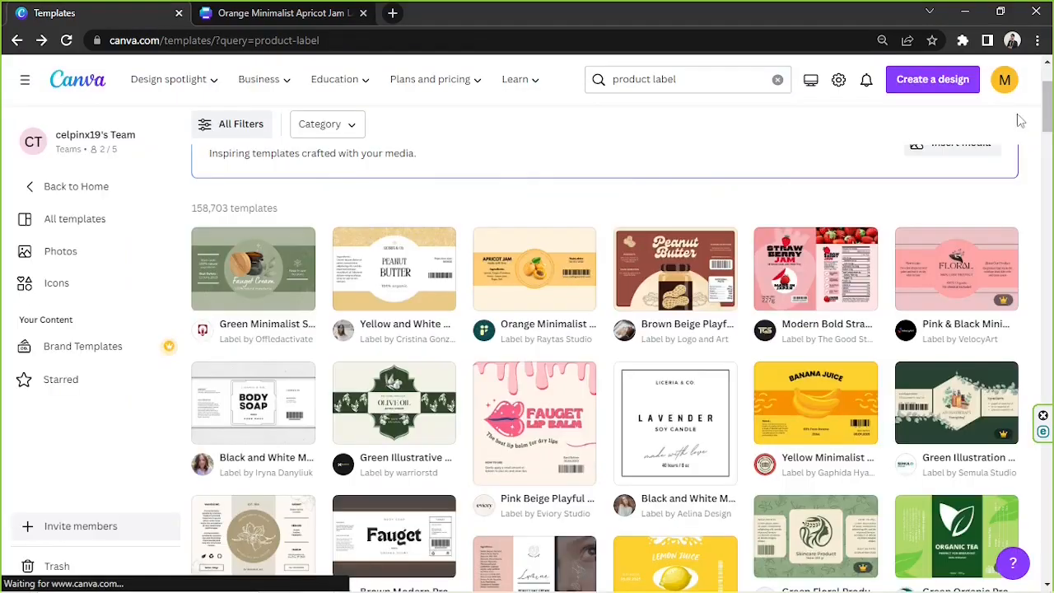
# - Return from the Create a design menu to the editable Apricot Jam label design
pyautogui.click(932, 79)
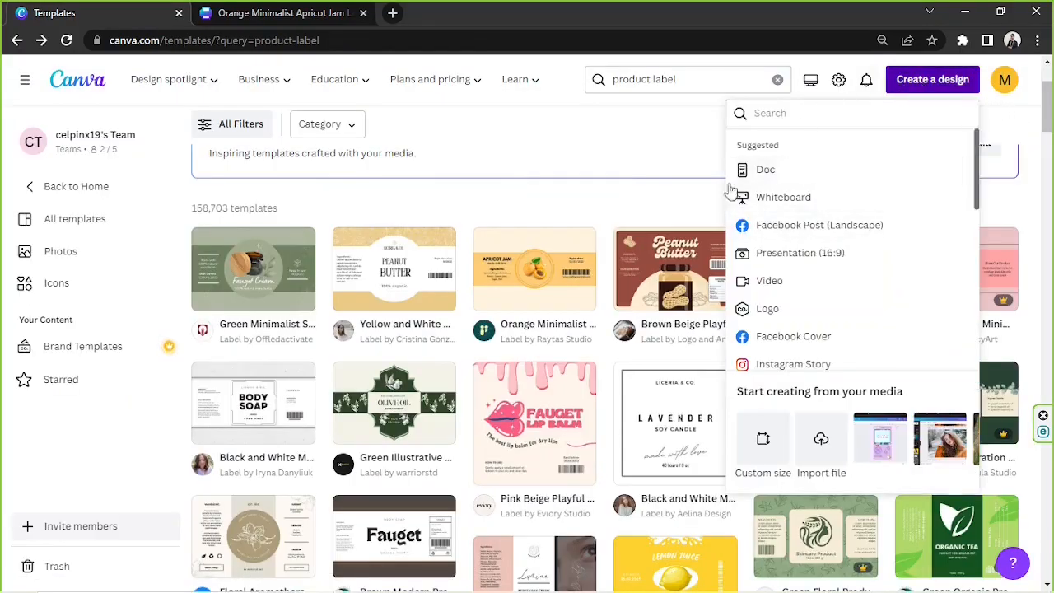
pyautogui.click(763, 439)
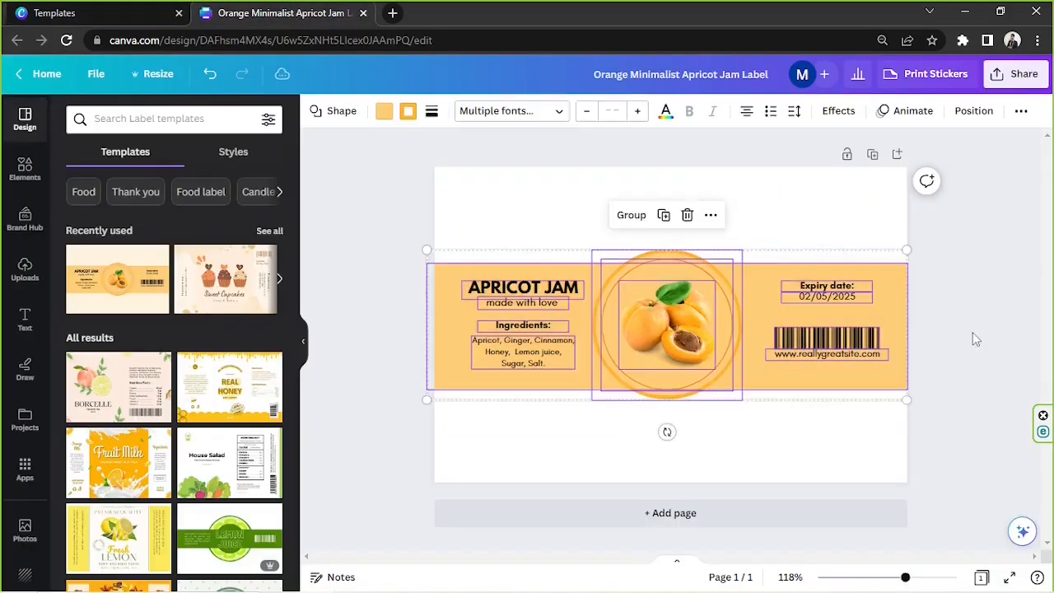
pyautogui.moveTo(972, 359)
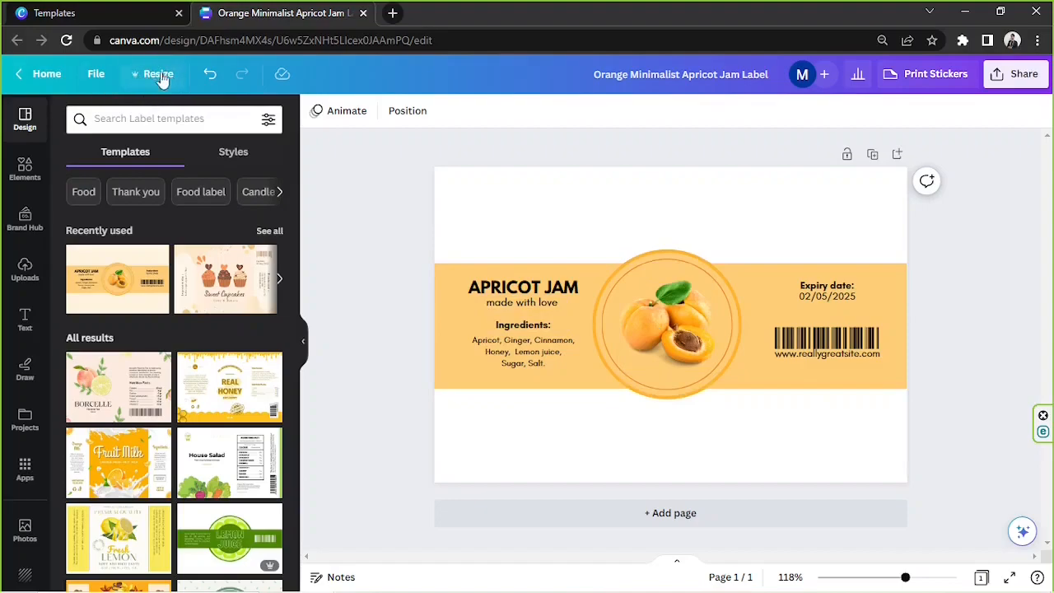
# - Copy and resize the label to a custom 6 × 3 in page
pyautogui.click(152, 74)
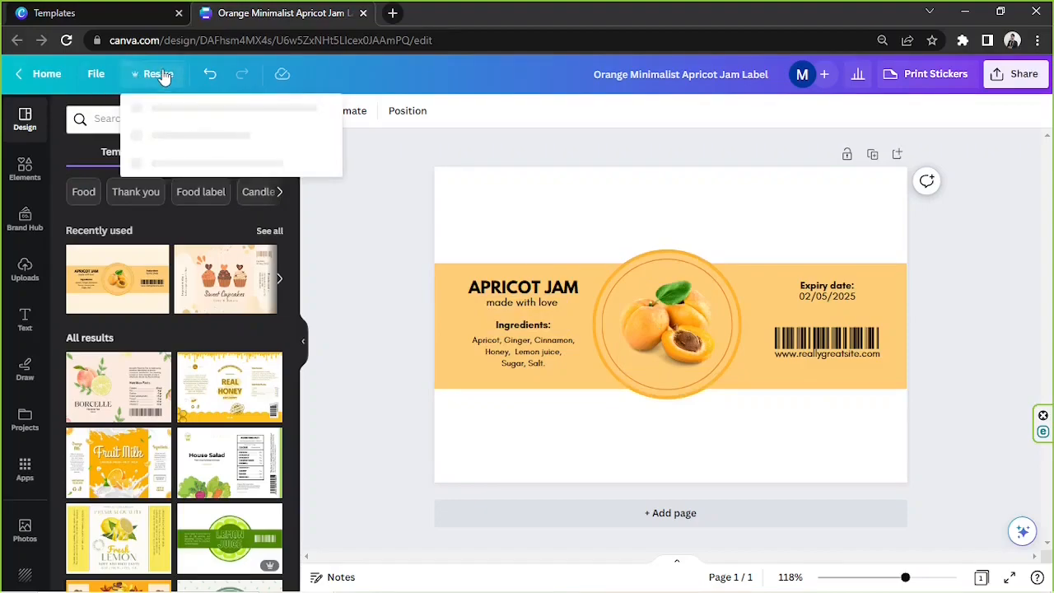
pyautogui.click(156, 74)
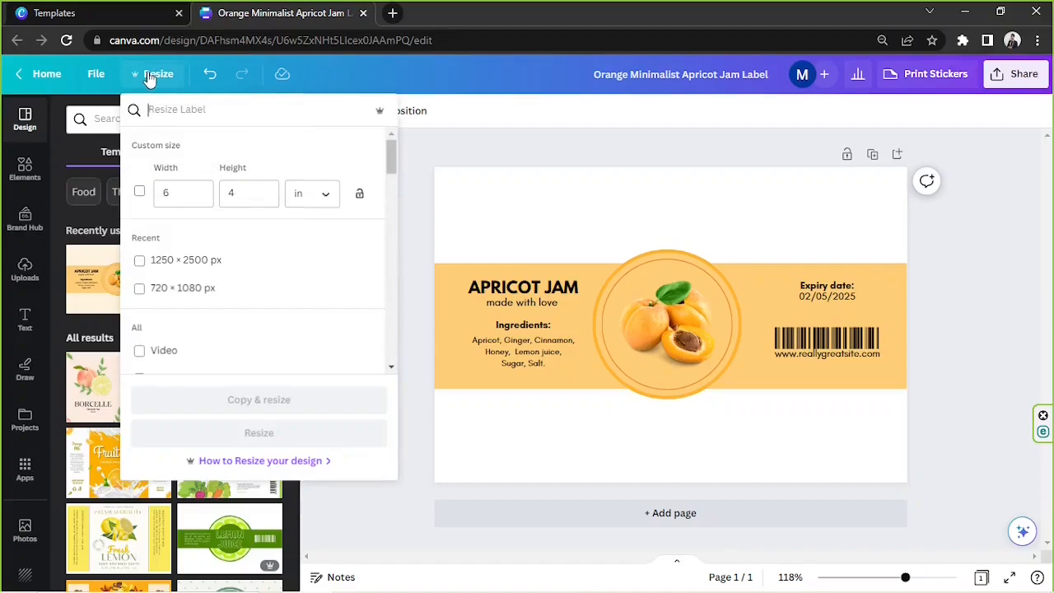
pyautogui.click(249, 193)
pyautogui.write('3')
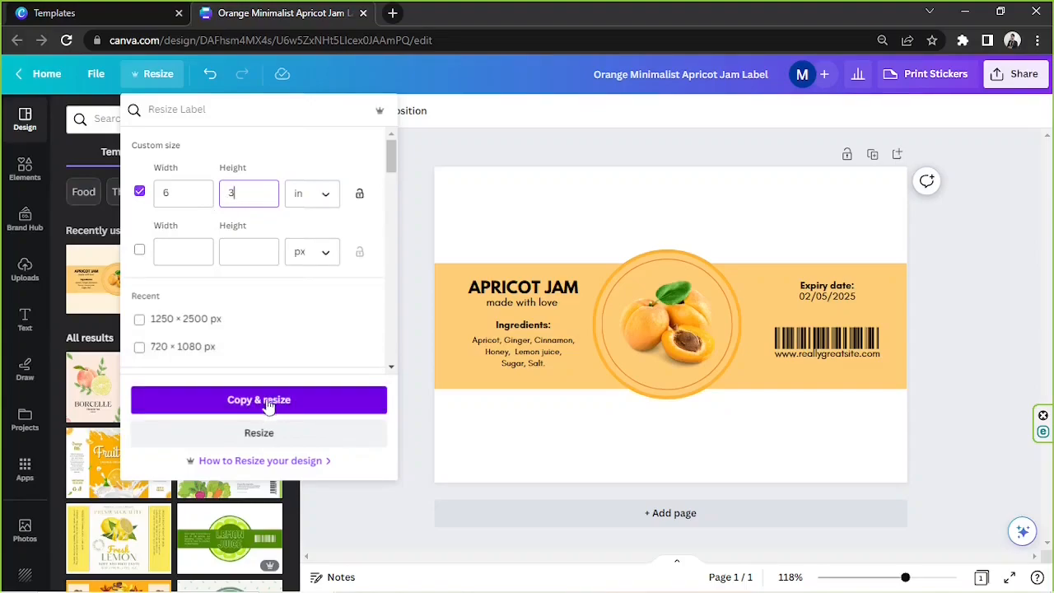
pyautogui.moveTo(259, 433)
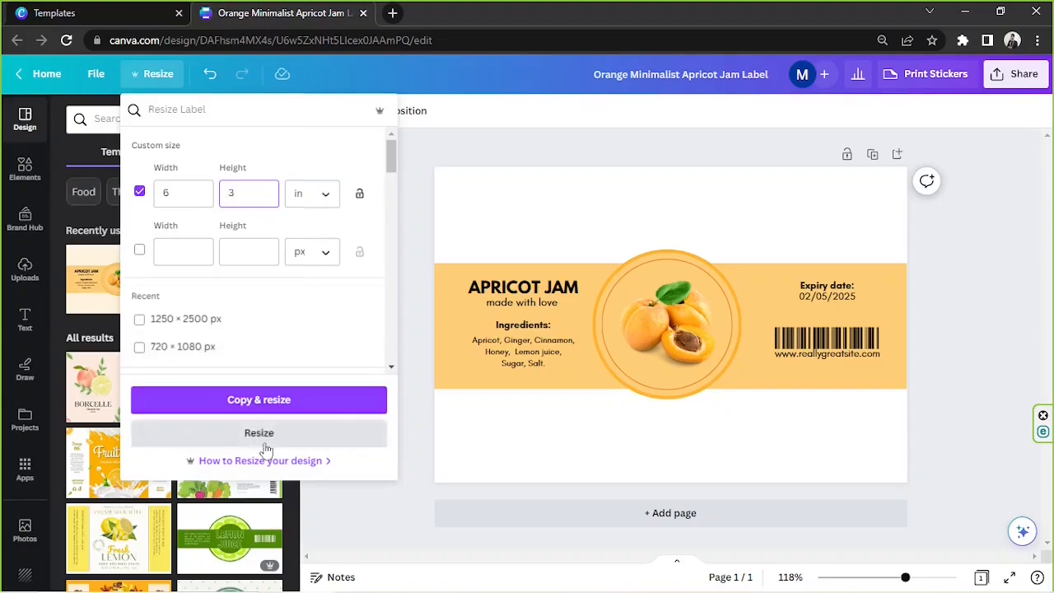
pyautogui.moveTo(258, 399)
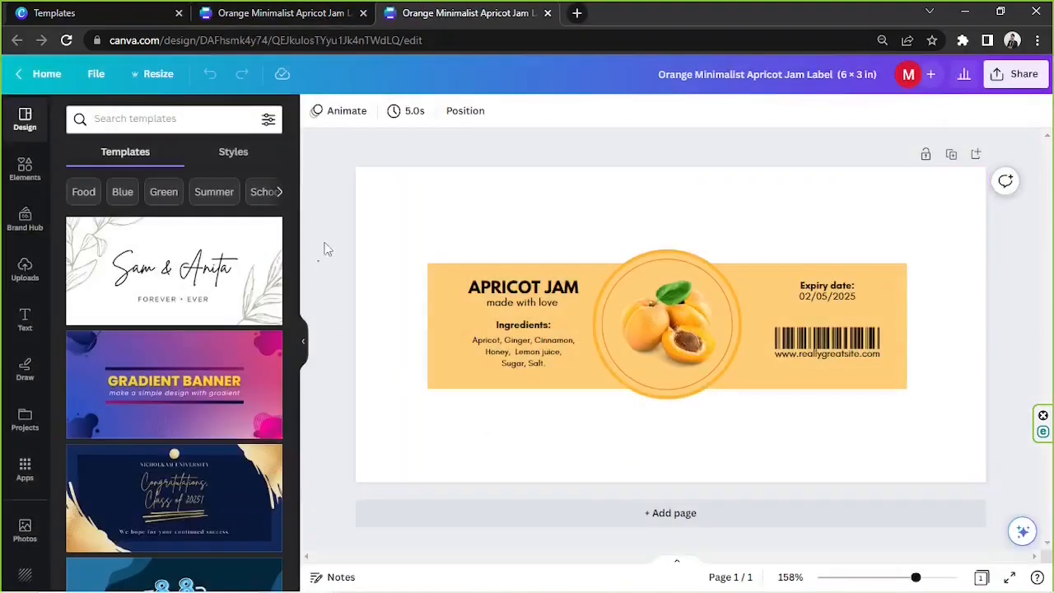
# - Enlarge all label elements so they span the full page width
pyautogui.click(668, 325)
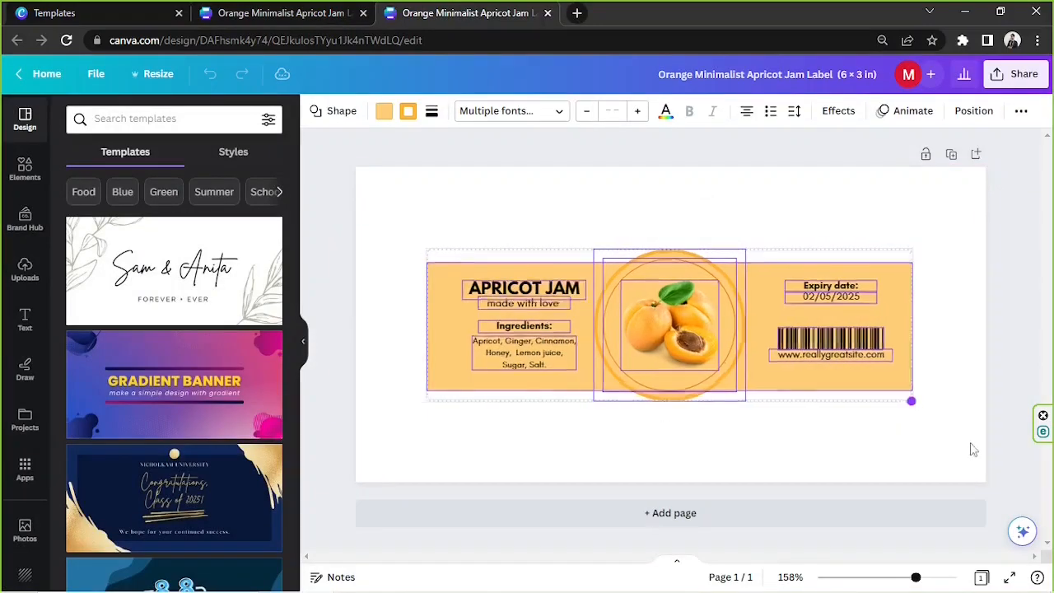
pyautogui.moveTo(912, 401); pyautogui.dragTo(986, 424)
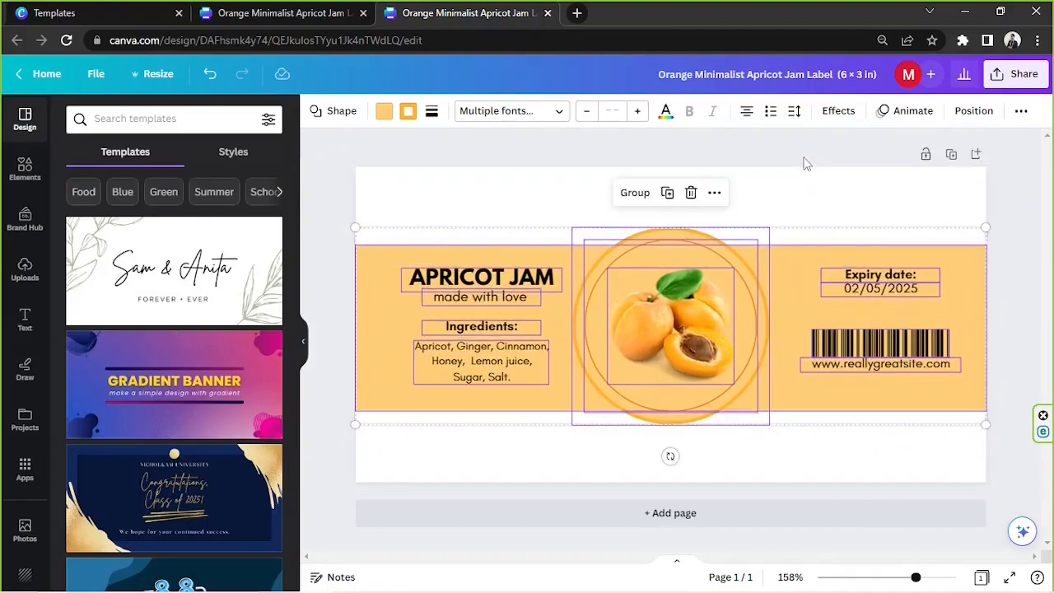
pyautogui.click(280, 13)
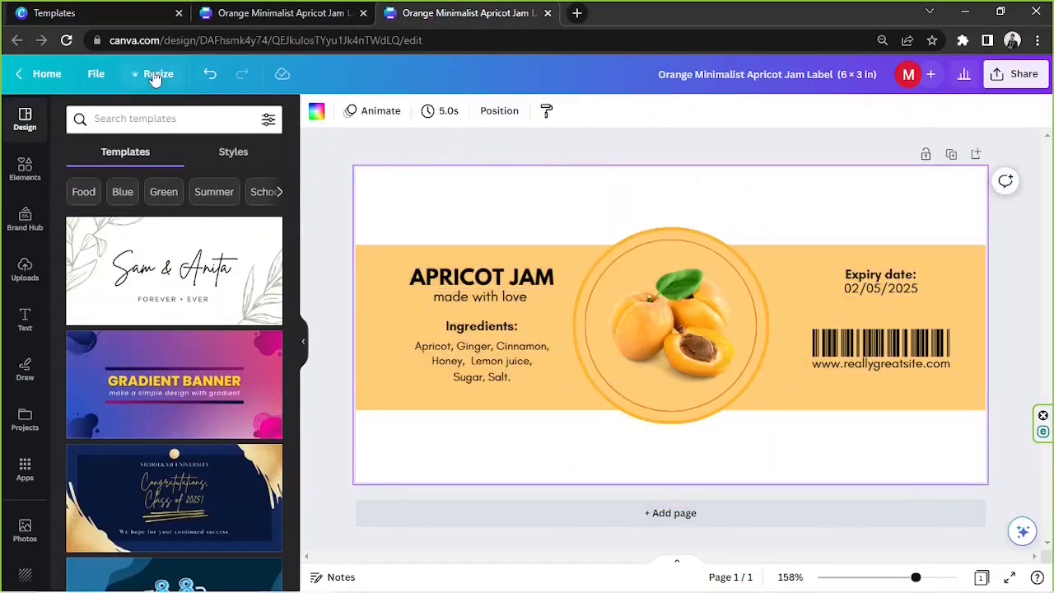
# - Resize the label again using a value of 2, scaling elements to the shorter page
pyautogui.click(158, 74)
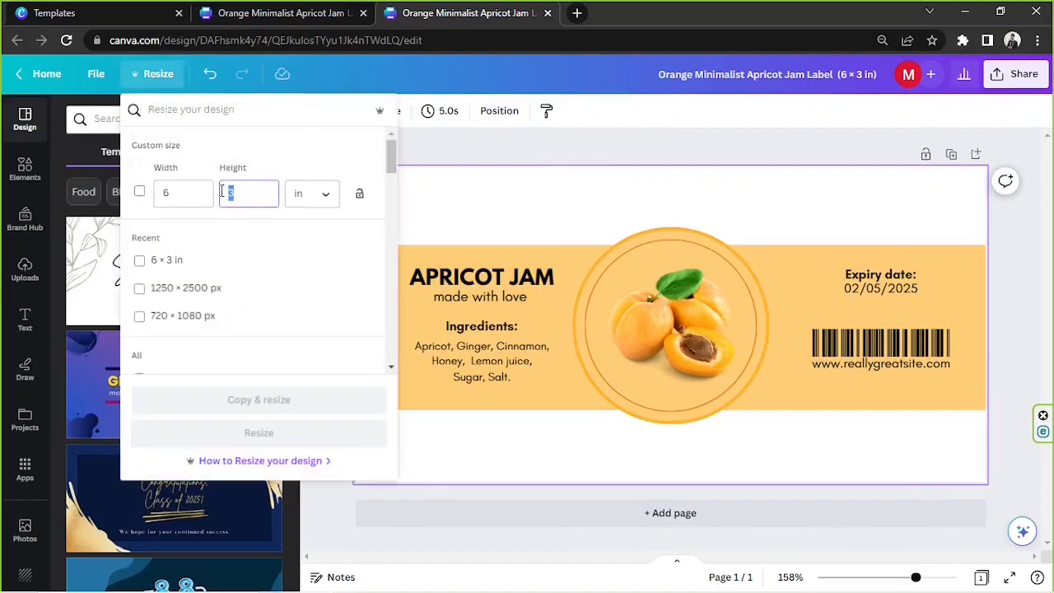
pyautogui.write('2')
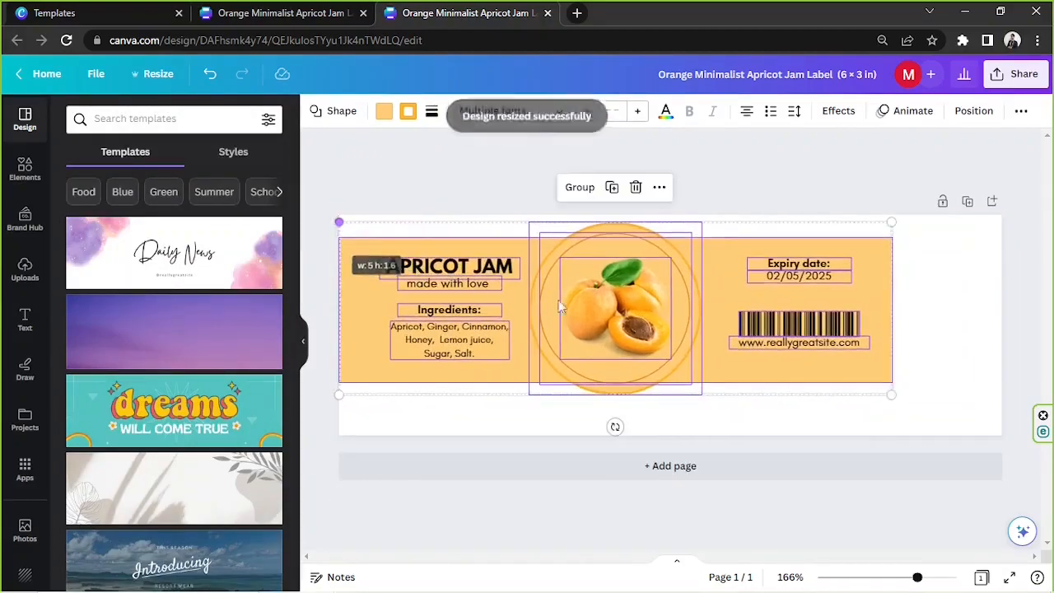
pyautogui.moveTo(891, 395); pyautogui.dragTo(989, 423)
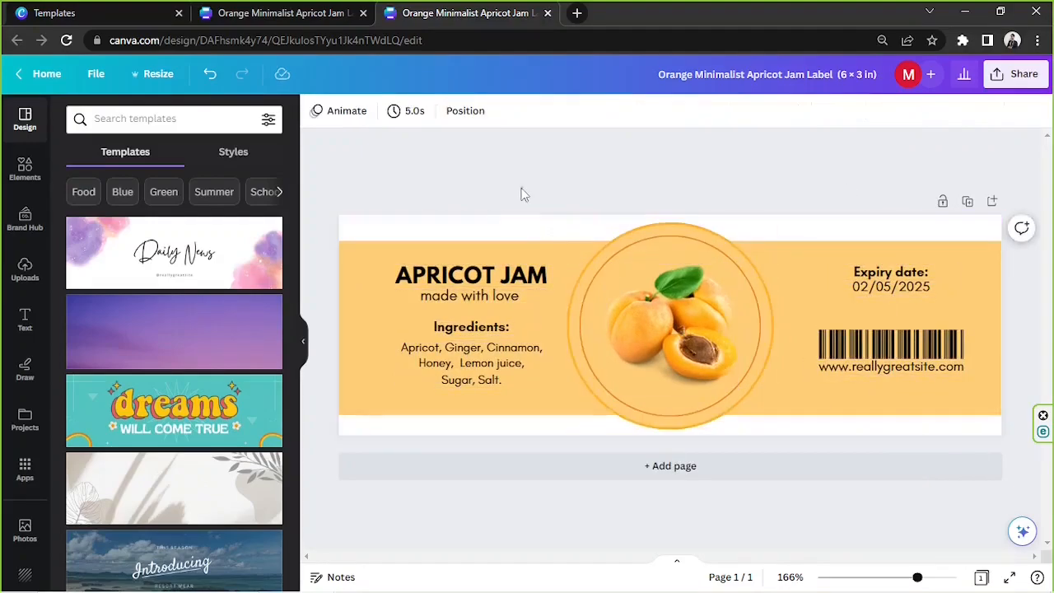
pyautogui.moveTo(484, 99)
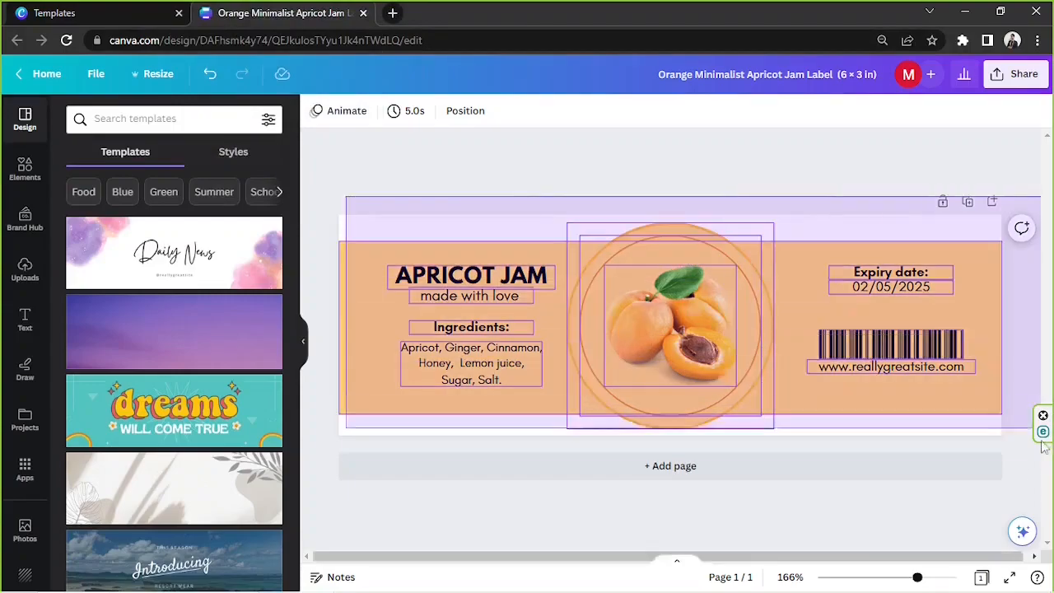
pyautogui.click(777, 196)
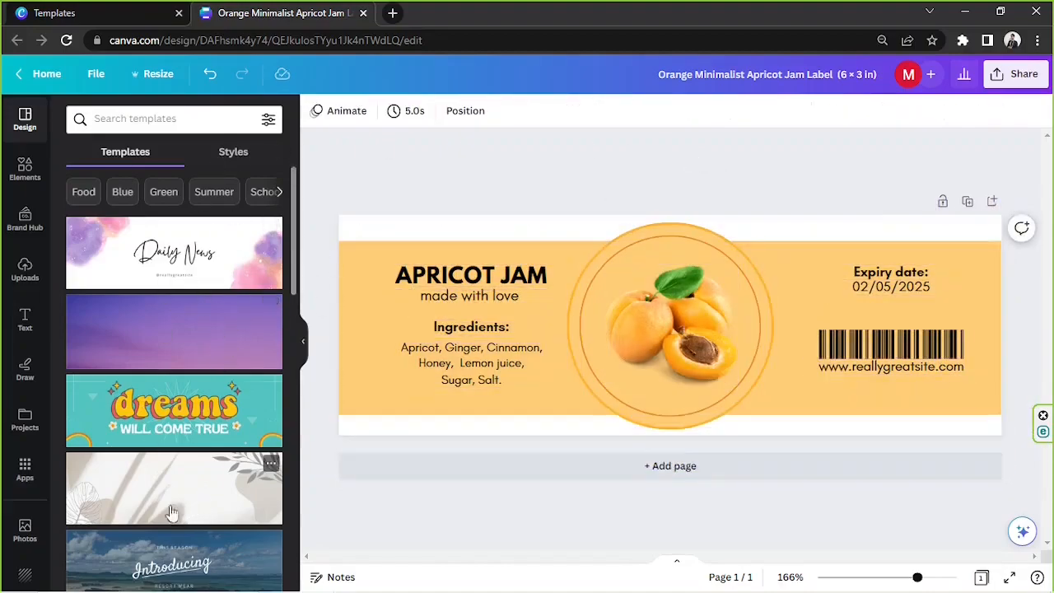
pyautogui.scroll(-3)
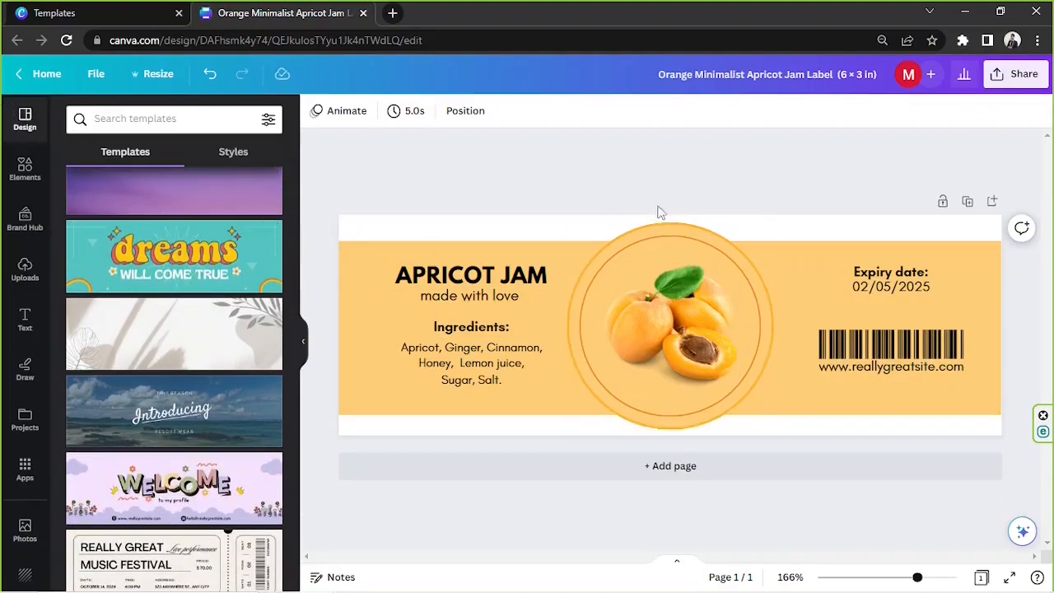
pyautogui.click(670, 325)
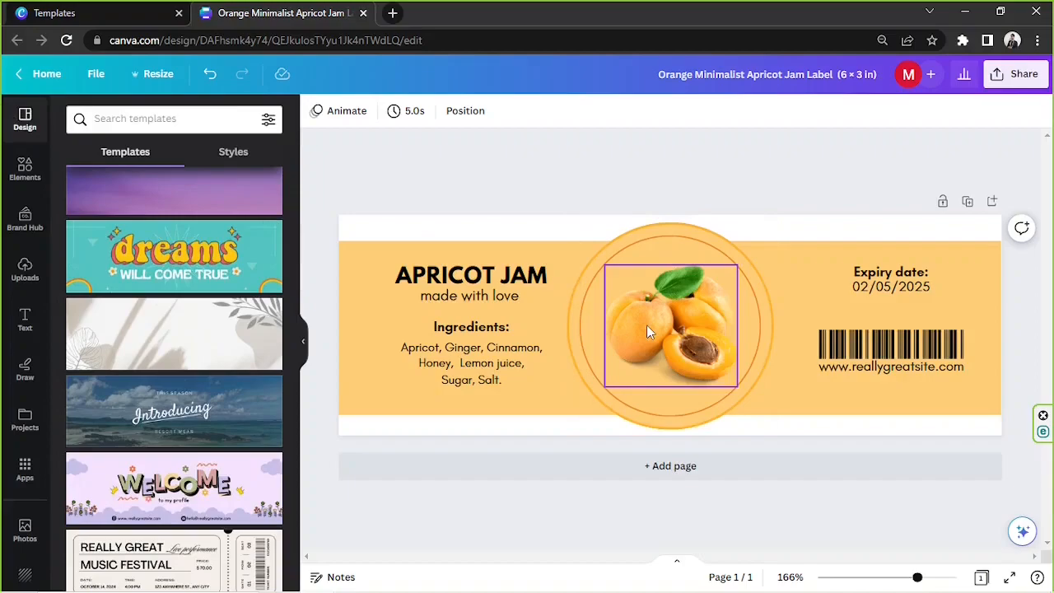
pyautogui.click(670, 326)
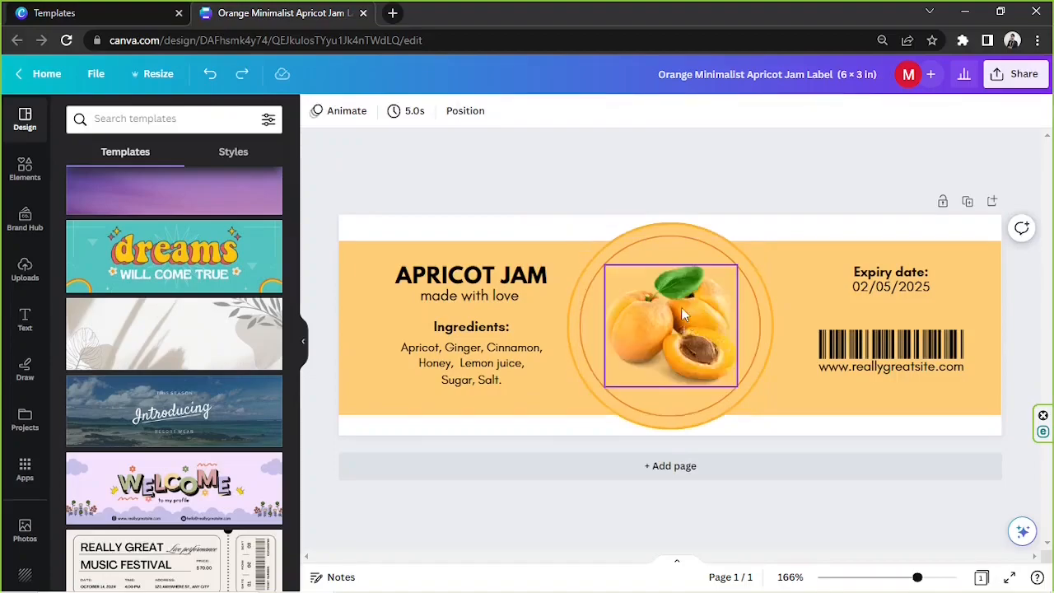
pyautogui.click(670, 325)
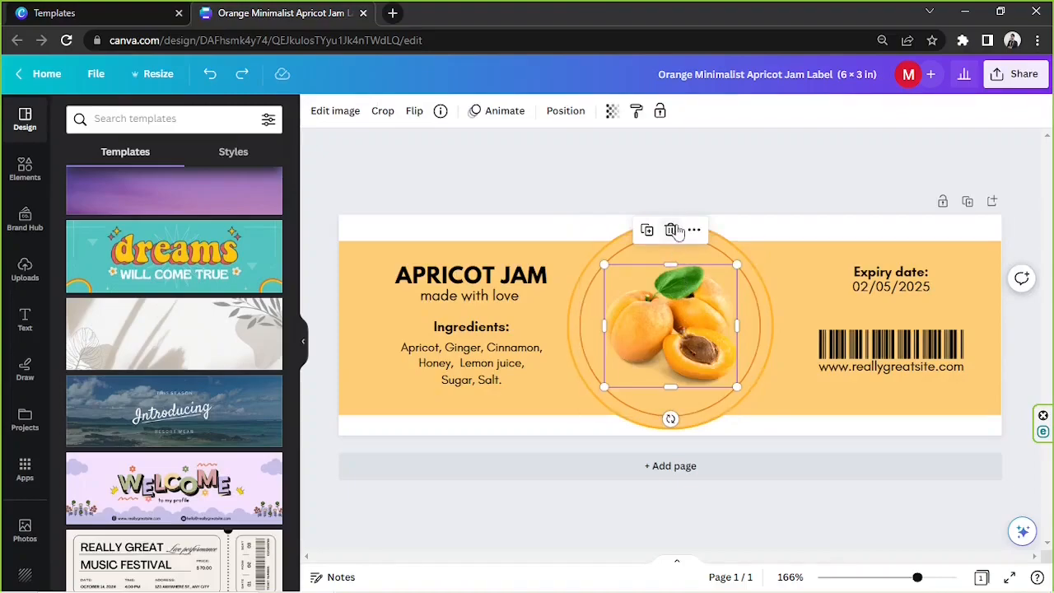
pyautogui.moveTo(672, 230)
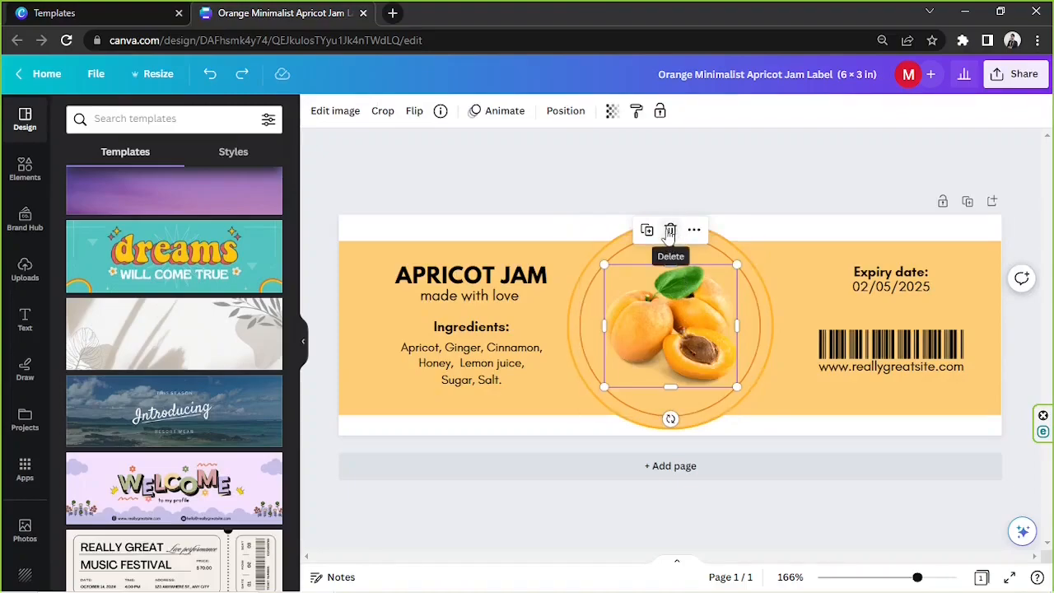
# - Delete the apricot photo, then place and resize the uploaded ICE Cream image in the circle
pyautogui.click(670, 230)
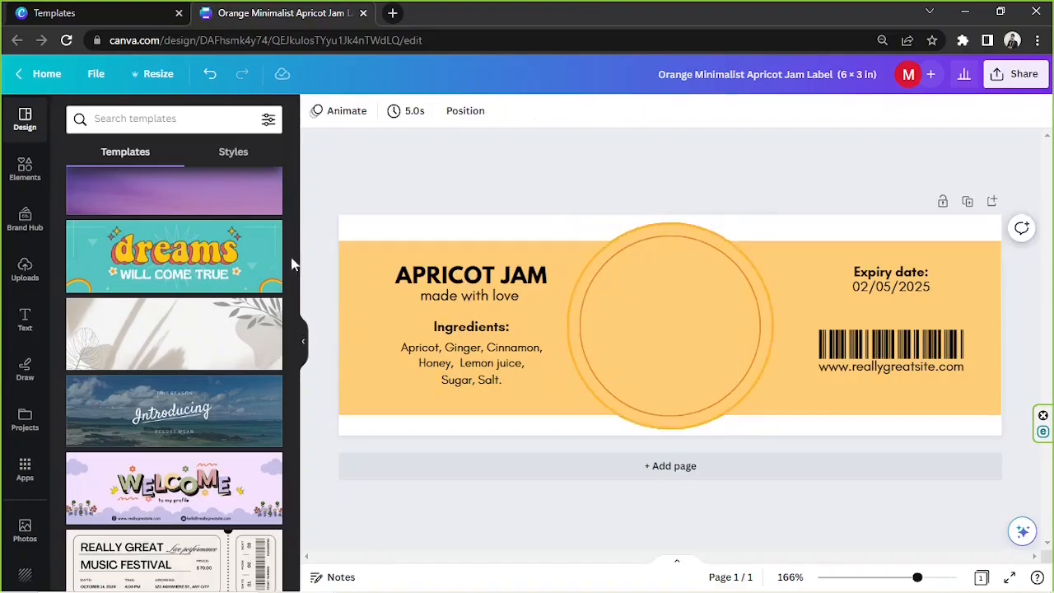
pyautogui.click(25, 169)
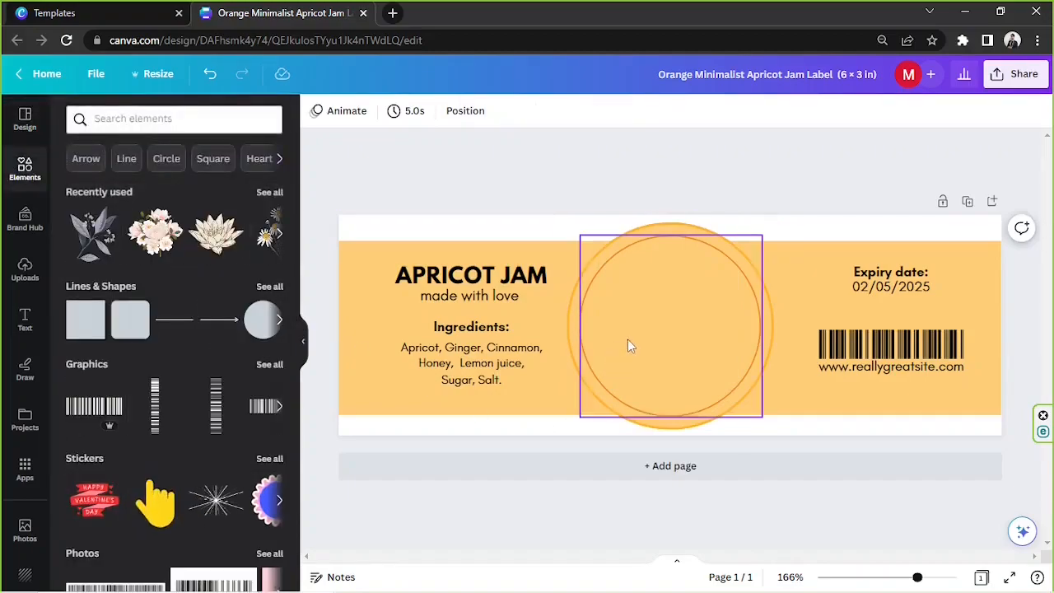
pyautogui.moveTo(605, 343)
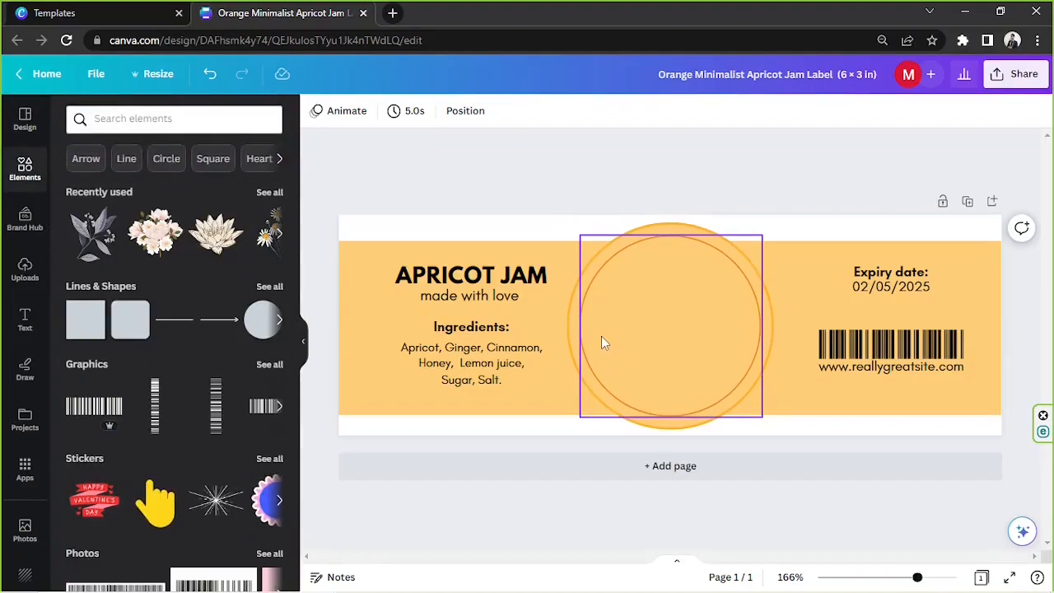
pyautogui.click(577, 186)
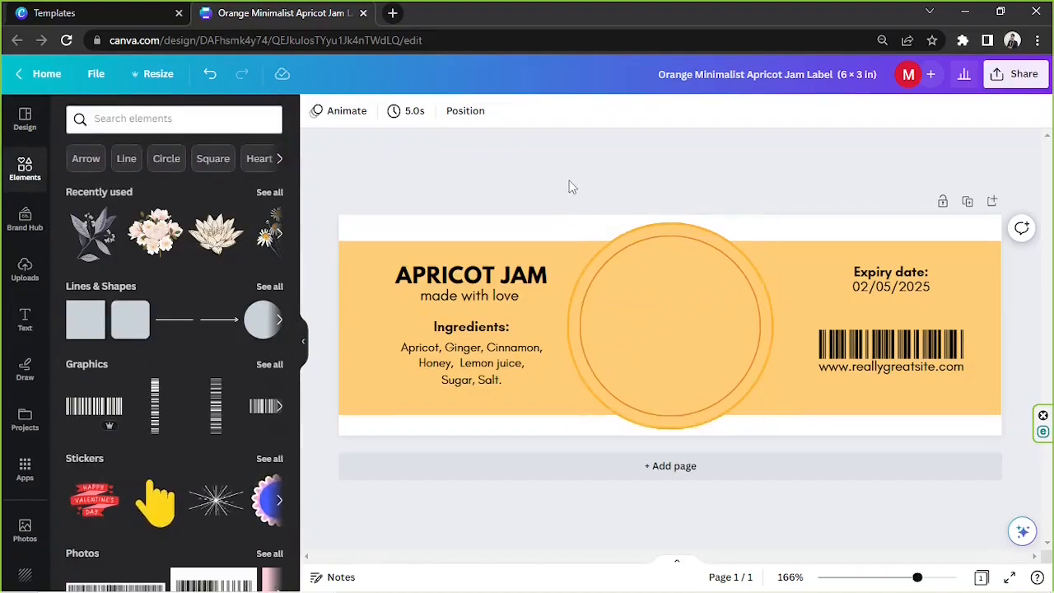
pyautogui.moveTo(577, 169)
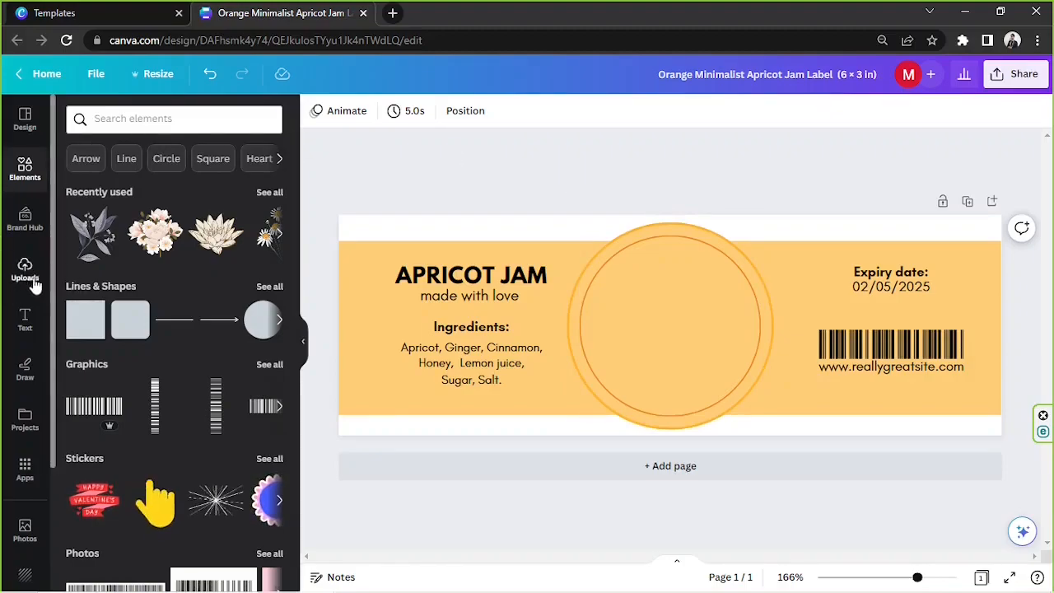
pyautogui.click(25, 272)
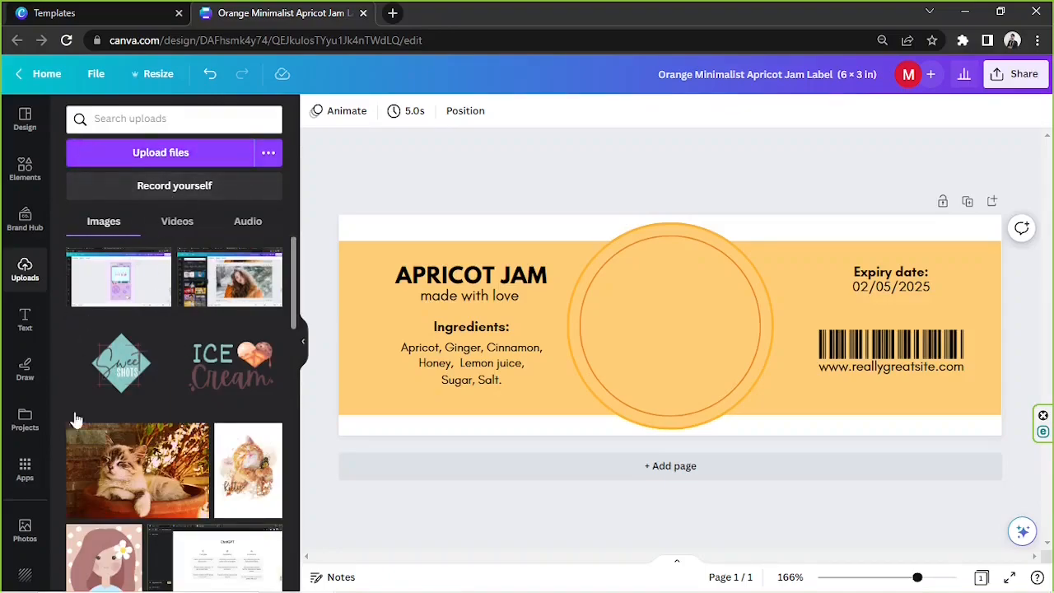
pyautogui.click(670, 325)
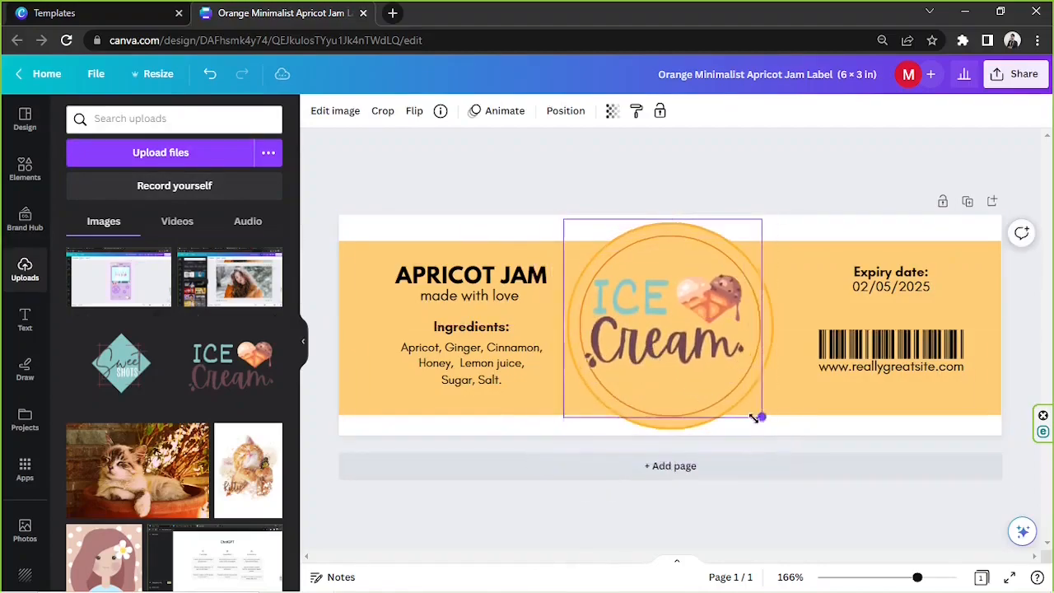
pyautogui.moveTo(758, 416); pyautogui.dragTo(708, 346)
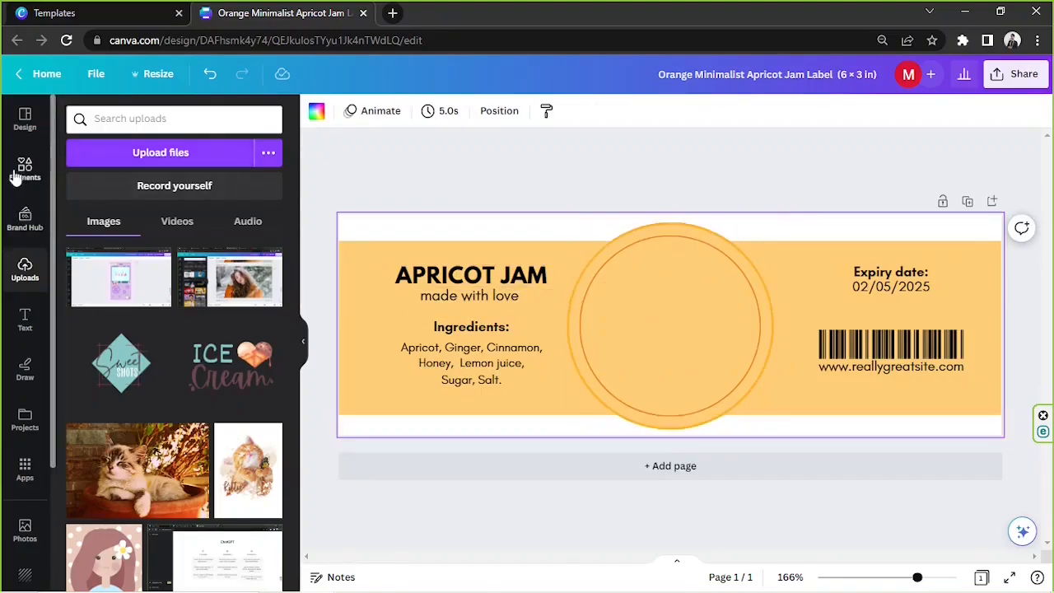
# - Search Elements for 'chocolate' and fit a chocolate pieces graphic inside the peach circle
pyautogui.click(25, 169)
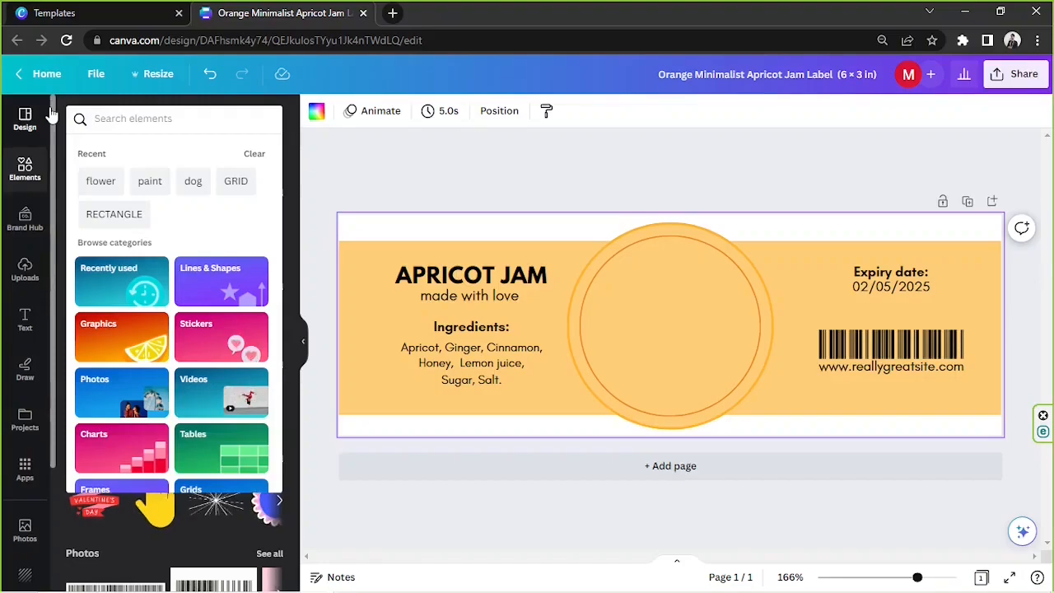
pyautogui.write('coconu')
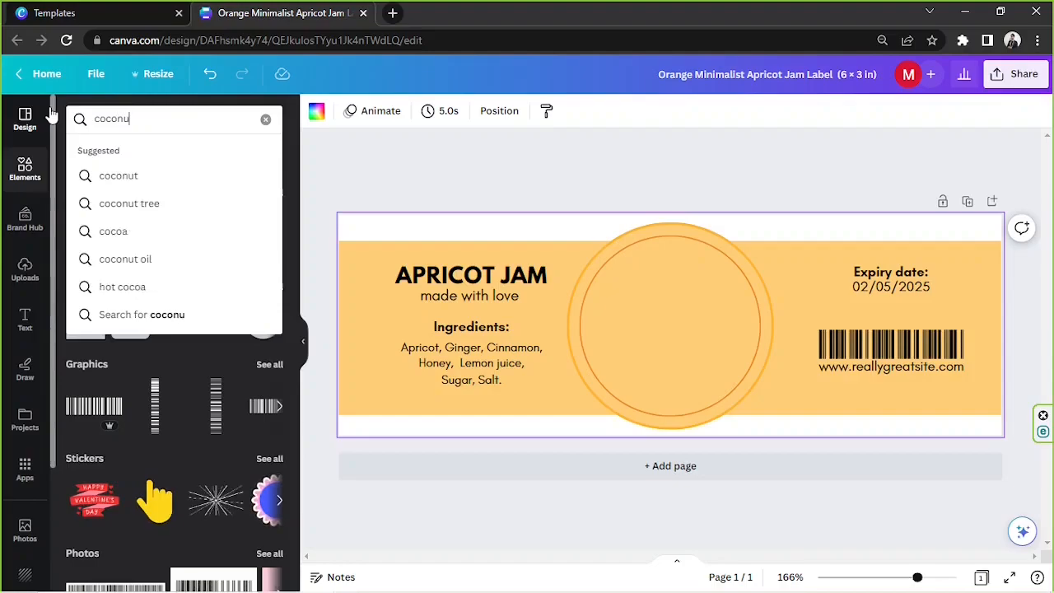
pyautogui.write('chocol')
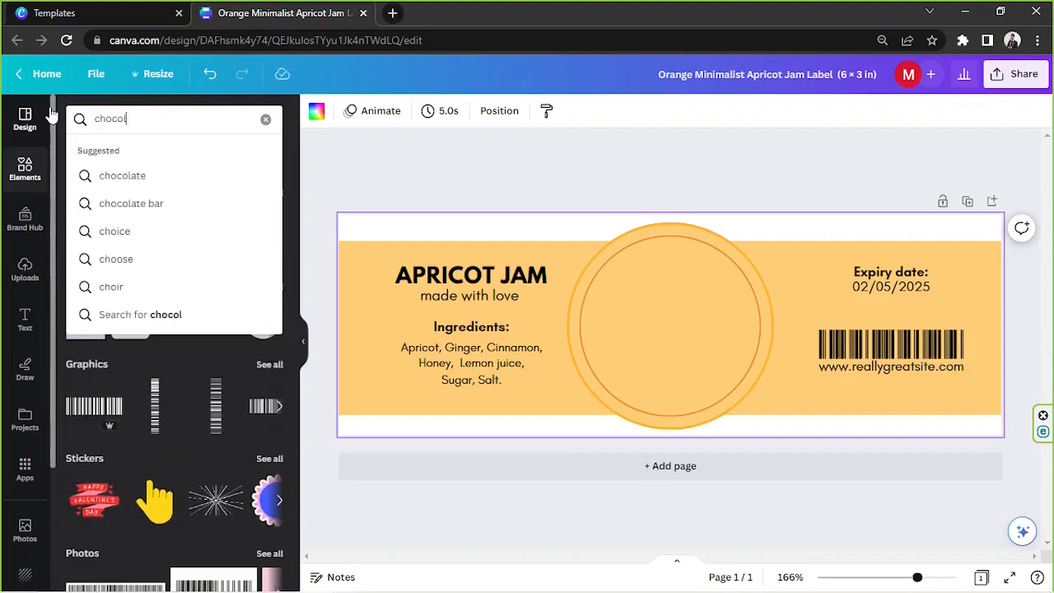
pyautogui.press('Enter')
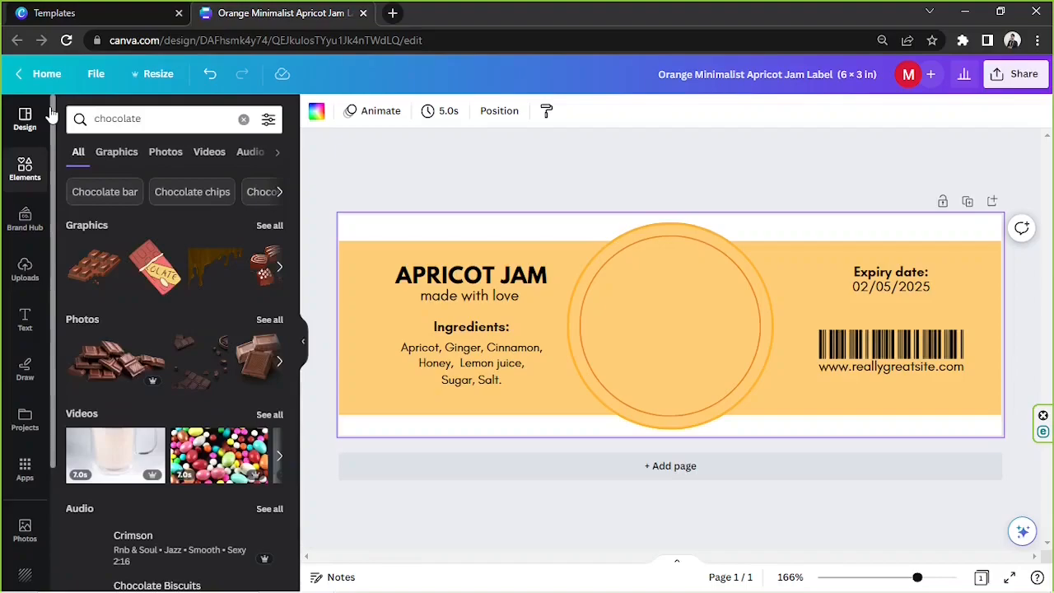
pyautogui.click(116, 152)
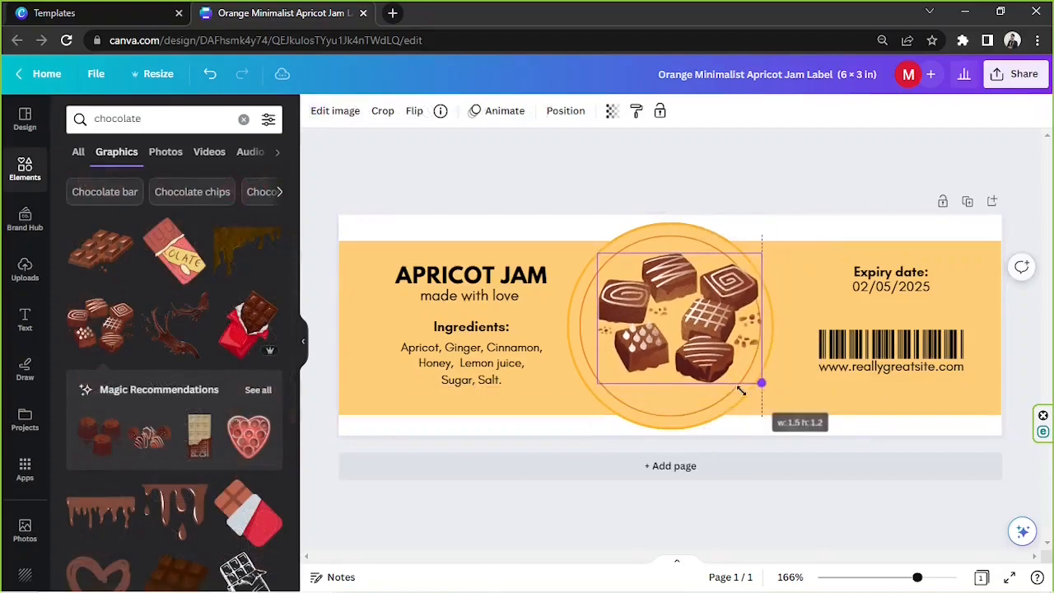
pyautogui.moveTo(761, 382); pyautogui.dragTo(744, 383)
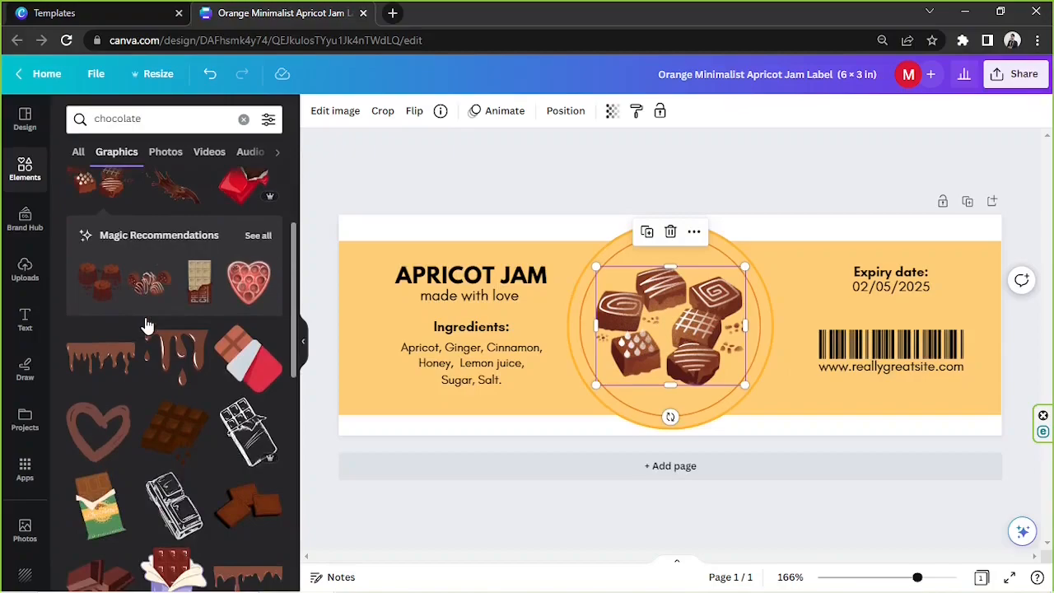
pyautogui.scroll(-3)
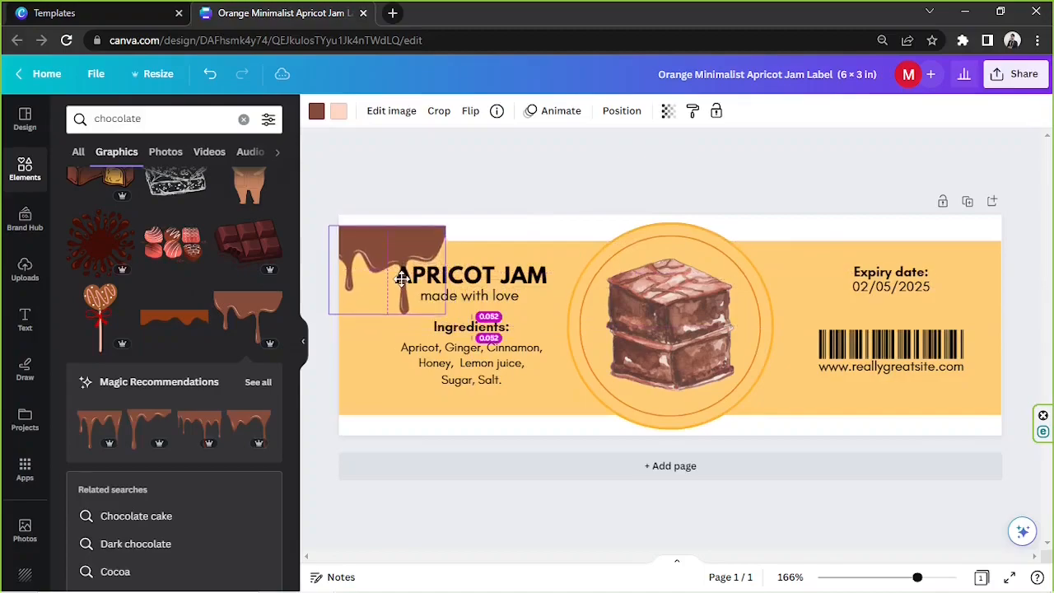
# - Add a chocolate drip graphic stretched across the label's top edge, then zoom out
pyautogui.click(439, 111)
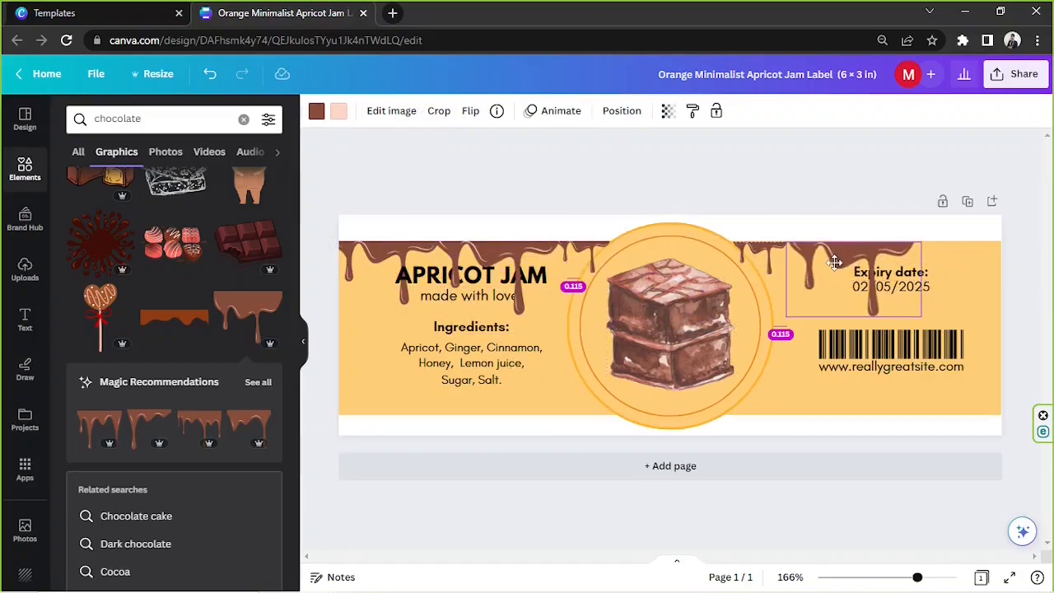
pyautogui.moveTo(853, 280); pyautogui.dragTo(968, 276)
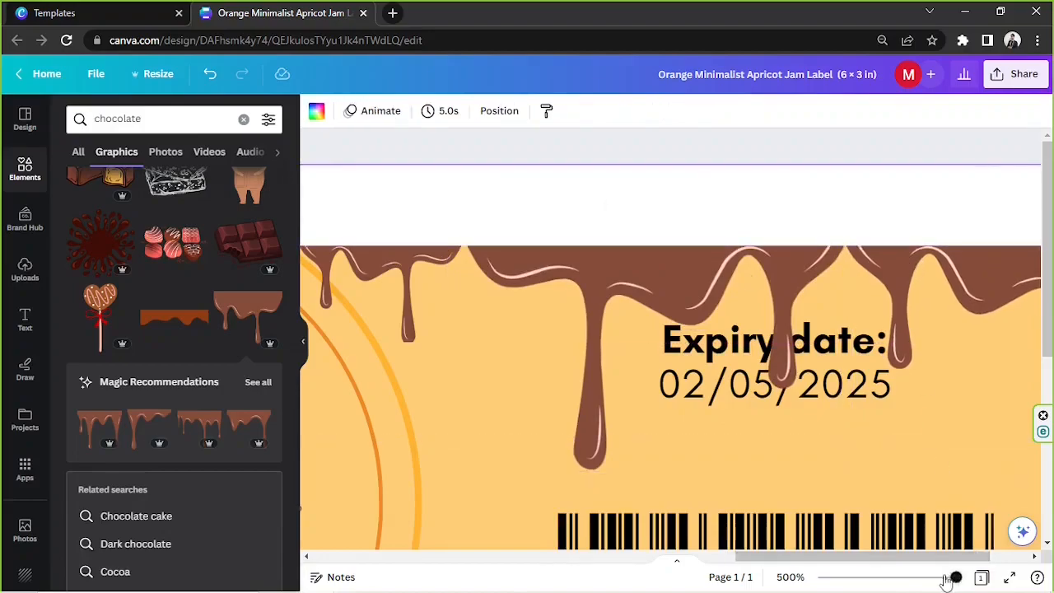
pyautogui.moveTo(956, 578); pyautogui.dragTo(921, 578)
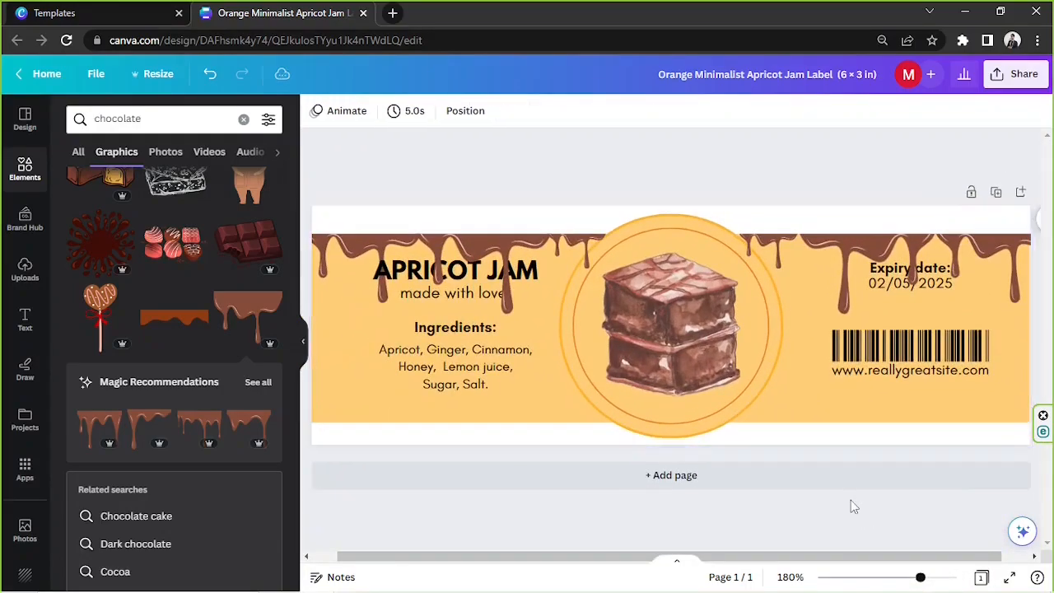
pyautogui.moveTo(827, 495)
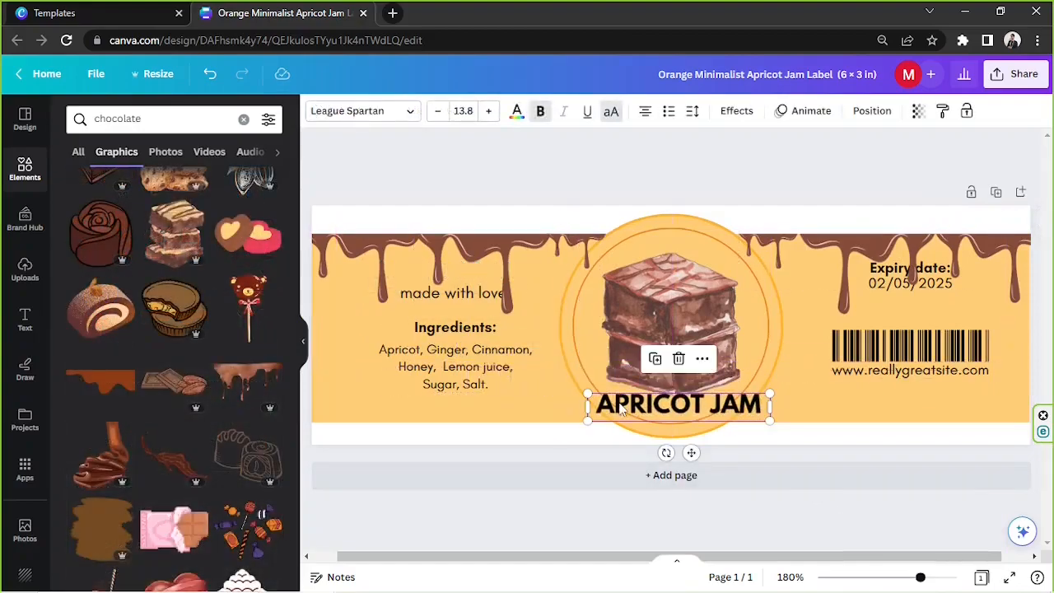
# - Retype the title beneath the brownie as 'CHOCOL8'
pyautogui.write('CHOCOLATE')
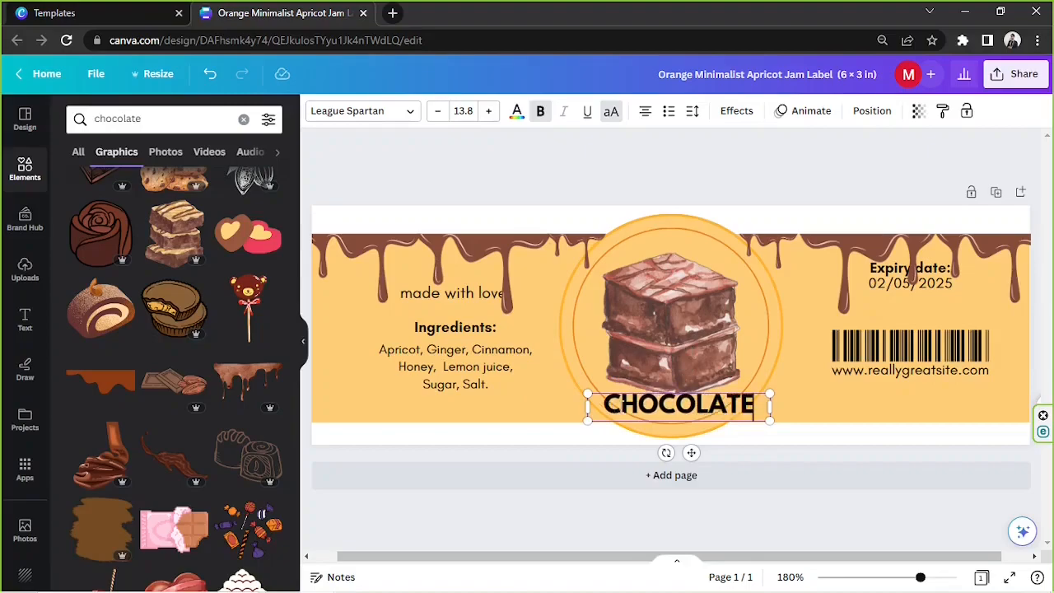
pyautogui.write('CHOCOL8')
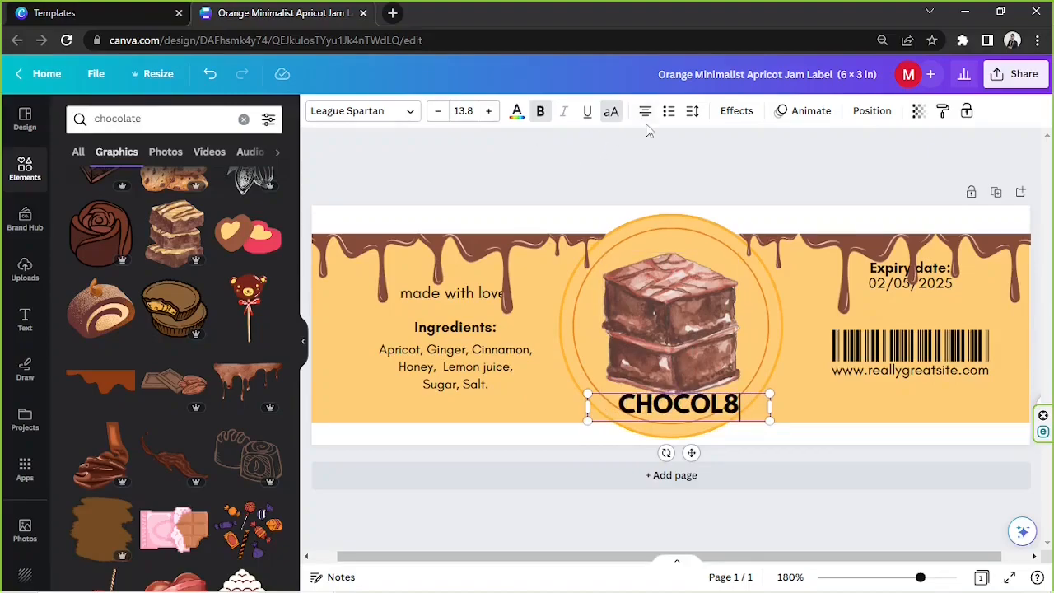
pyautogui.moveTo(719, 128)
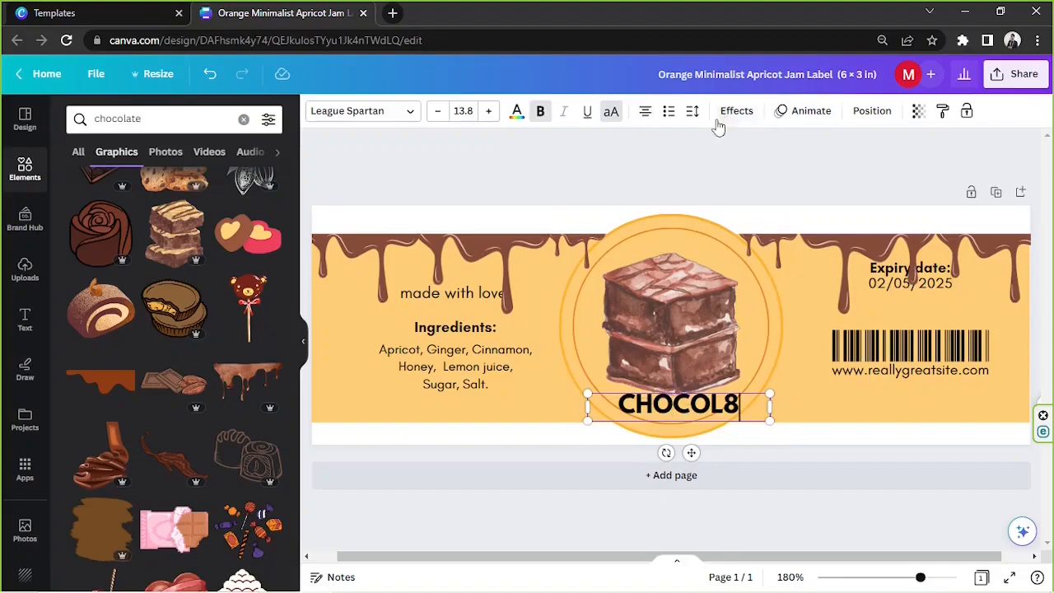
# - Apply a negative Curve effect to the title so it bends around the circle
pyautogui.click(737, 111)
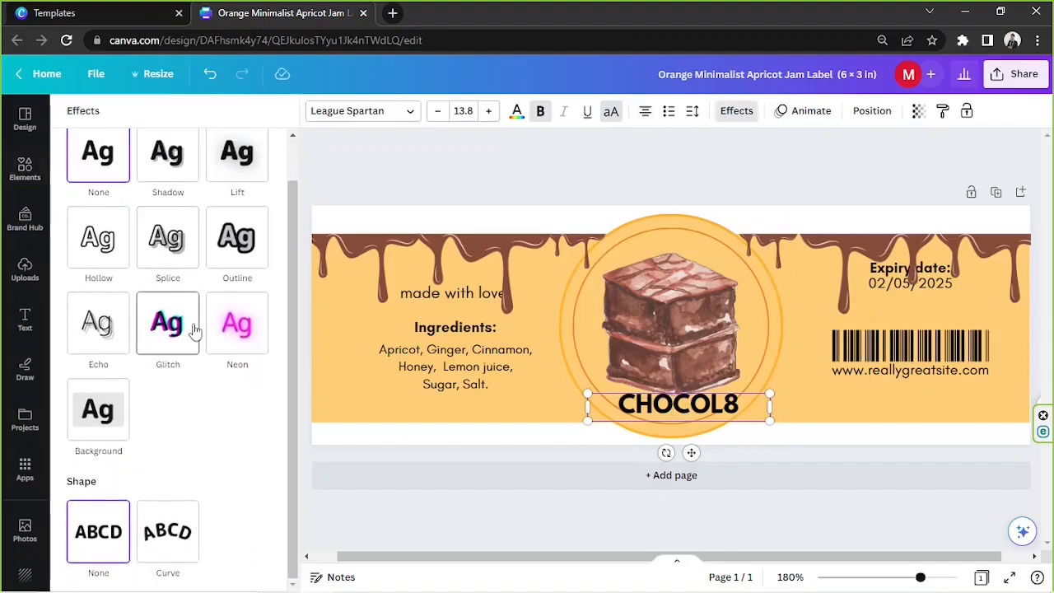
pyautogui.click(167, 531)
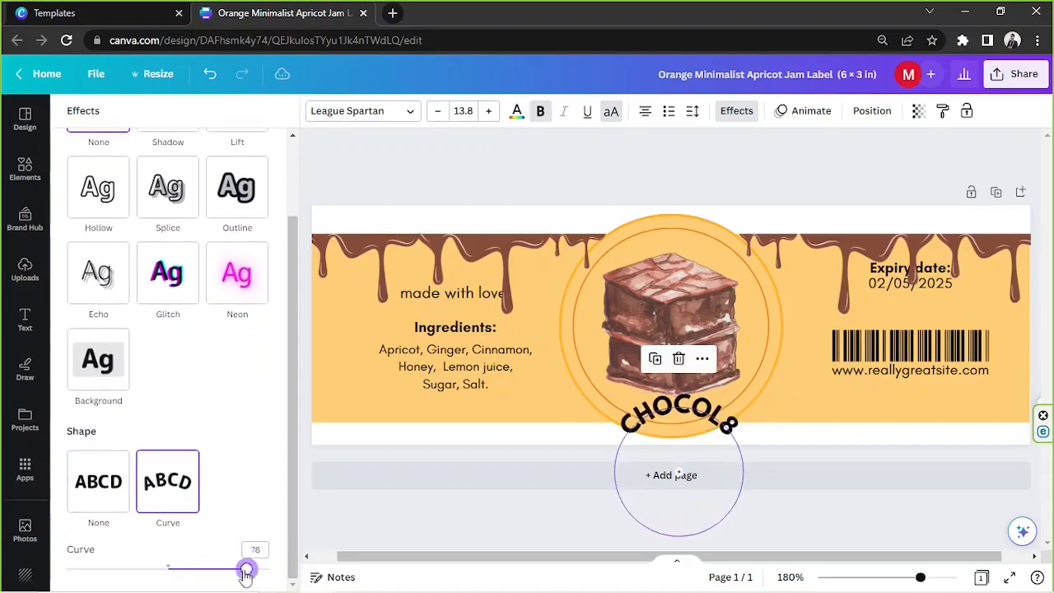
pyautogui.moveTo(248, 569); pyautogui.dragTo(95, 569)
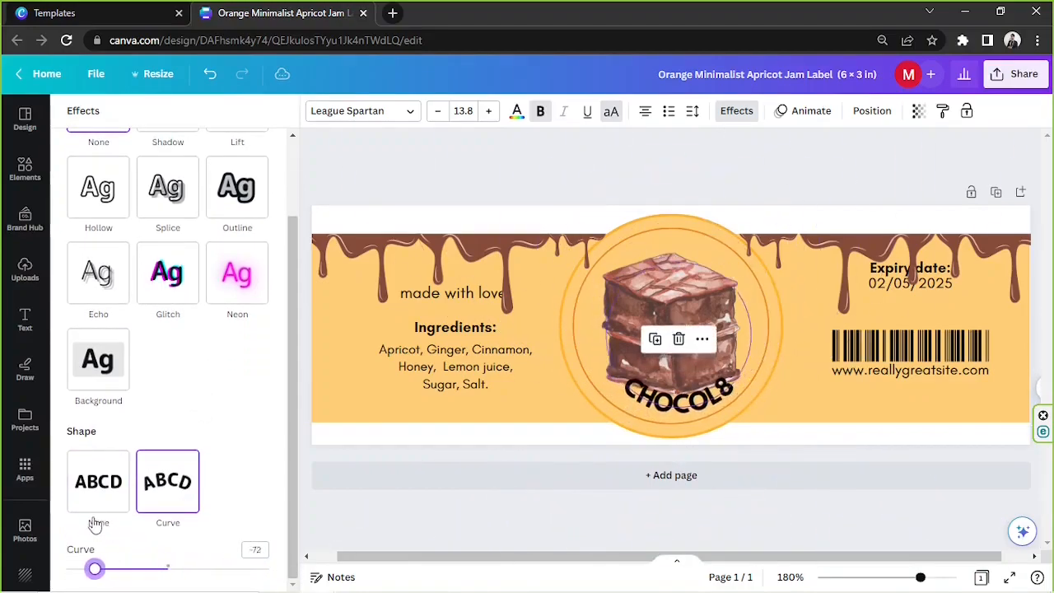
pyautogui.moveTo(94, 569); pyautogui.dragTo(107, 568)
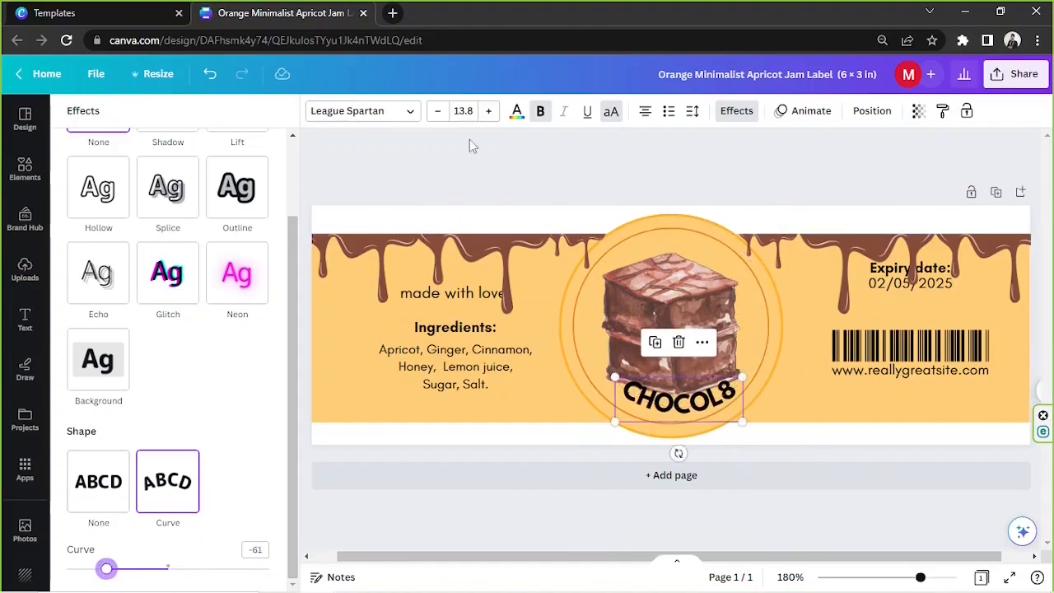
pyautogui.moveTo(788, 126)
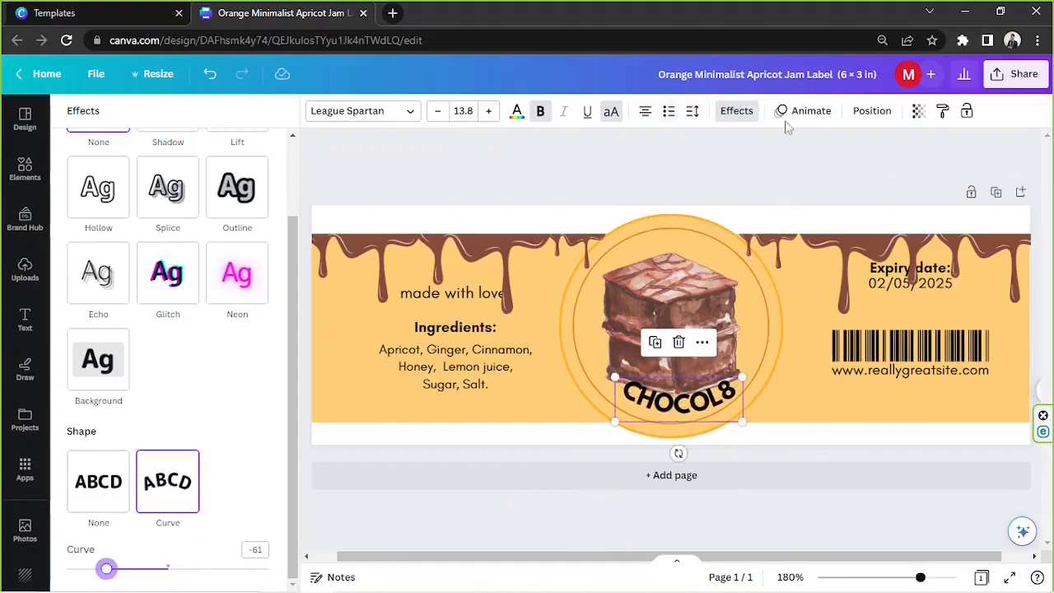
pyautogui.moveTo(611, 111)
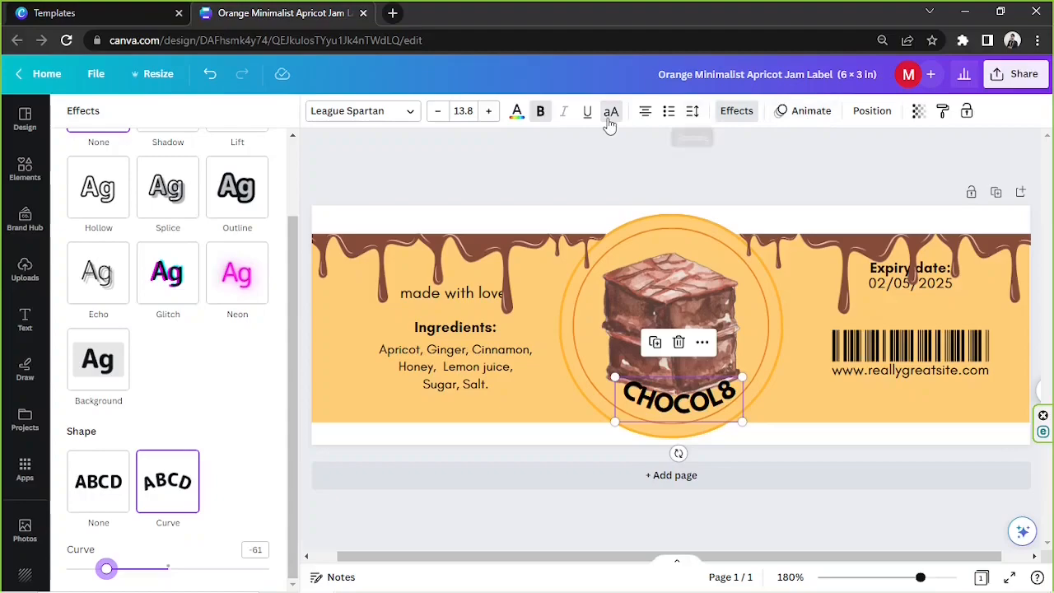
pyautogui.moveTo(692, 110)
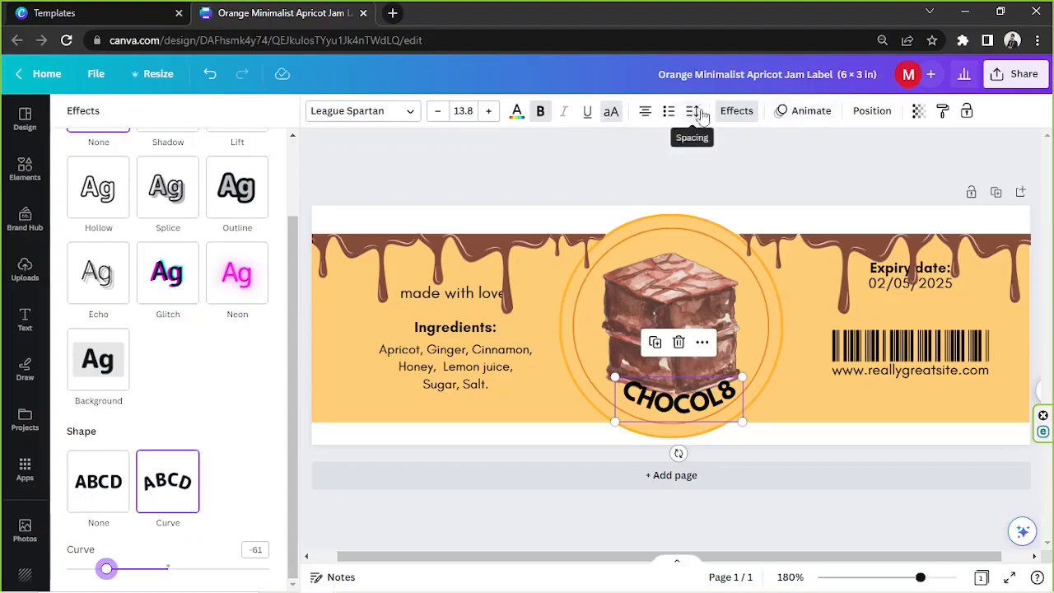
# - Widen the letter spacing and fine-tune the CHOCOLATE curve along the circle's bottom
pyautogui.click(693, 111)
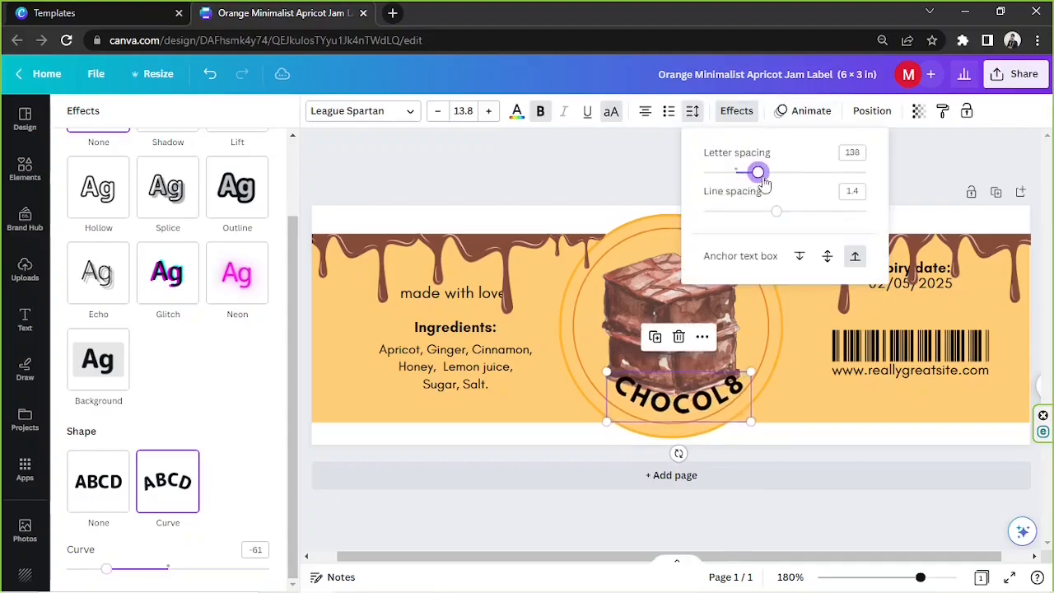
pyautogui.moveTo(758, 172); pyautogui.dragTo(824, 171)
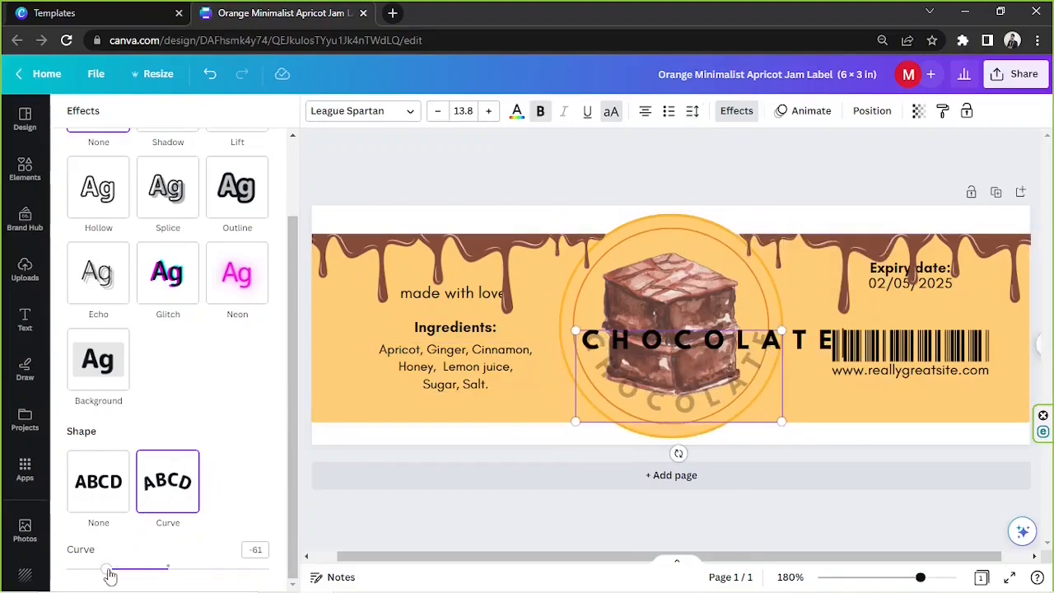
pyautogui.moveTo(107, 568); pyautogui.dragTo(97, 568)
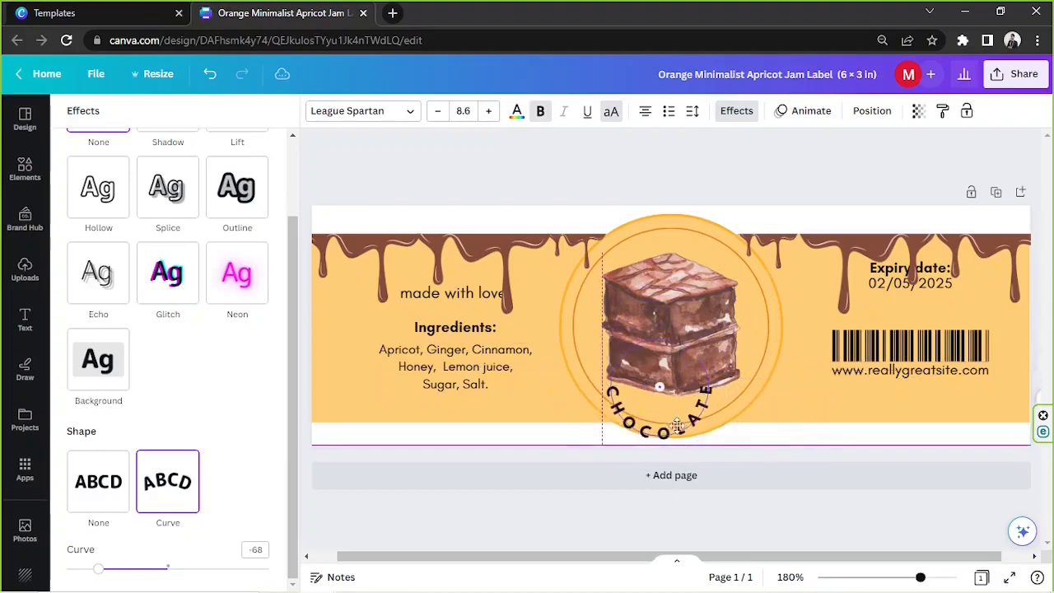
pyautogui.moveTo(99, 569); pyautogui.dragTo(116, 568)
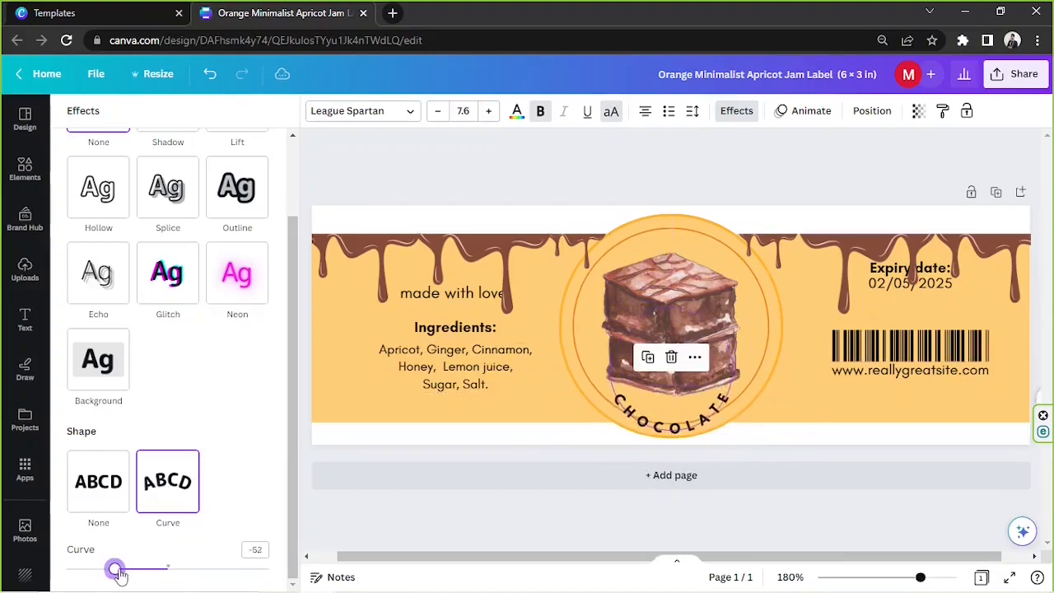
pyautogui.moveTo(115, 569); pyautogui.dragTo(139, 568)
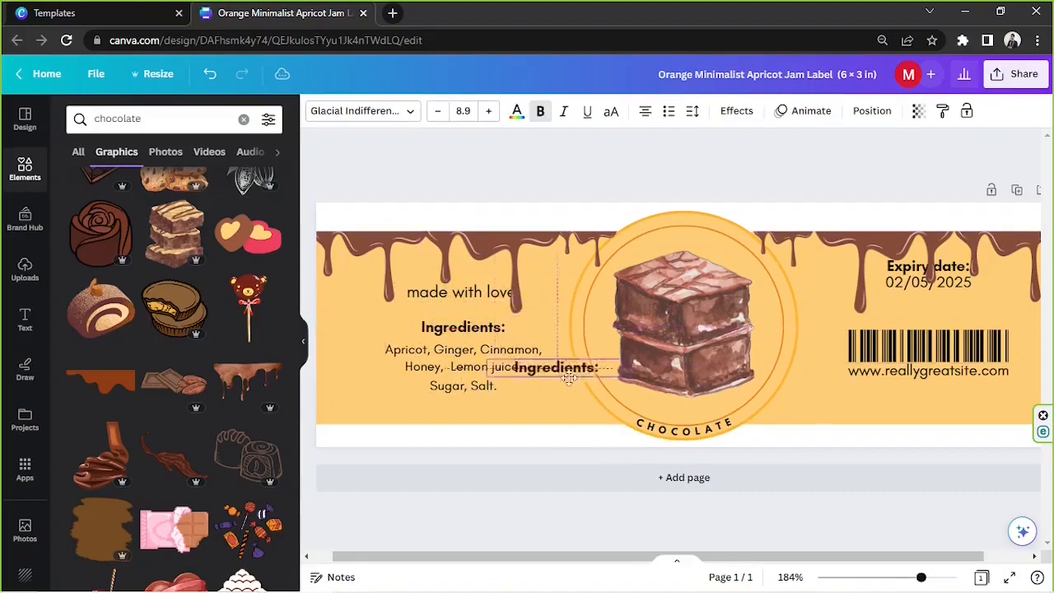
# - Drag a copy of the Ingredients text into the circle and retype it as 'Daisy's'
pyautogui.moveTo(552, 367); pyautogui.dragTo(667, 405)
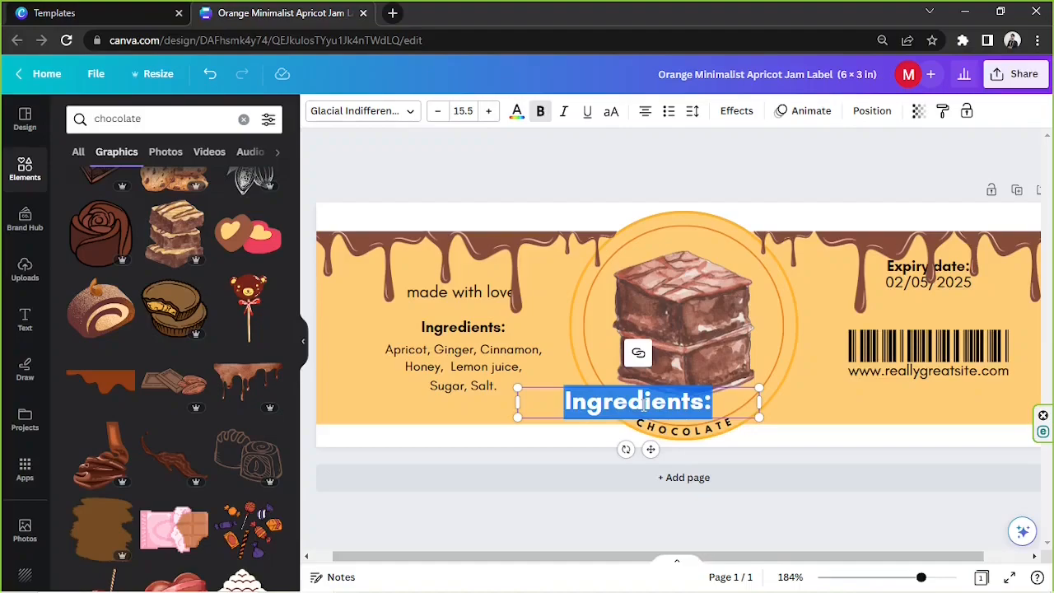
pyautogui.write('Daiys')
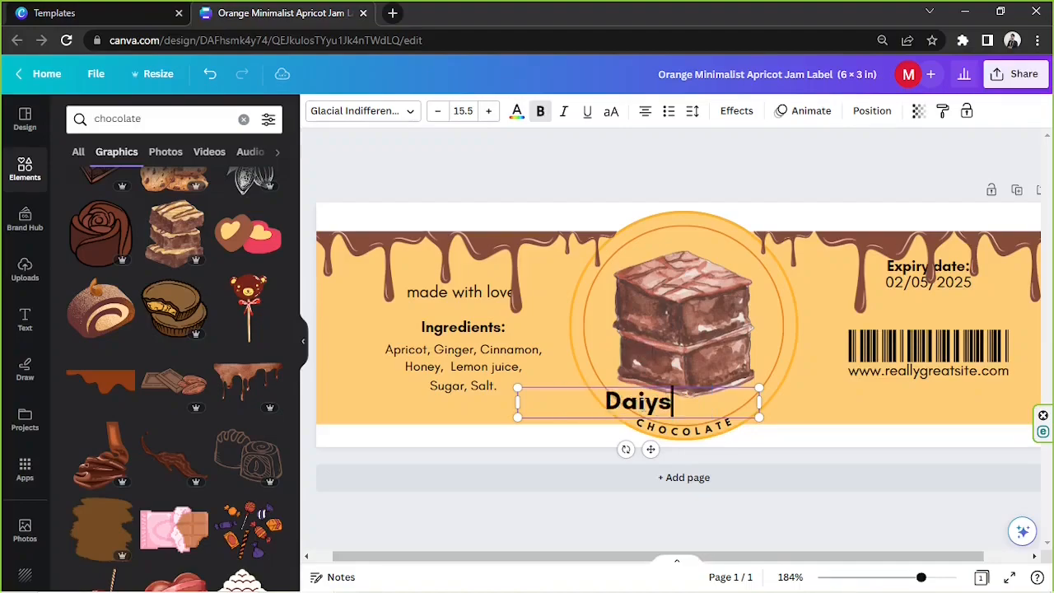
pyautogui.write("Daisy's")
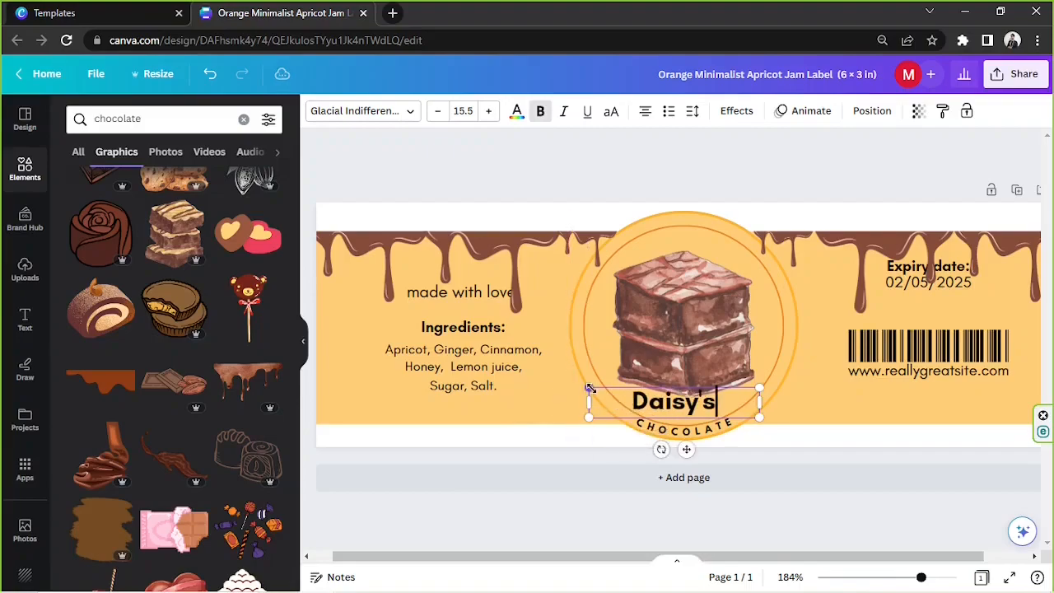
pyautogui.click(363, 110)
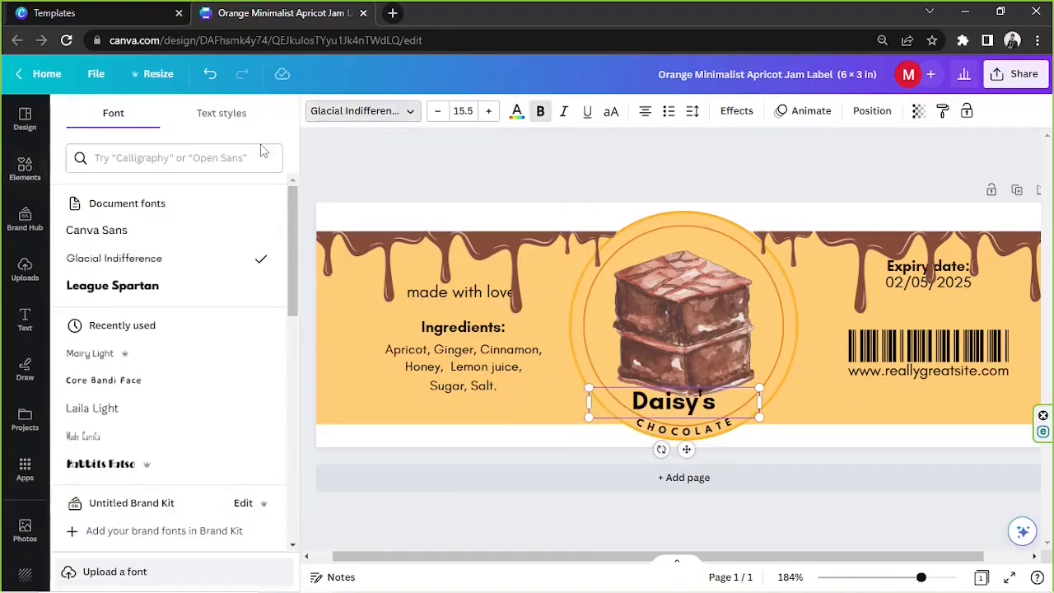
# - Search fonts for 'cursive' and apply Le Jour Script to the Daisy's text
pyautogui.scroll(-3)
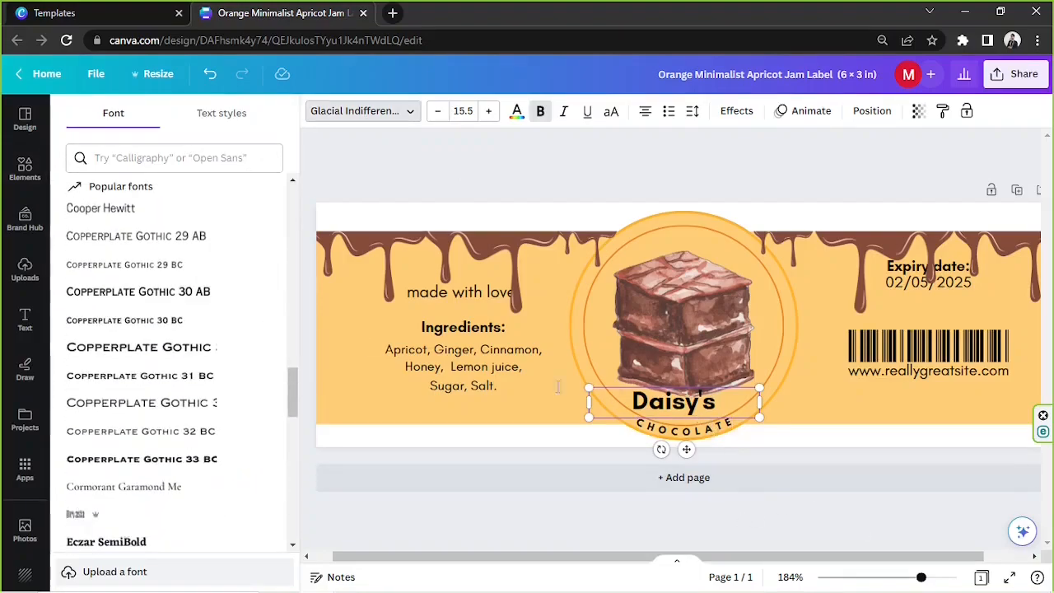
pyautogui.click(173, 157)
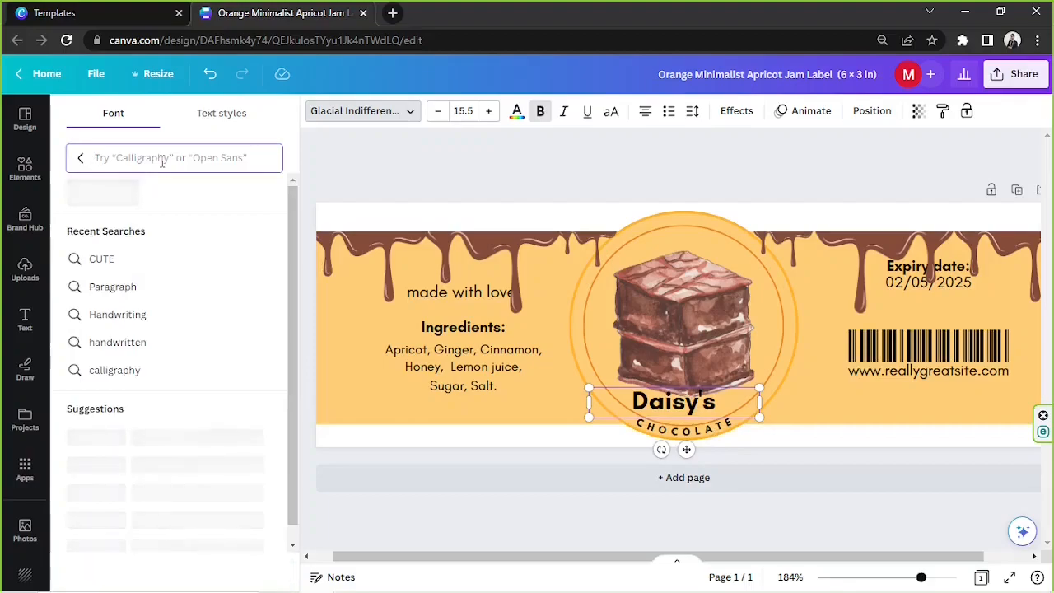
pyautogui.write('cursiv')
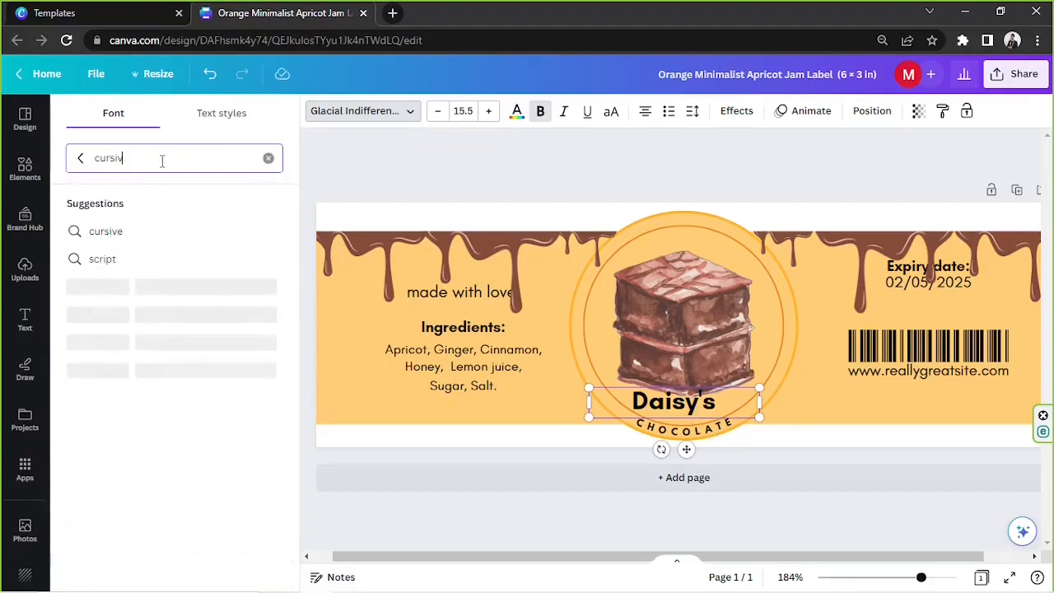
pyautogui.click(105, 231)
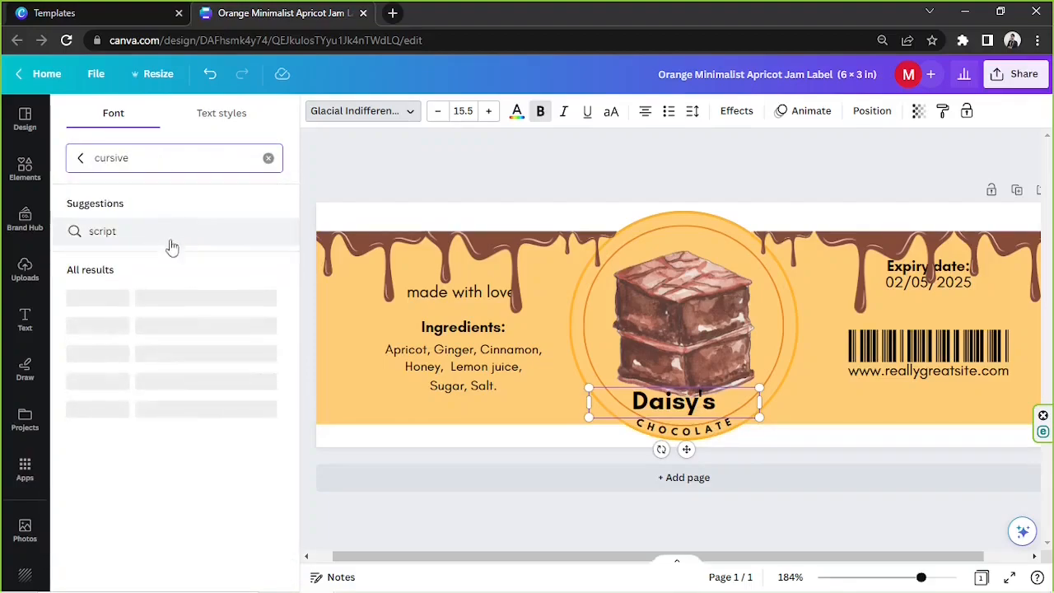
pyautogui.click(102, 230)
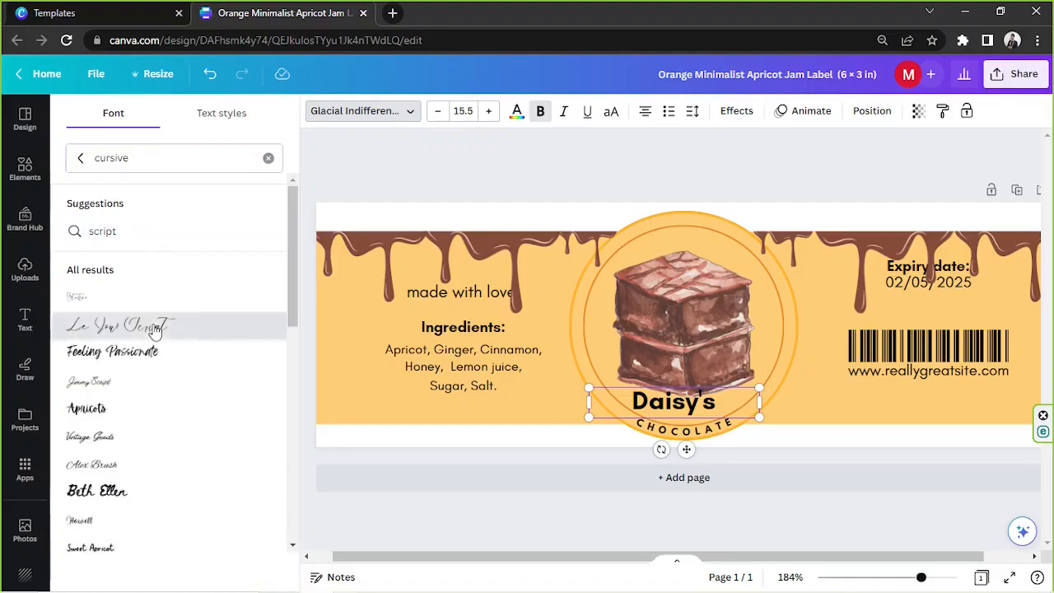
pyautogui.click(118, 326)
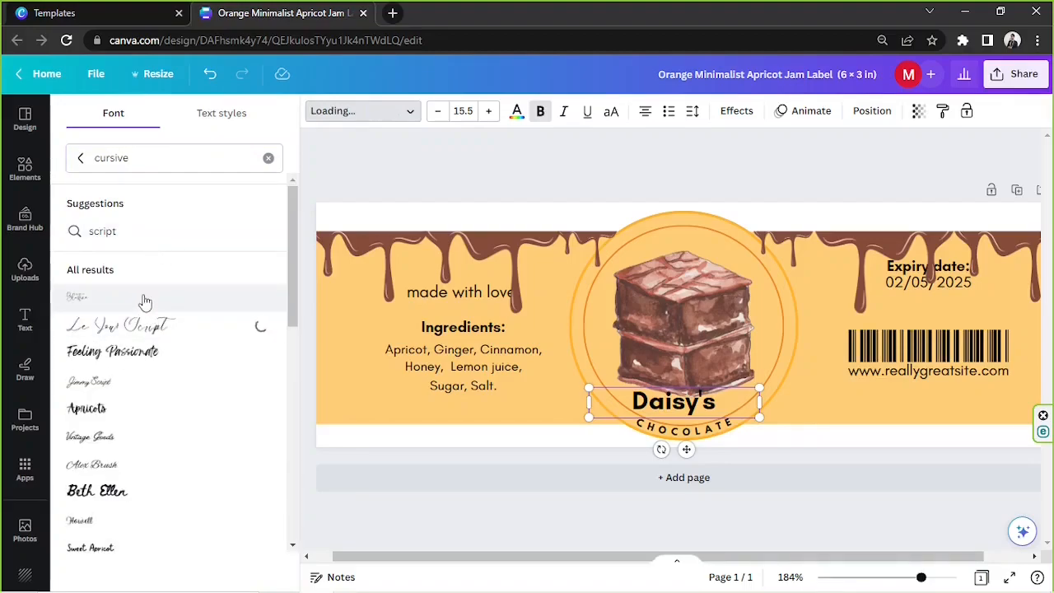
pyautogui.click(119, 325)
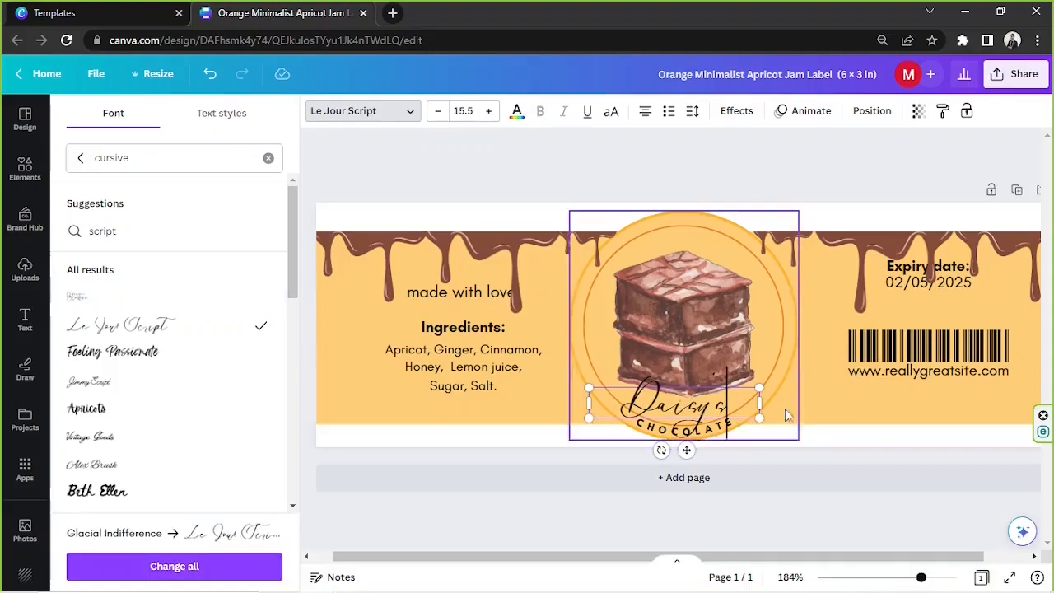
pyautogui.click(489, 110)
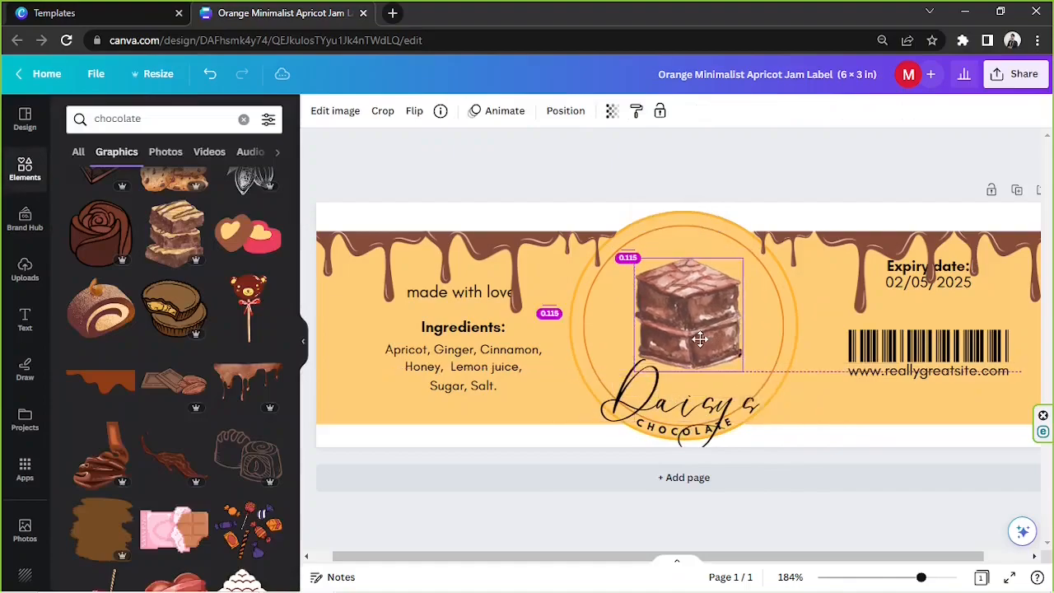
# - Drag the Daisy's title up to the top of the circle, above the brownie
pyautogui.click(675, 387)
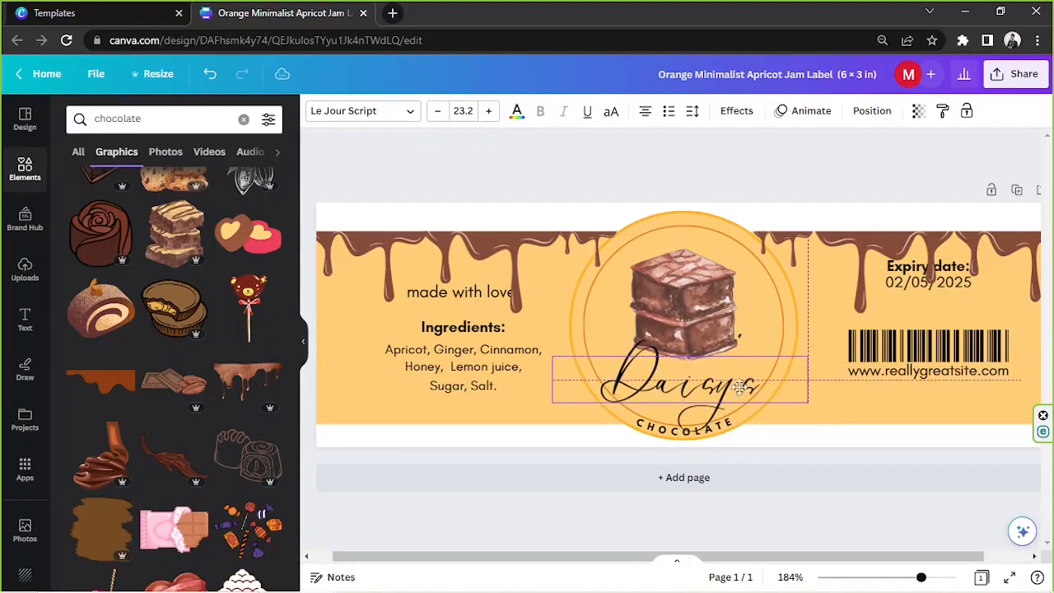
pyautogui.moveTo(680, 384); pyautogui.dragTo(679, 259)
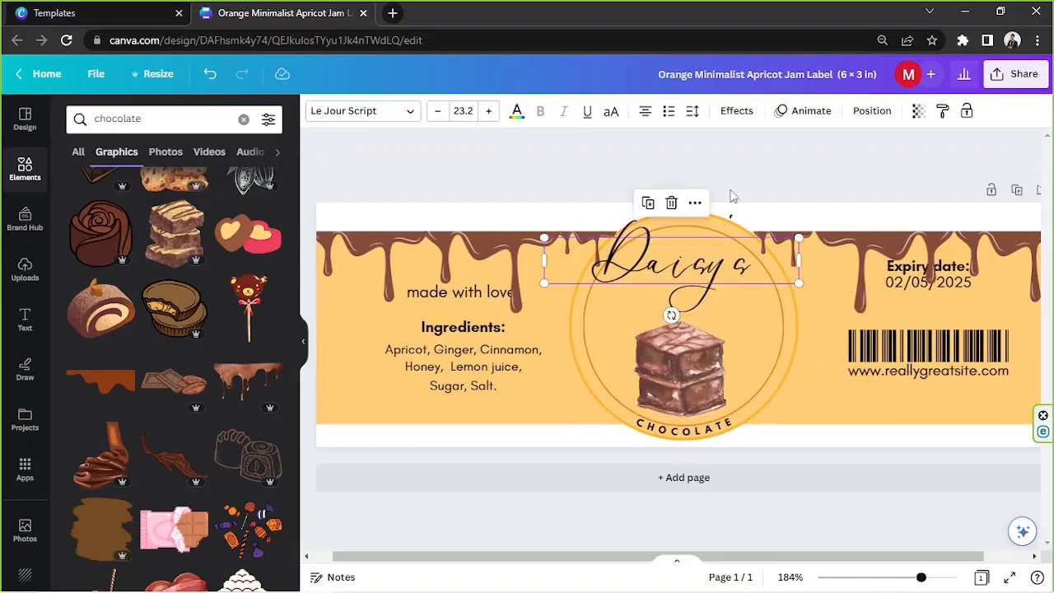
pyautogui.click(736, 111)
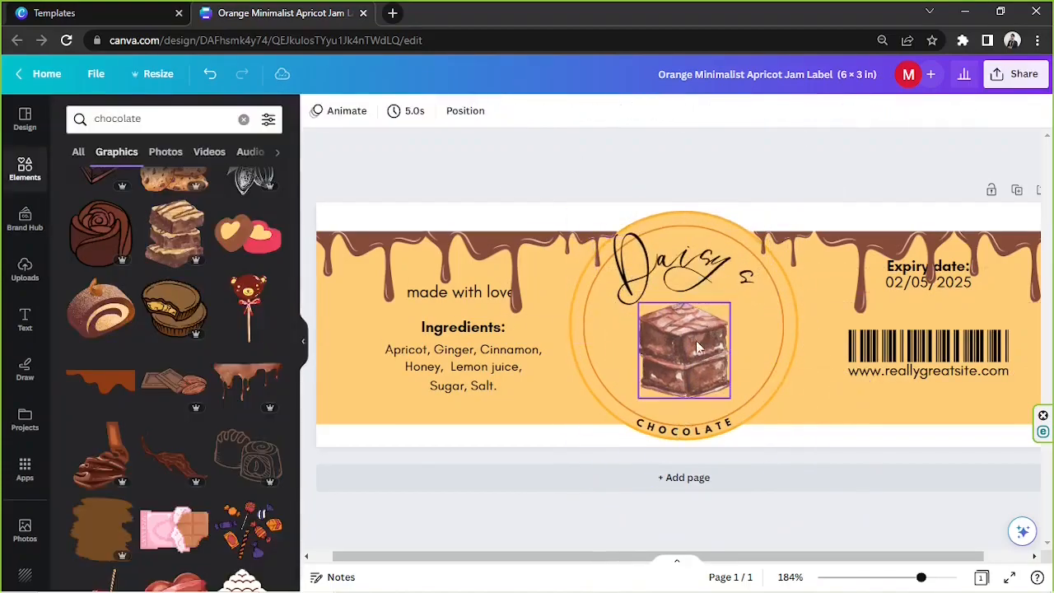
# - Apply a Backdrop shadow to the brownie through Edit image > Shadows
pyautogui.click(683, 350)
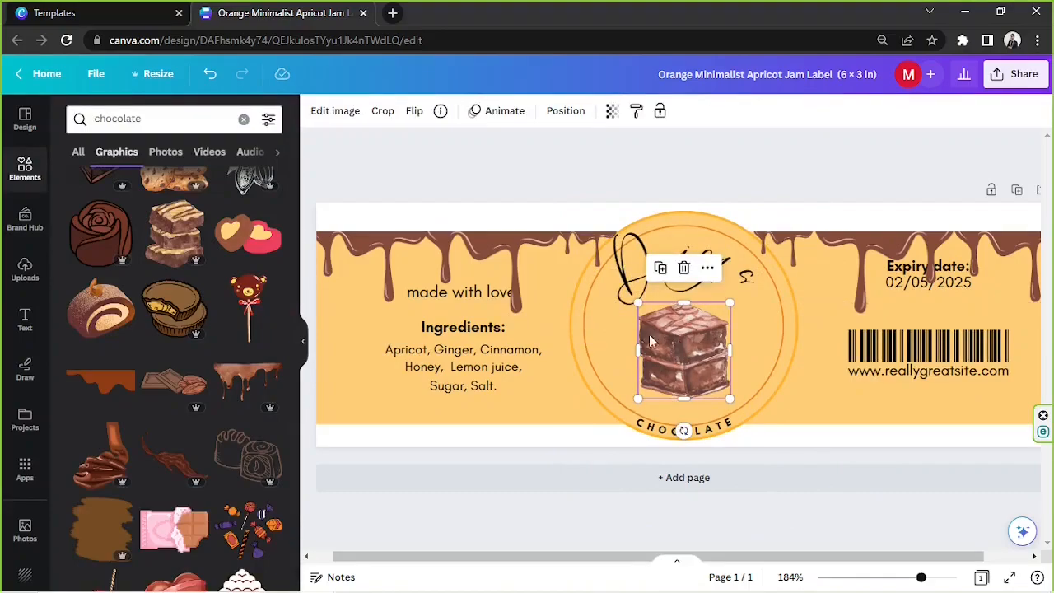
pyautogui.moveTo(692, 346)
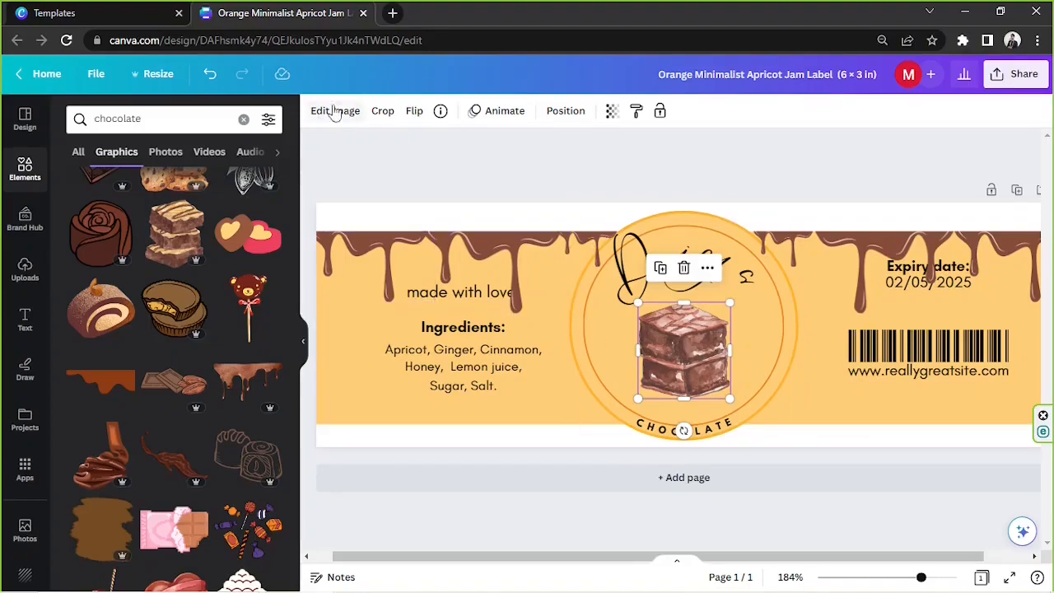
pyautogui.click(335, 111)
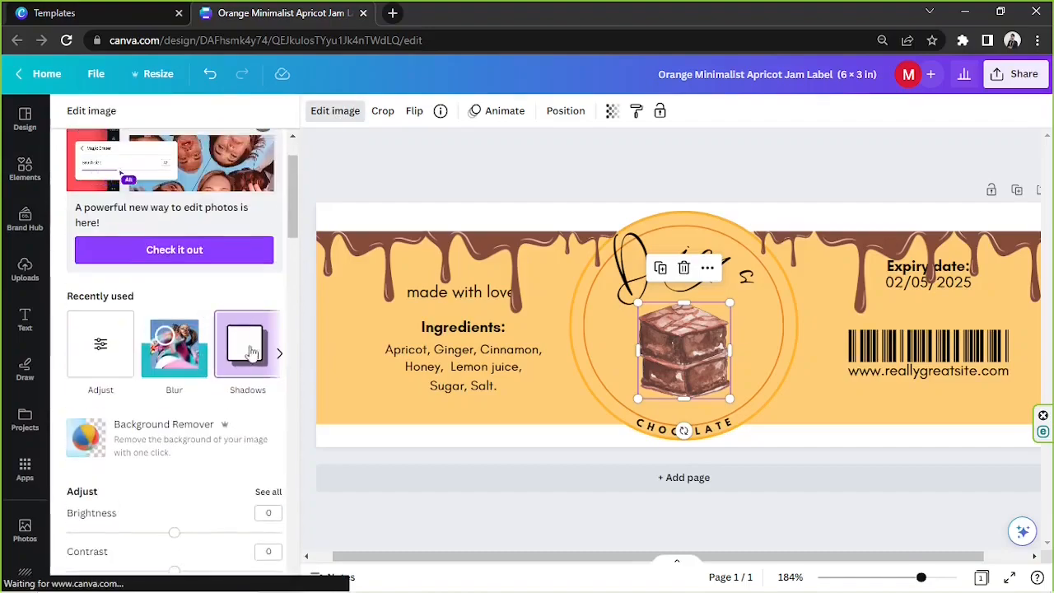
pyautogui.click(247, 350)
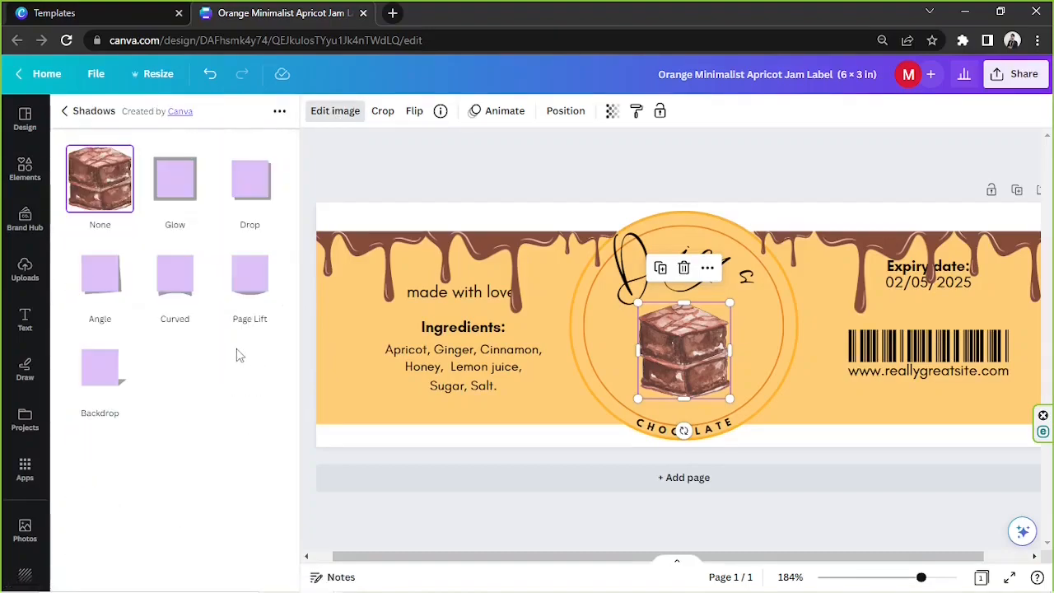
pyautogui.click(250, 179)
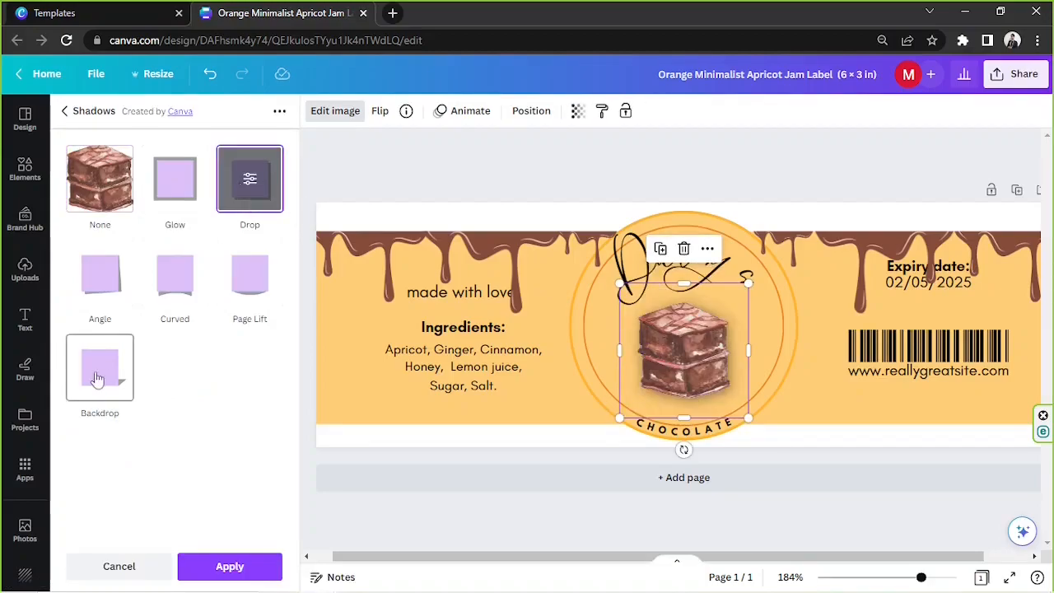
pyautogui.click(100, 368)
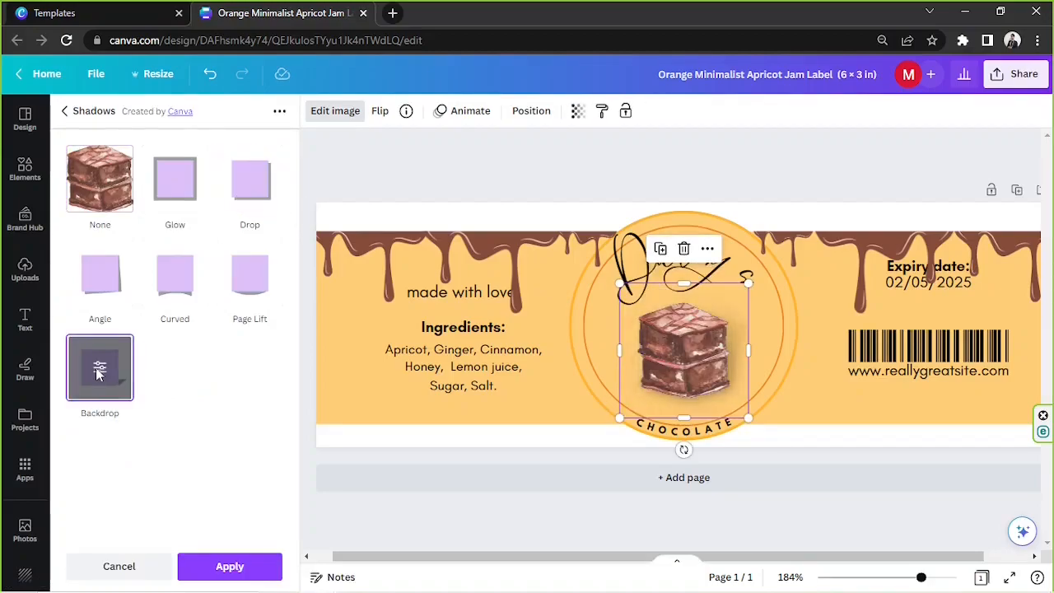
pyautogui.click(99, 368)
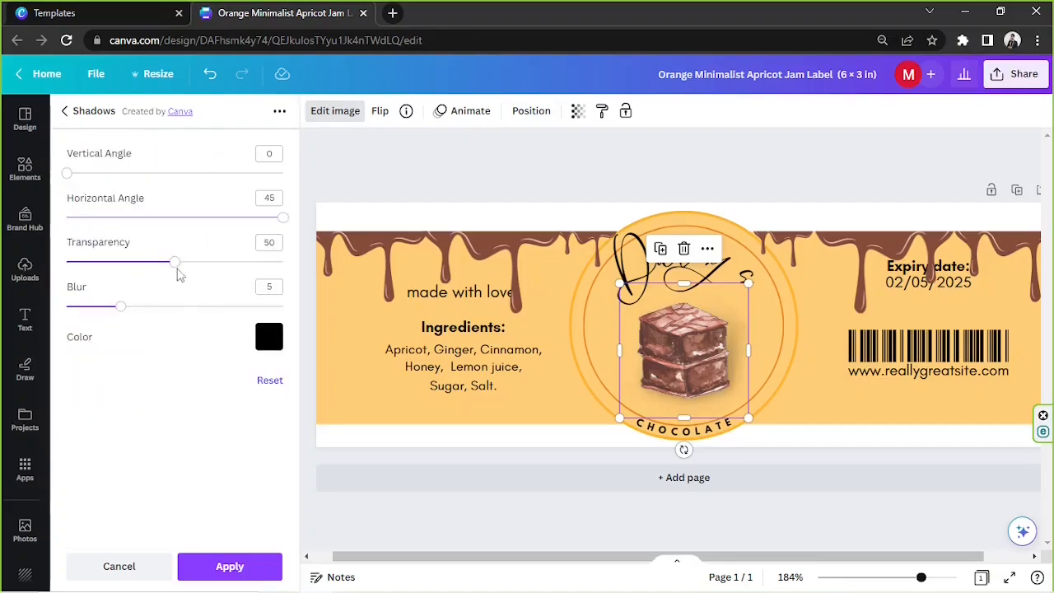
# - Raise the shadow's transparency and blur and offset it downward
pyautogui.moveTo(174, 261); pyautogui.dragTo(234, 261)
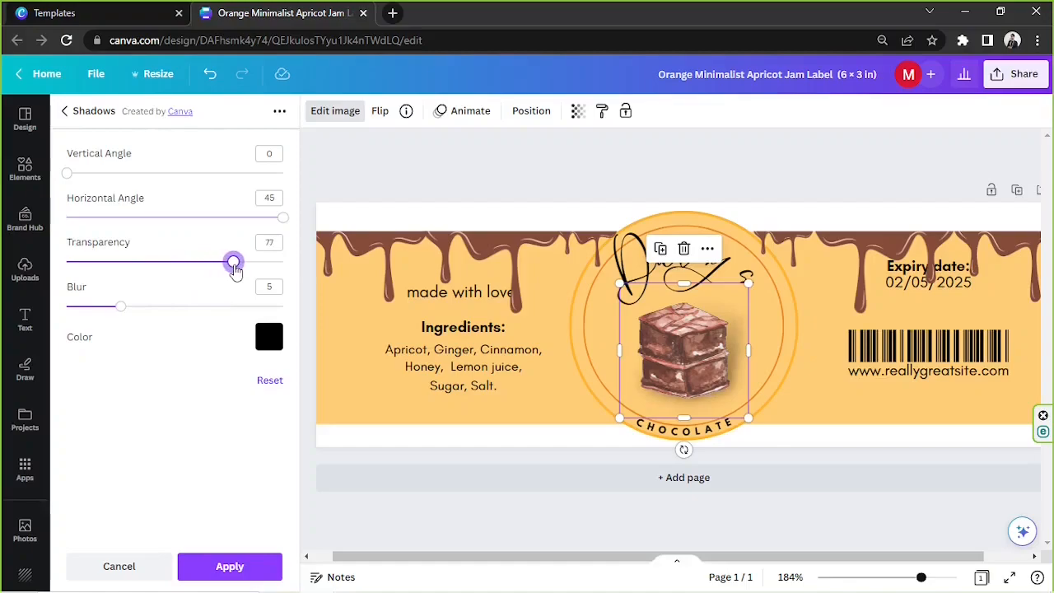
pyautogui.moveTo(66, 173); pyautogui.dragTo(129, 173)
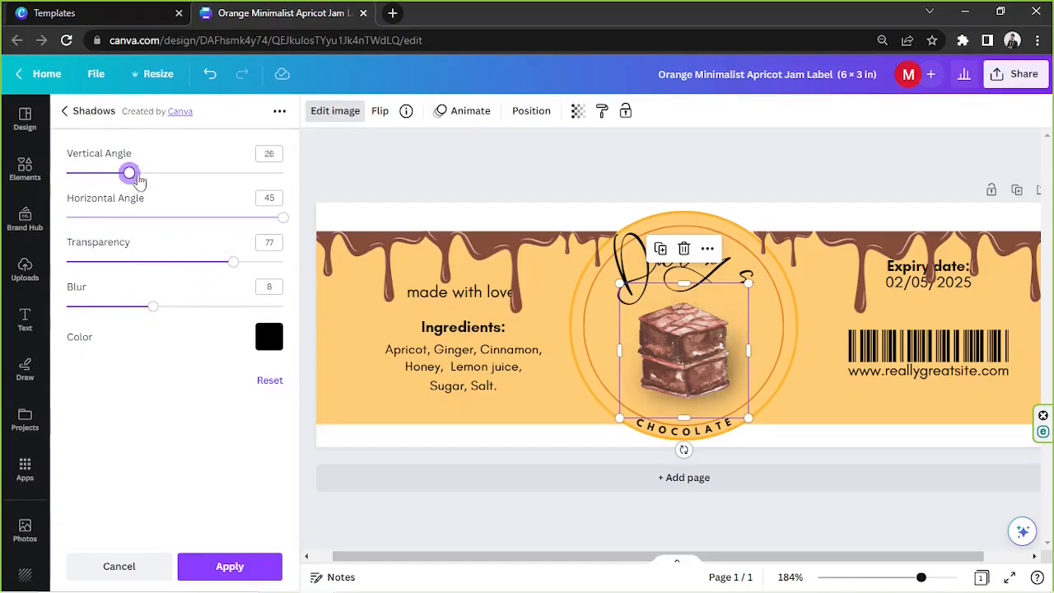
pyautogui.moveTo(129, 173); pyautogui.dragTo(139, 173)
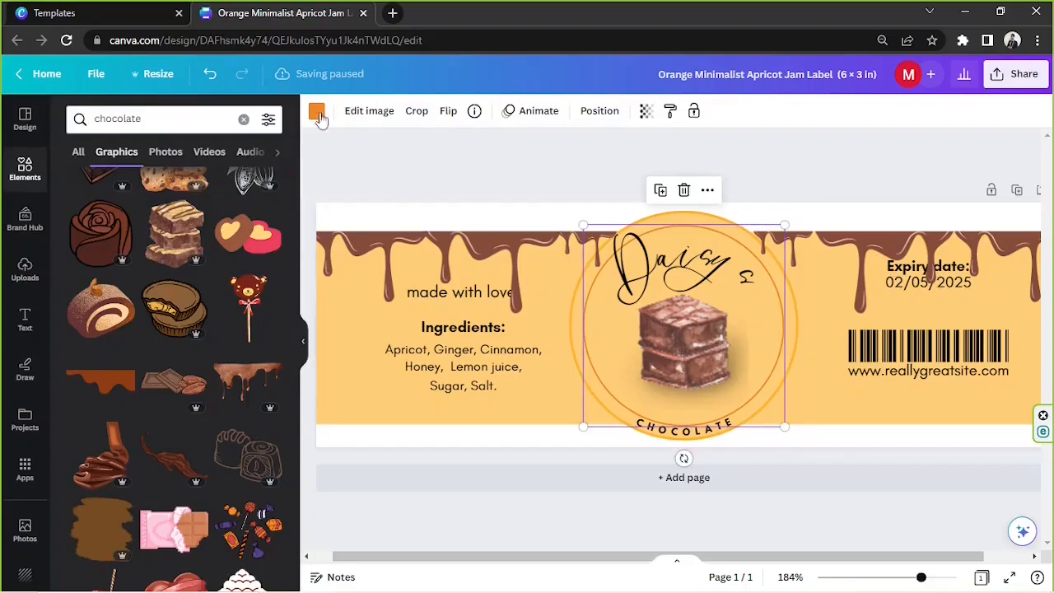
pyautogui.moveTo(316, 111)
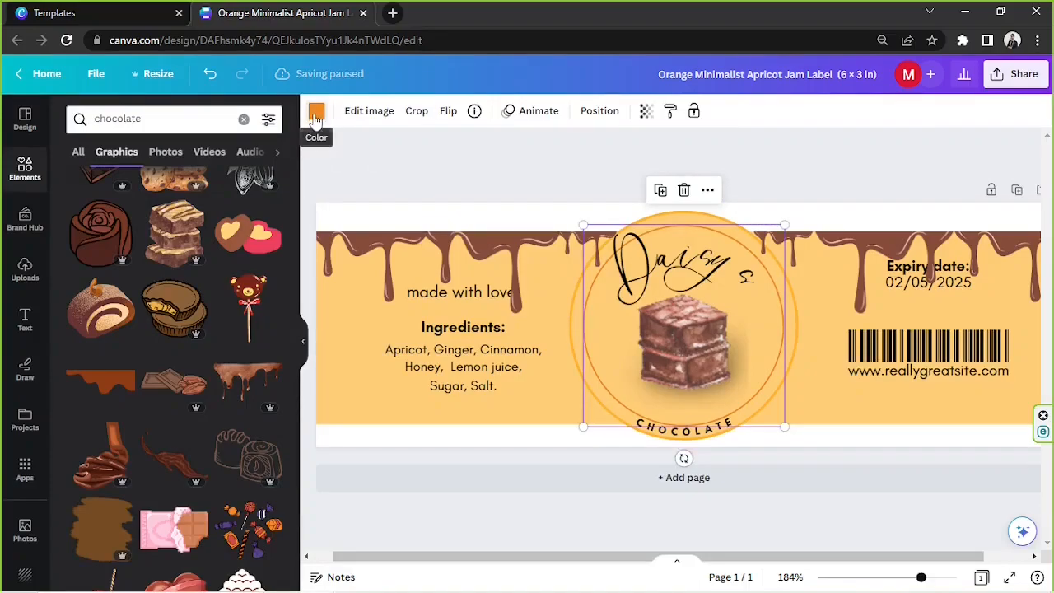
# - Give the circle a dark brown border and a pale peach fill
pyautogui.click(317, 110)
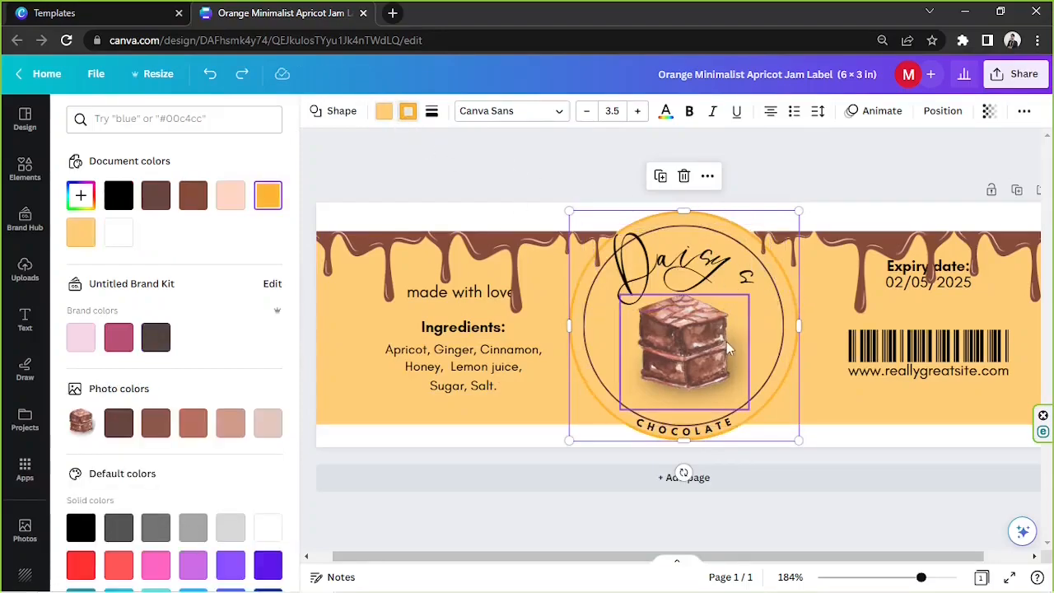
pyautogui.moveTo(749, 325)
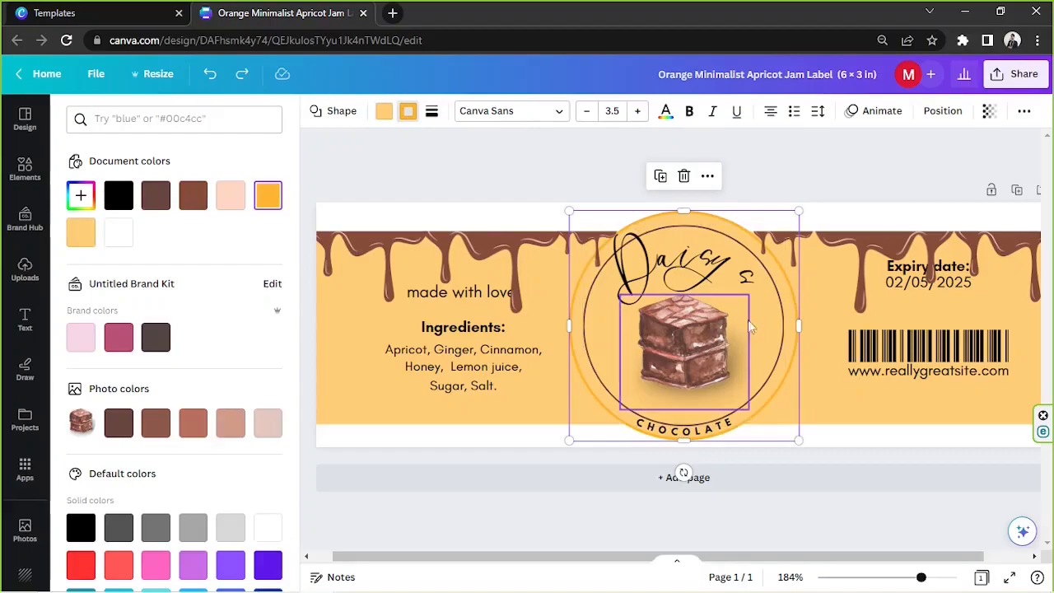
pyautogui.moveTo(408, 111)
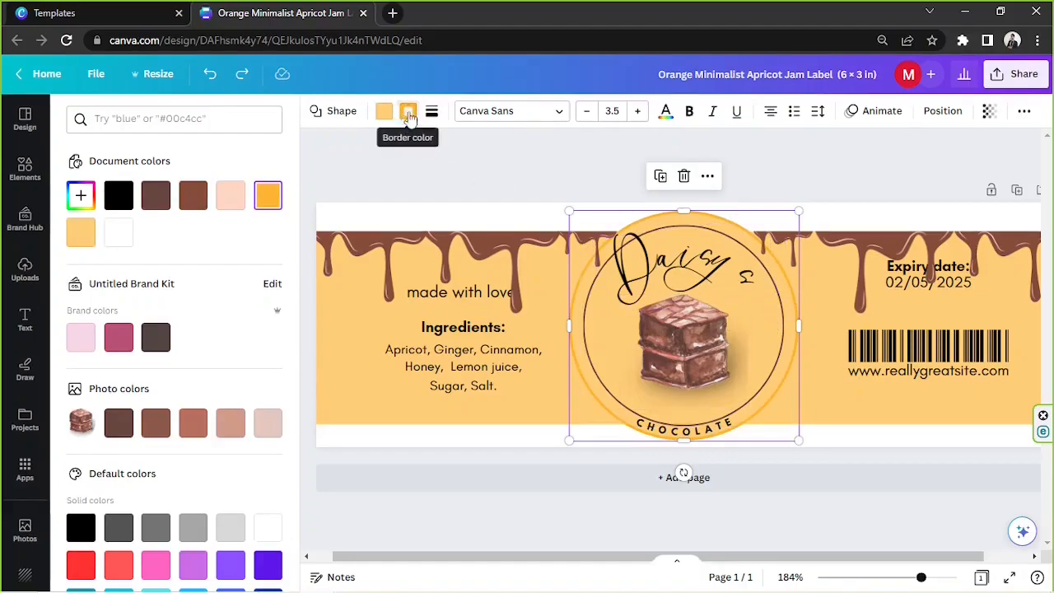
pyautogui.click(156, 338)
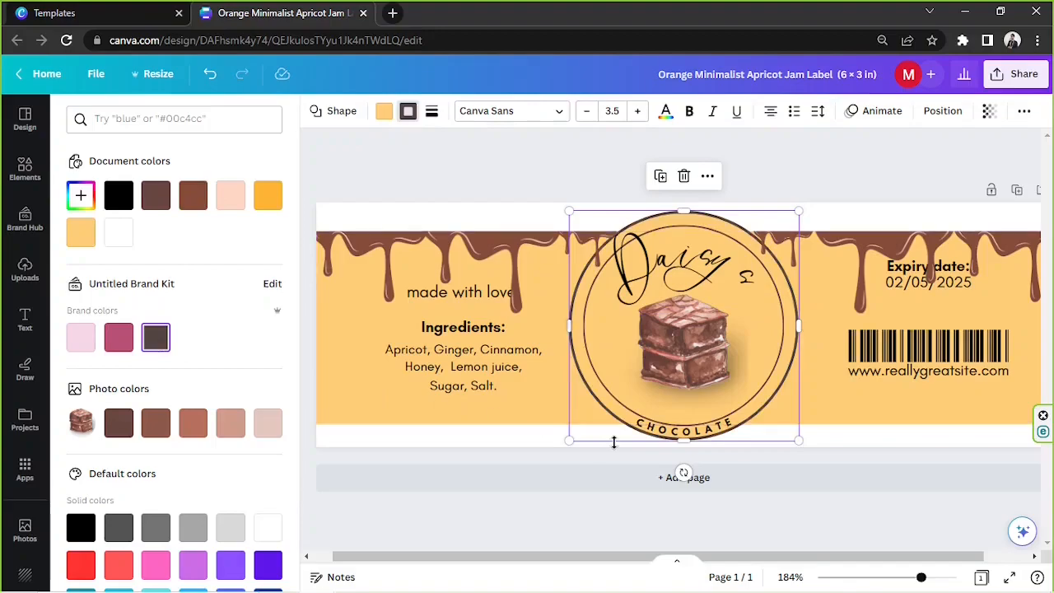
pyautogui.moveTo(383, 131)
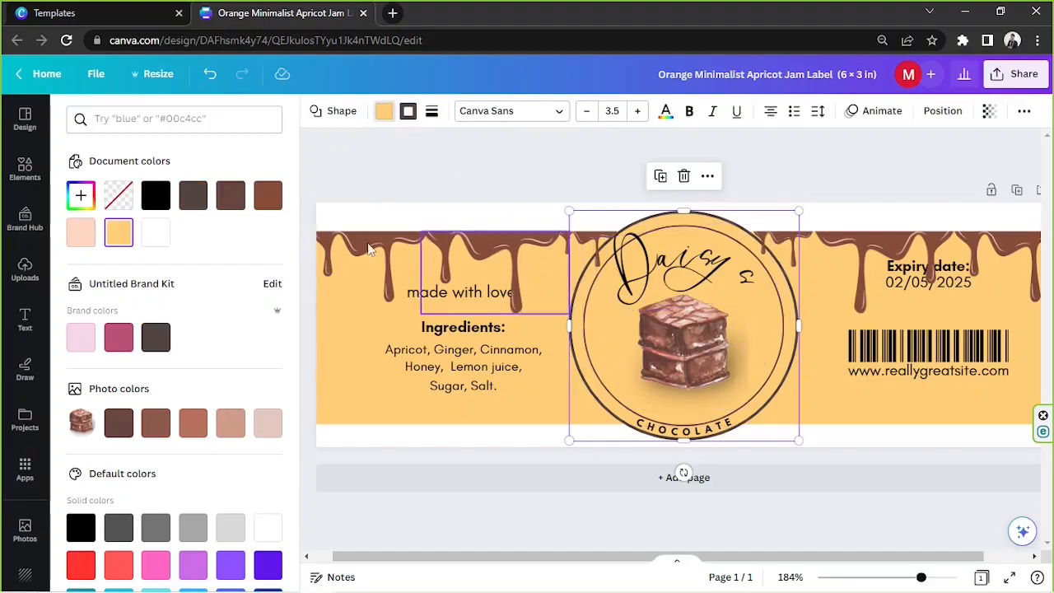
pyautogui.click(81, 231)
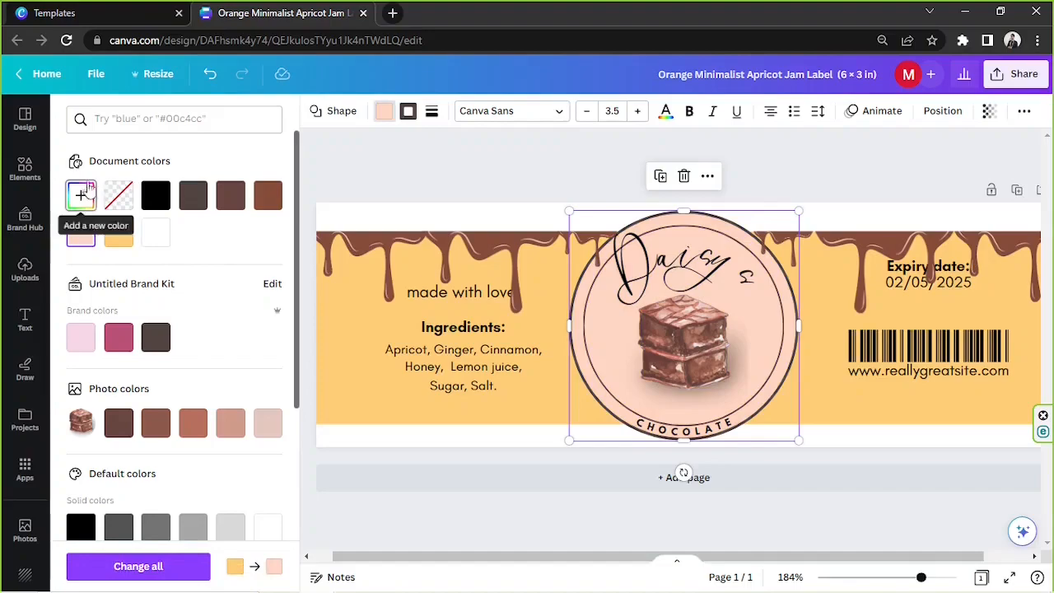
pyautogui.click(81, 195)
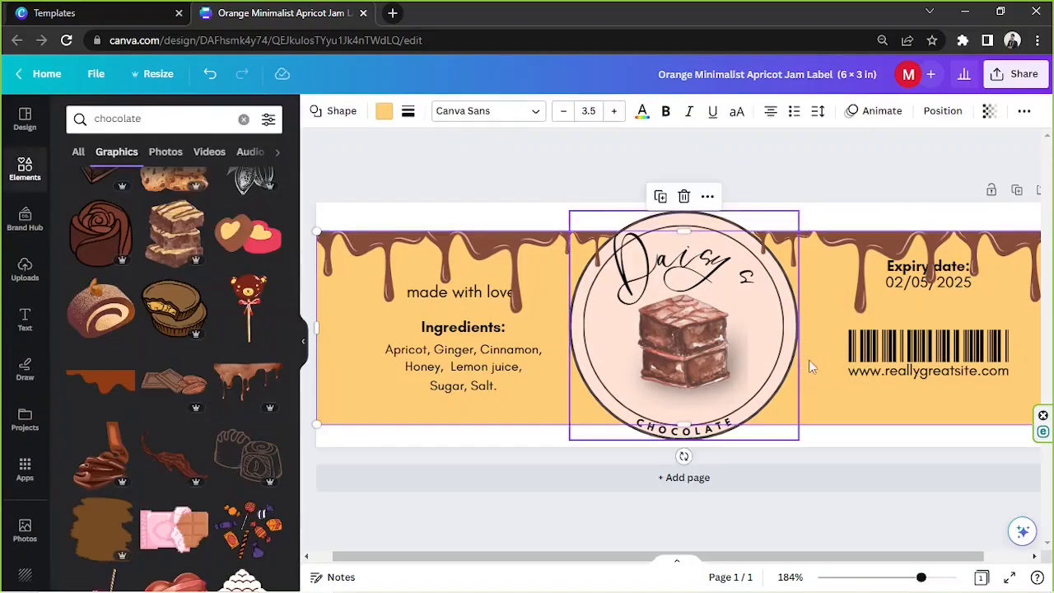
# - Make the label background brown and the drips dark brown #301914, copying the style across
pyautogui.click(384, 111)
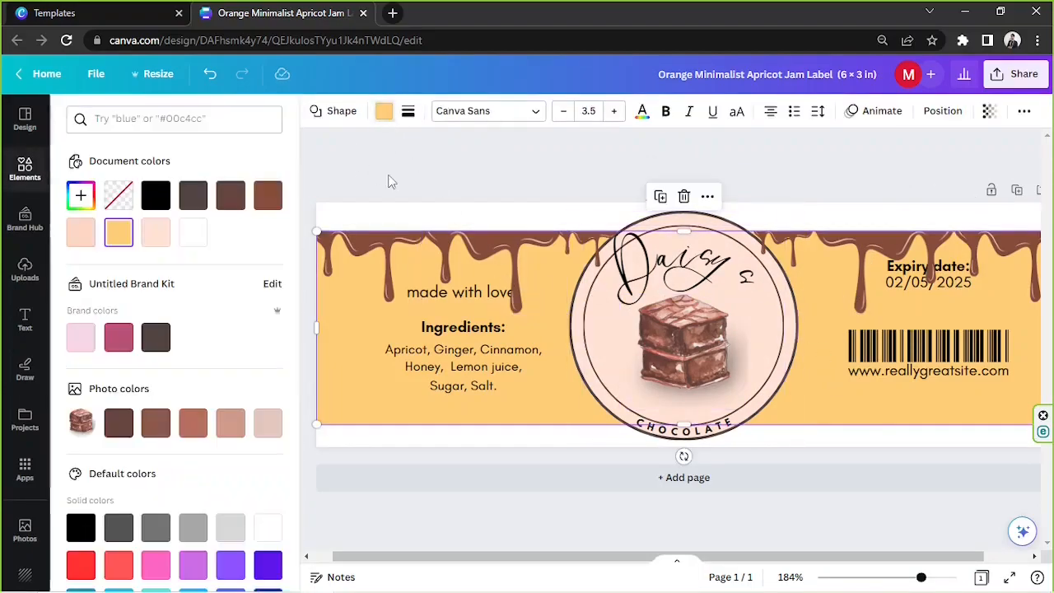
pyautogui.click(267, 422)
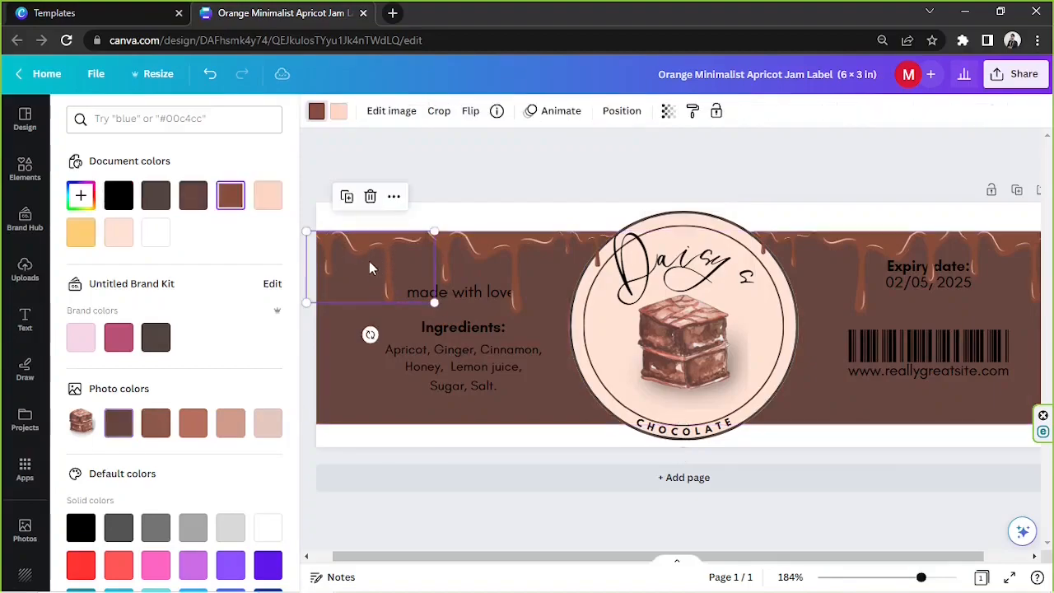
pyautogui.moveTo(266, 348)
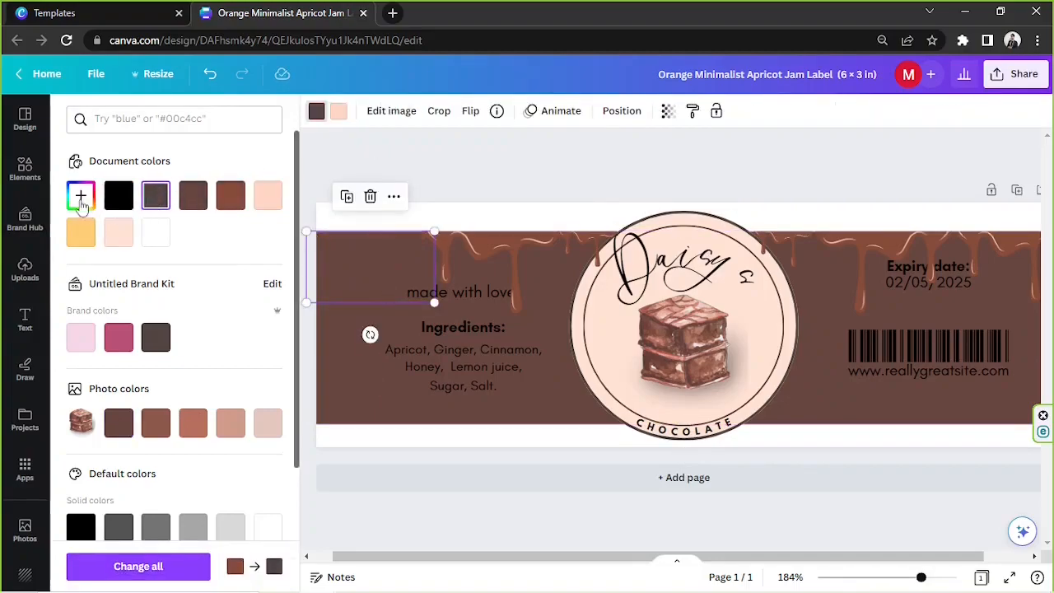
pyautogui.click(80, 195)
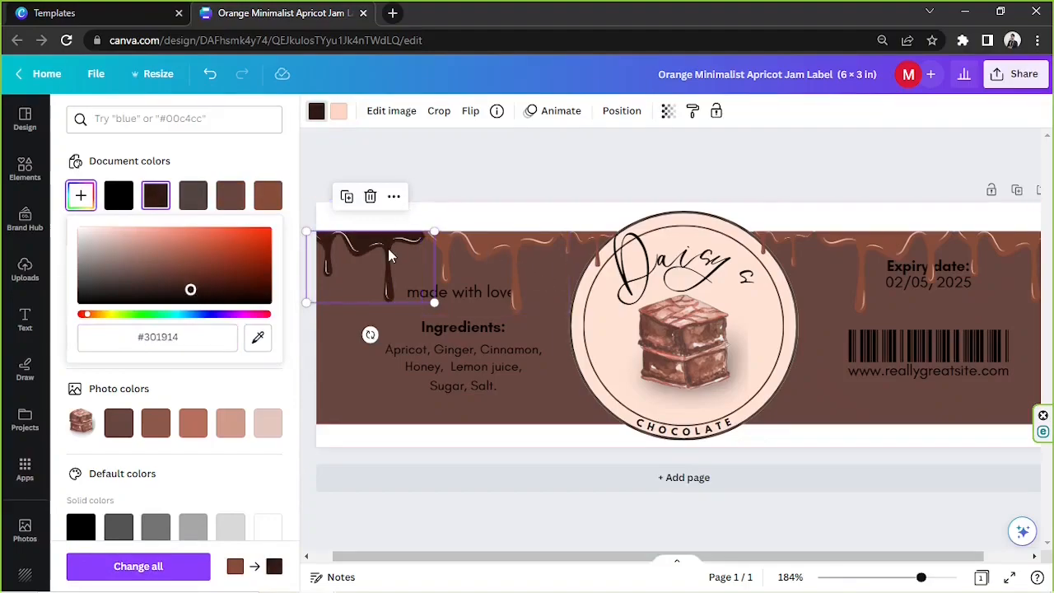
pyautogui.rightClick(371, 264)
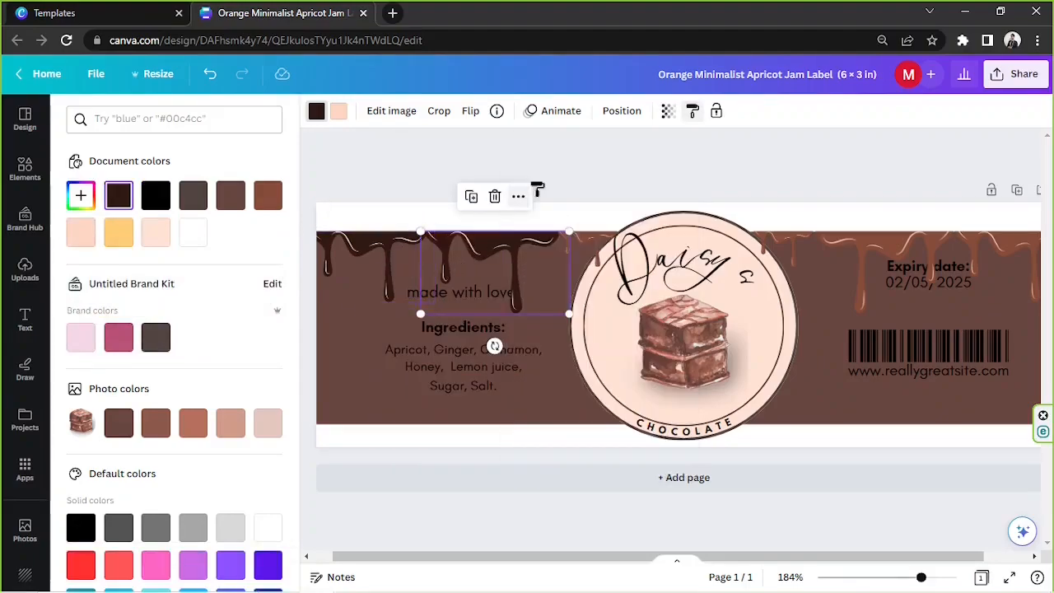
pyautogui.click(25, 169)
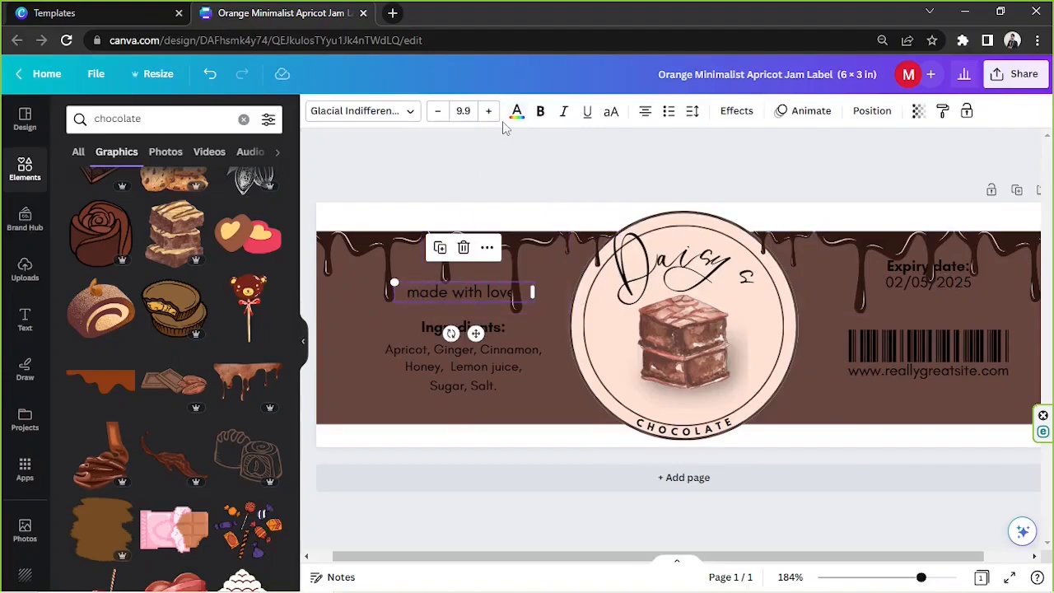
# - Color the 'made with love' tagline white, then delete it
pyautogui.click(516, 111)
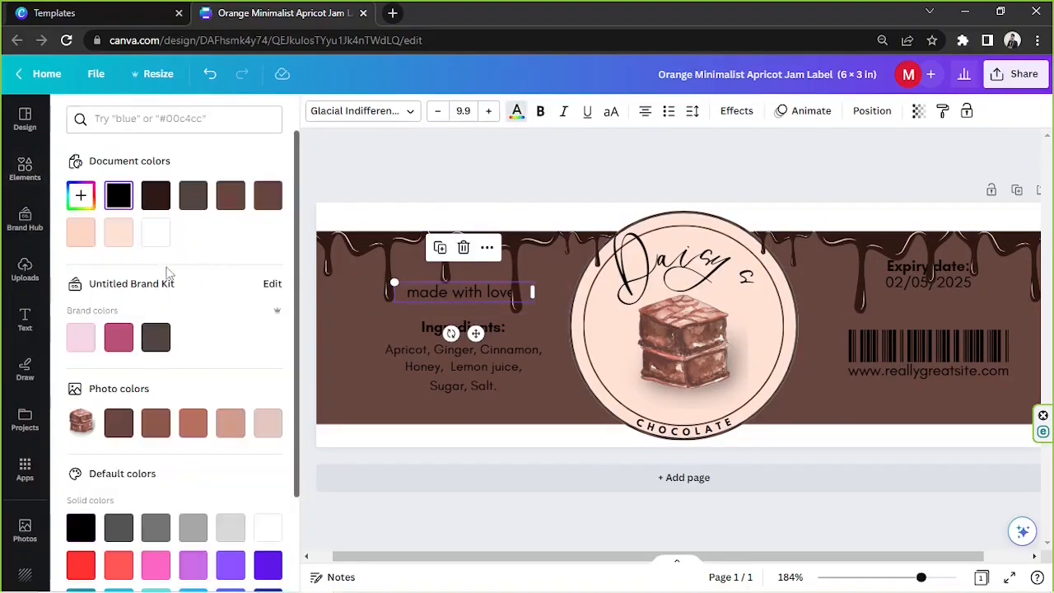
pyautogui.click(156, 232)
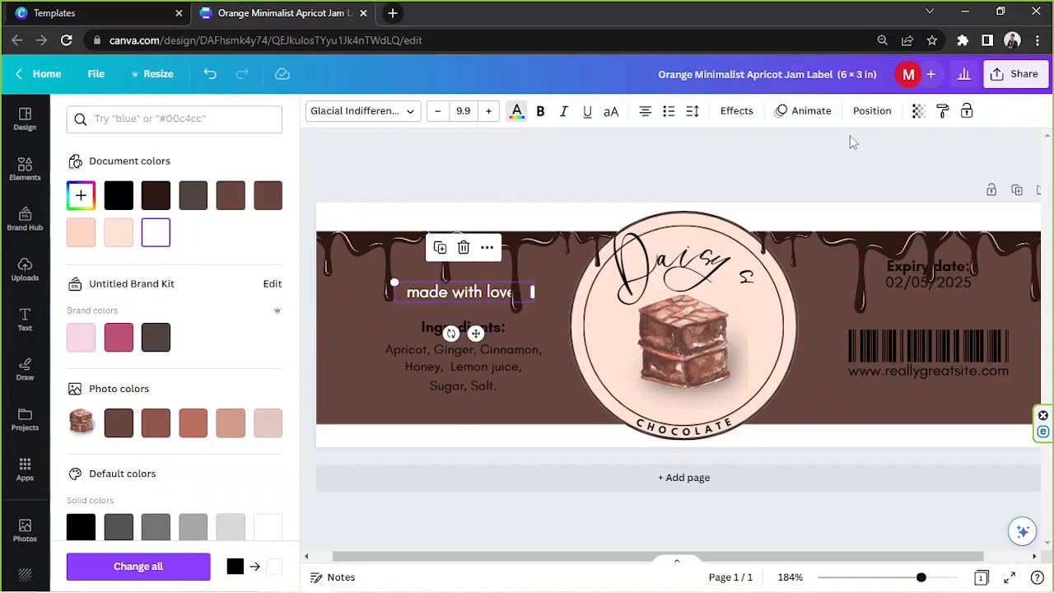
pyautogui.click(871, 110)
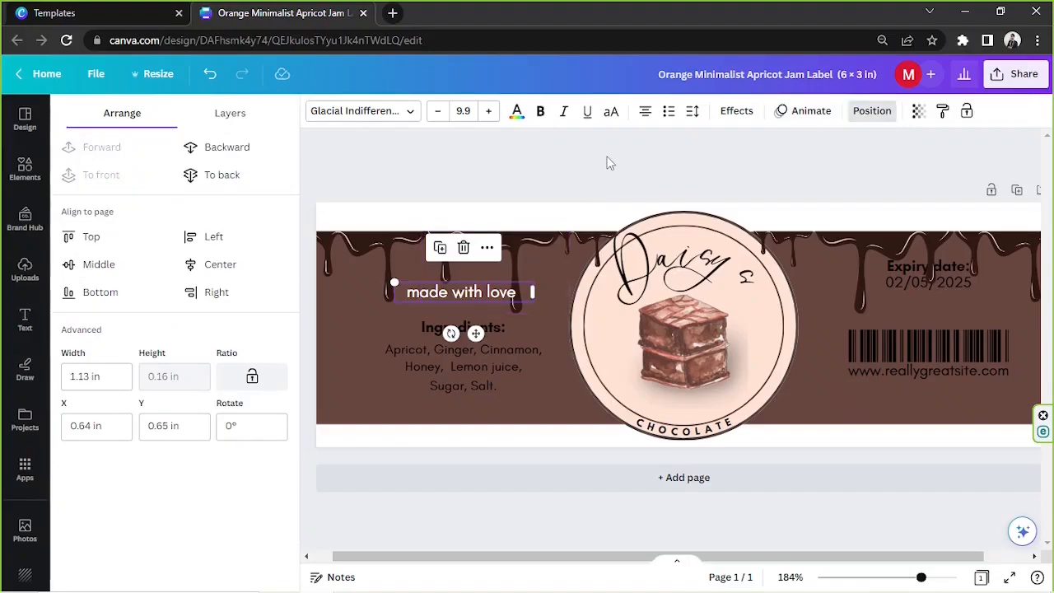
pyautogui.click(25, 169)
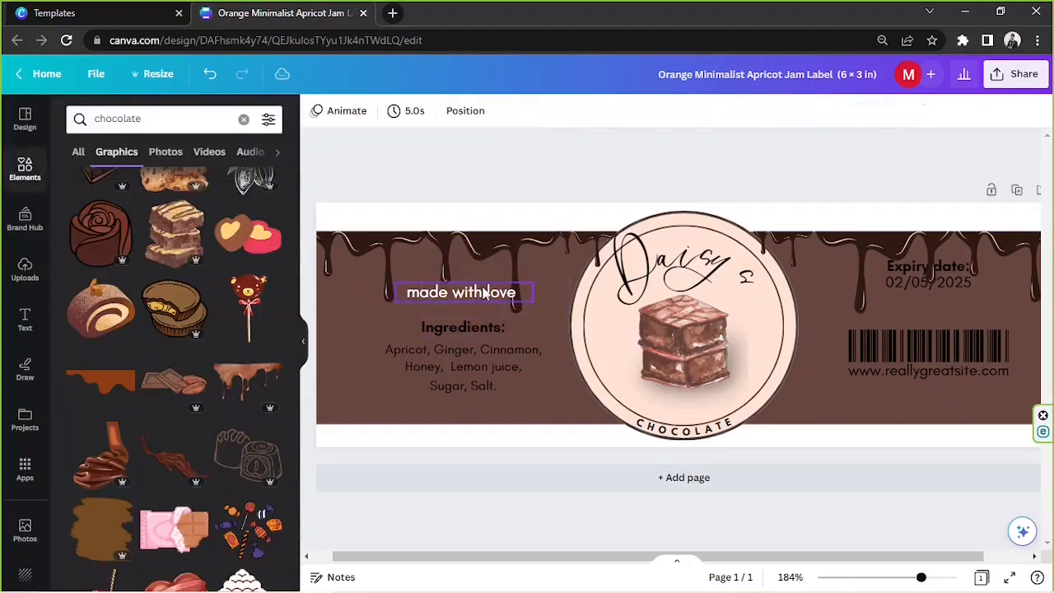
pyautogui.click(461, 326)
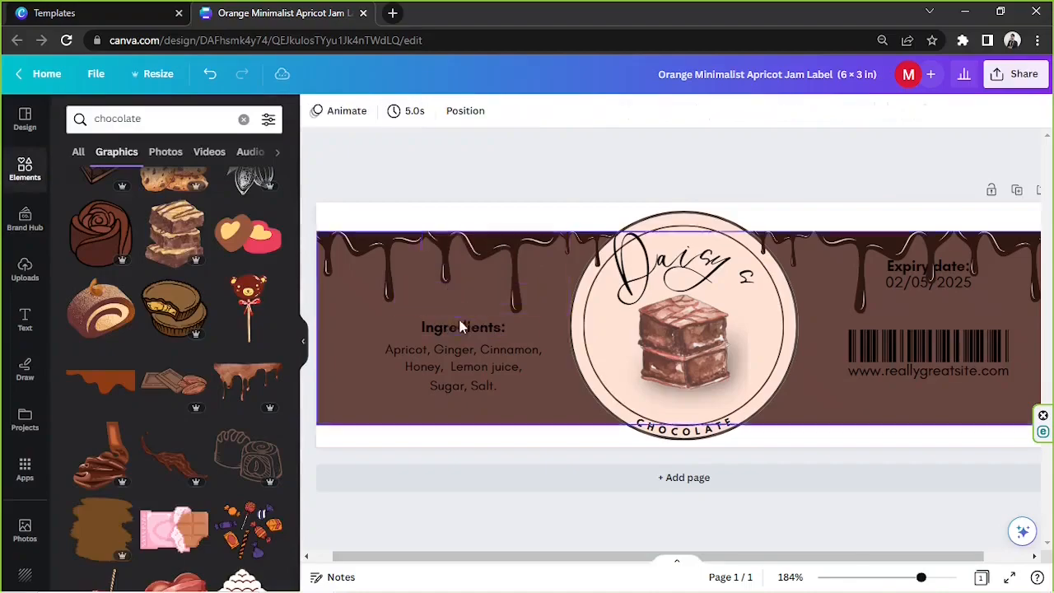
# - Move the Ingredients heading and list higher and set their text white
pyautogui.click(463, 327)
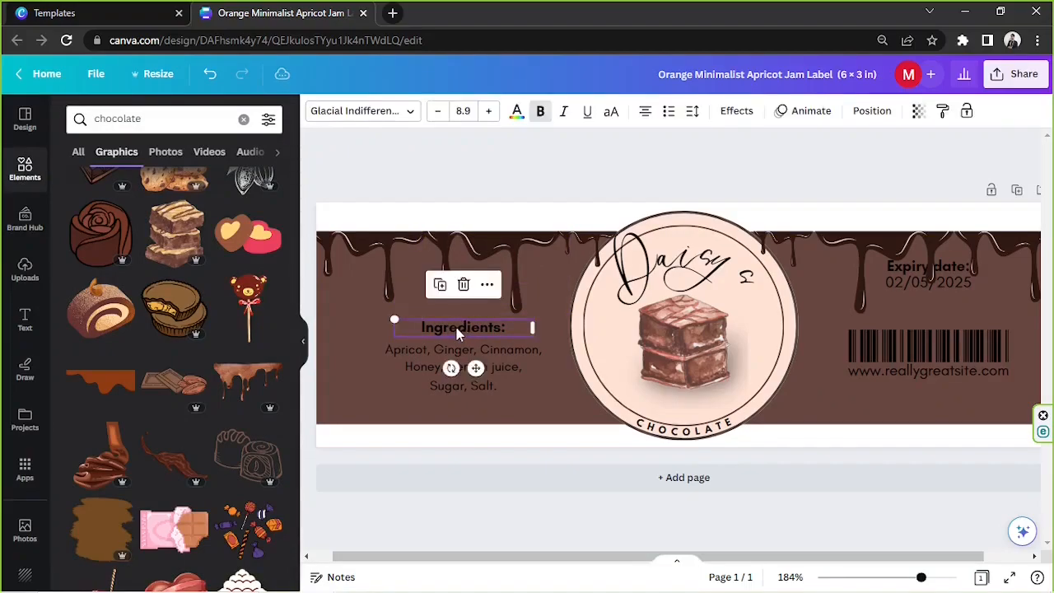
pyautogui.moveTo(461, 327); pyautogui.dragTo(444, 305)
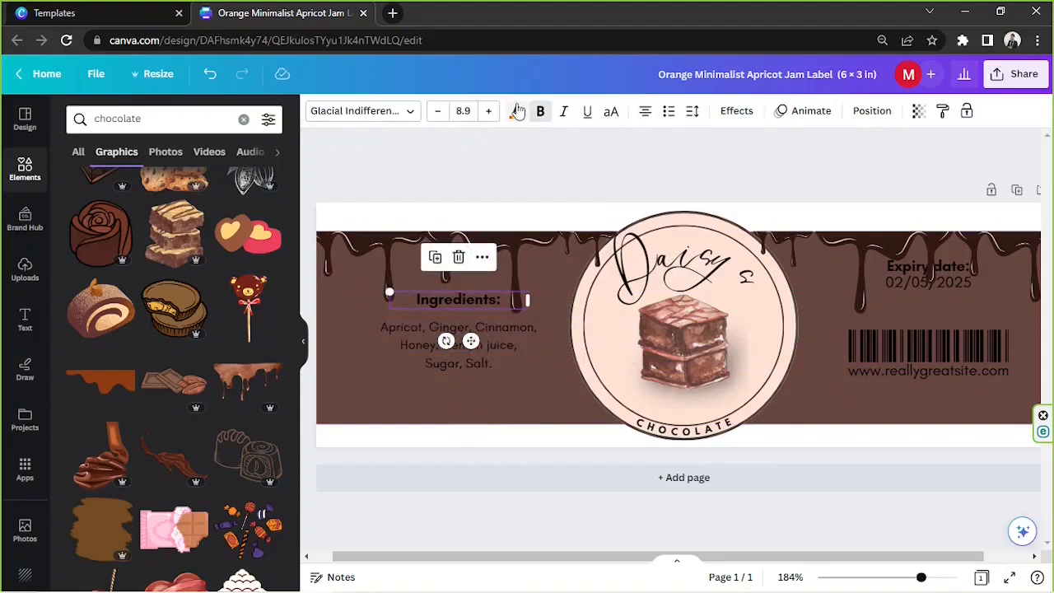
pyautogui.click(516, 111)
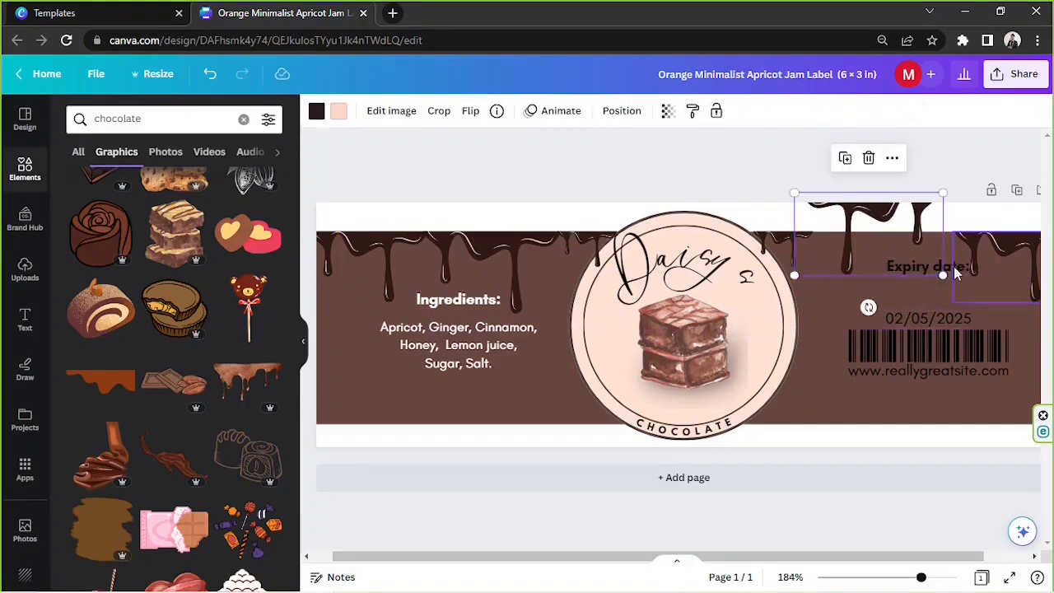
# - Turn the expiry date text white
pyautogui.click(928, 266)
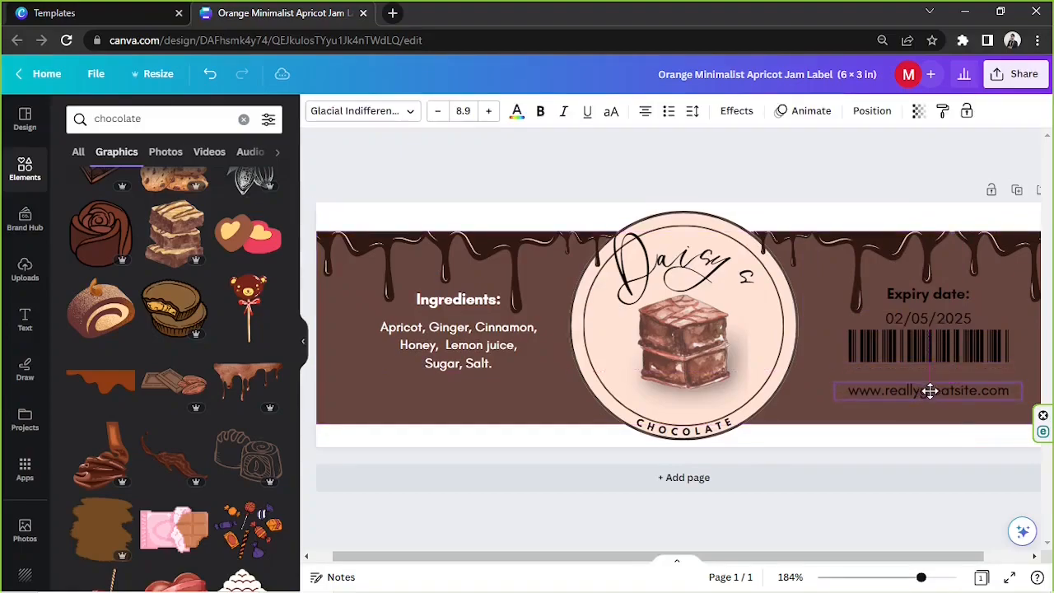
pyautogui.click(929, 346)
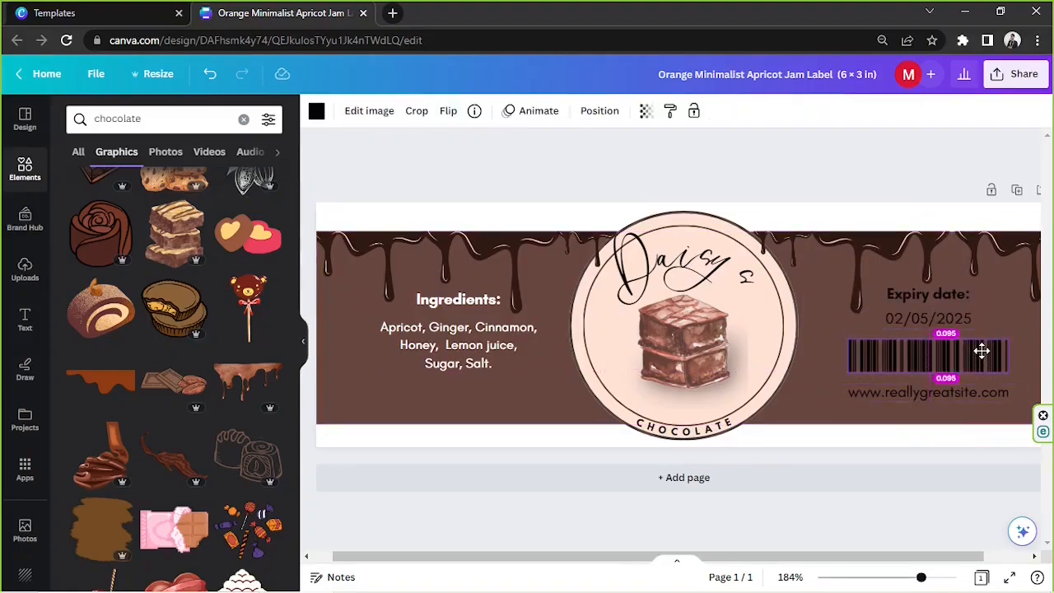
pyautogui.click(929, 319)
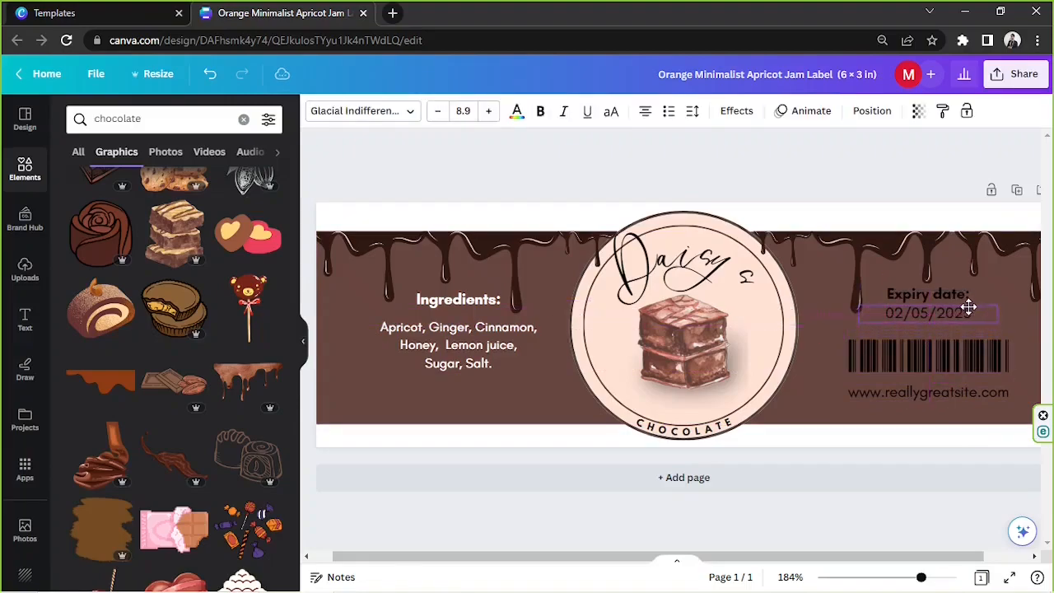
pyautogui.click(929, 313)
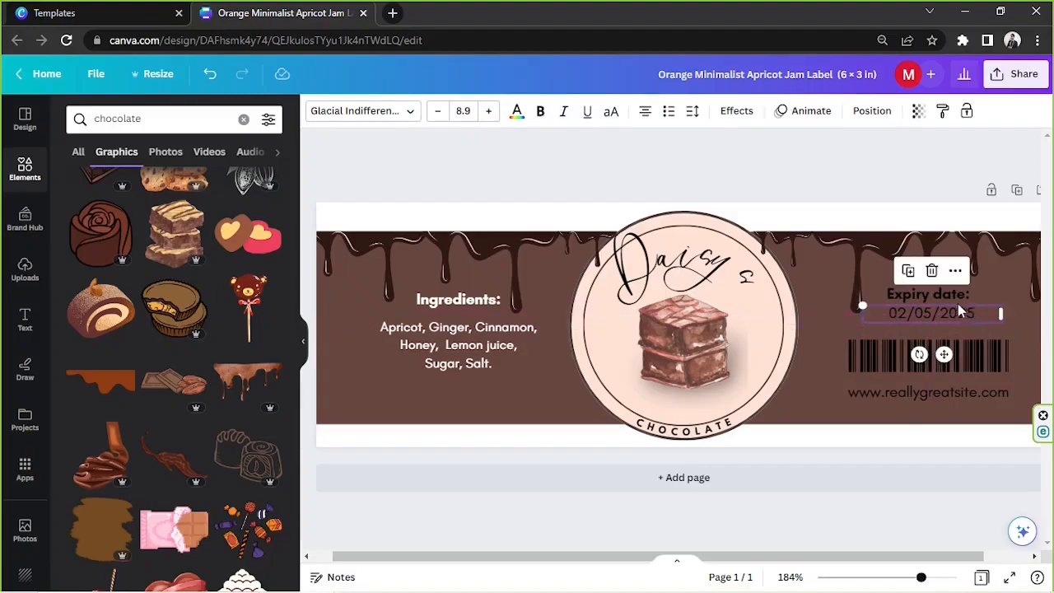
pyautogui.click(517, 111)
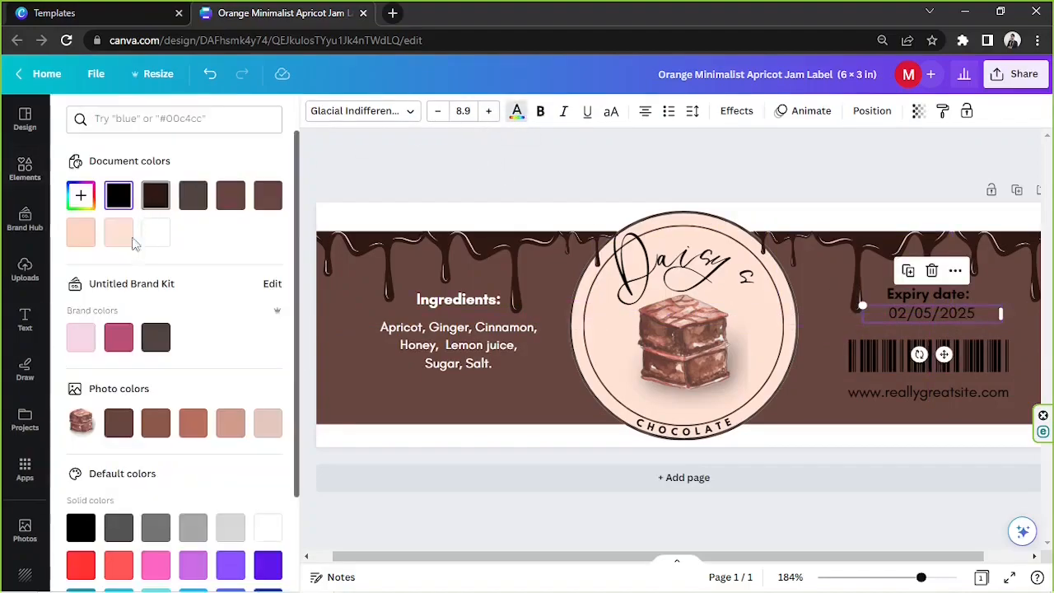
pyautogui.click(156, 232)
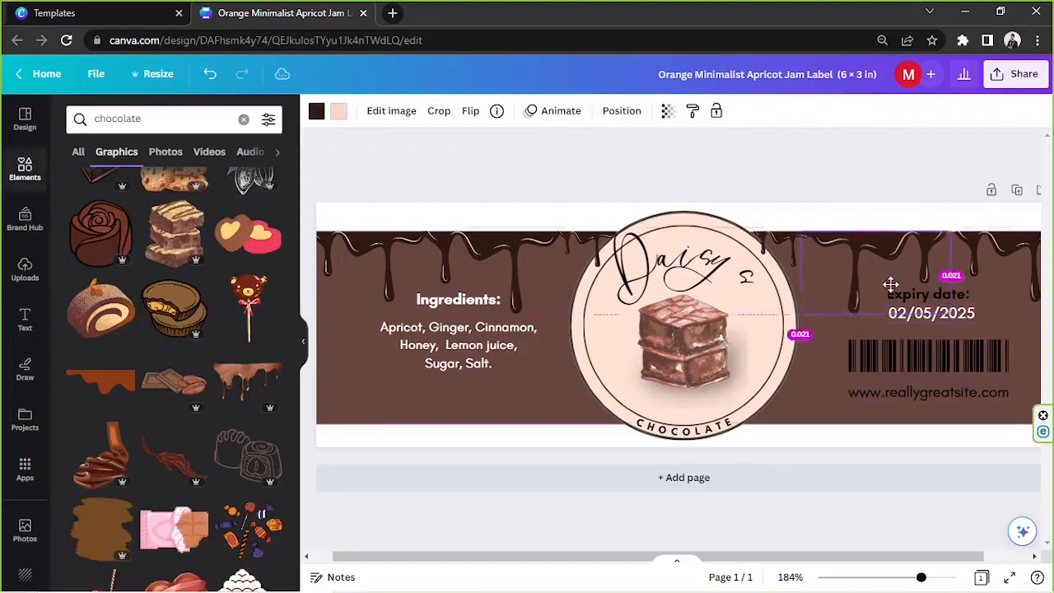
# - Turn the barcode and website address white
pyautogui.click(929, 295)
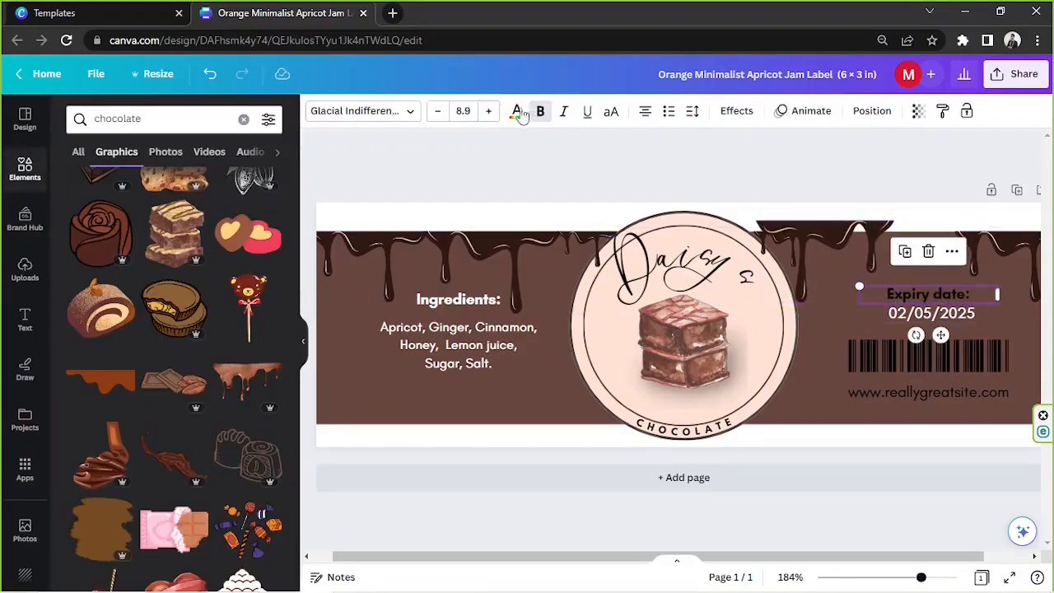
pyautogui.click(516, 110)
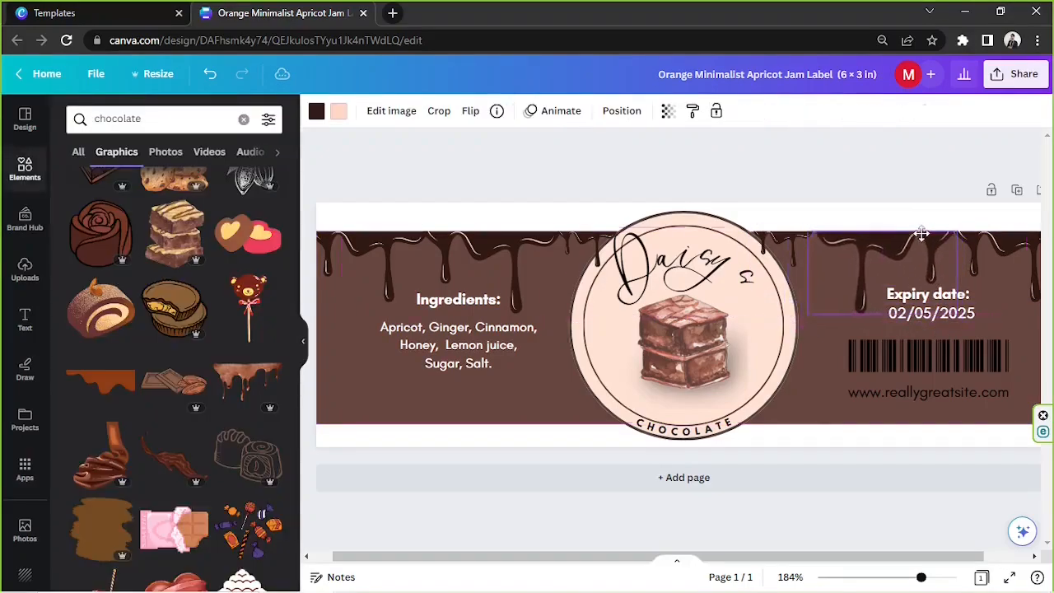
pyautogui.click(928, 356)
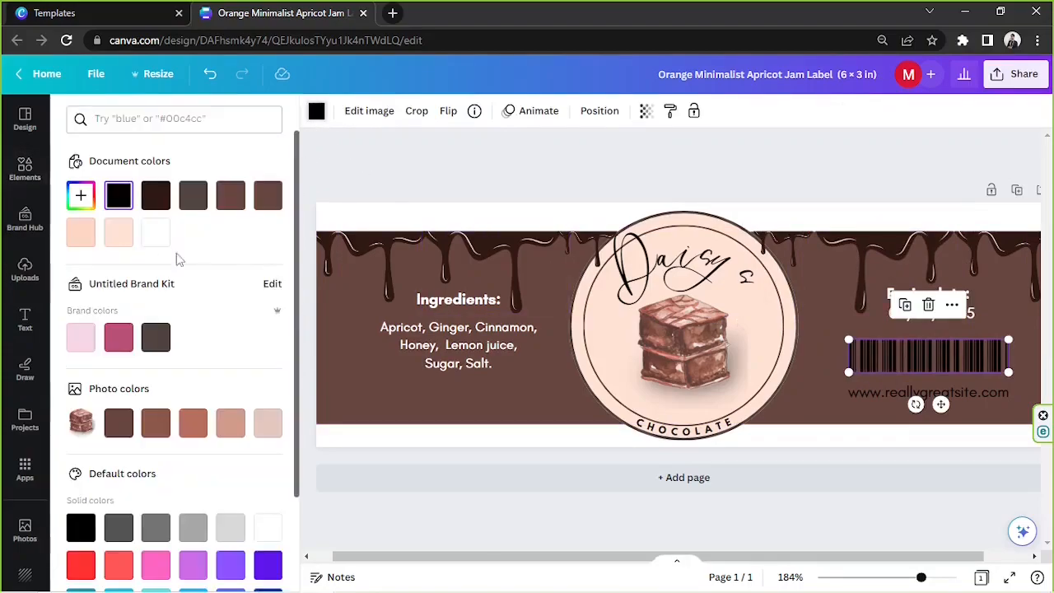
pyautogui.click(928, 392)
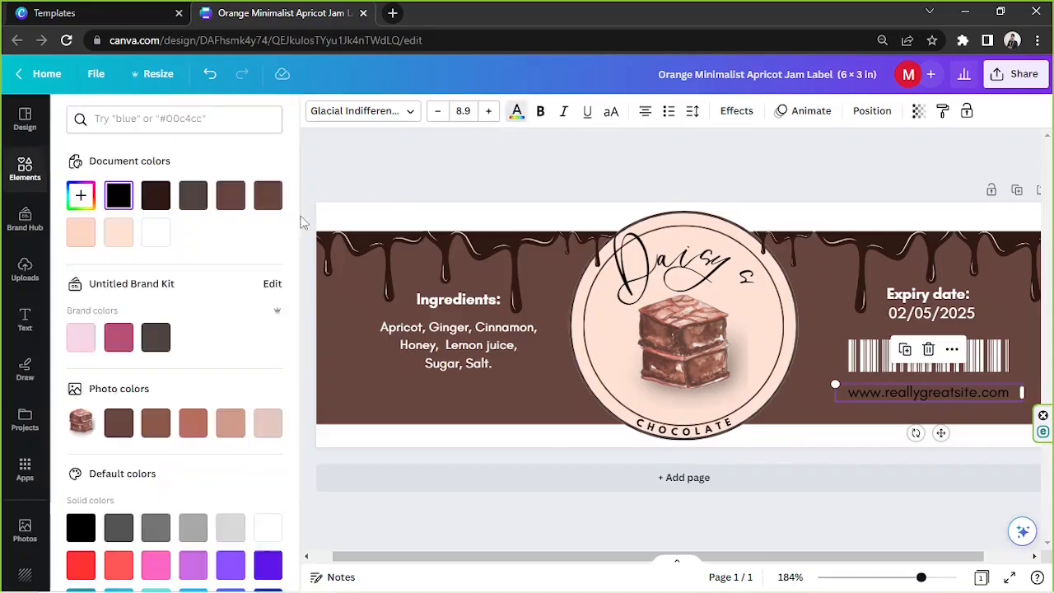
pyautogui.write('chocolate')
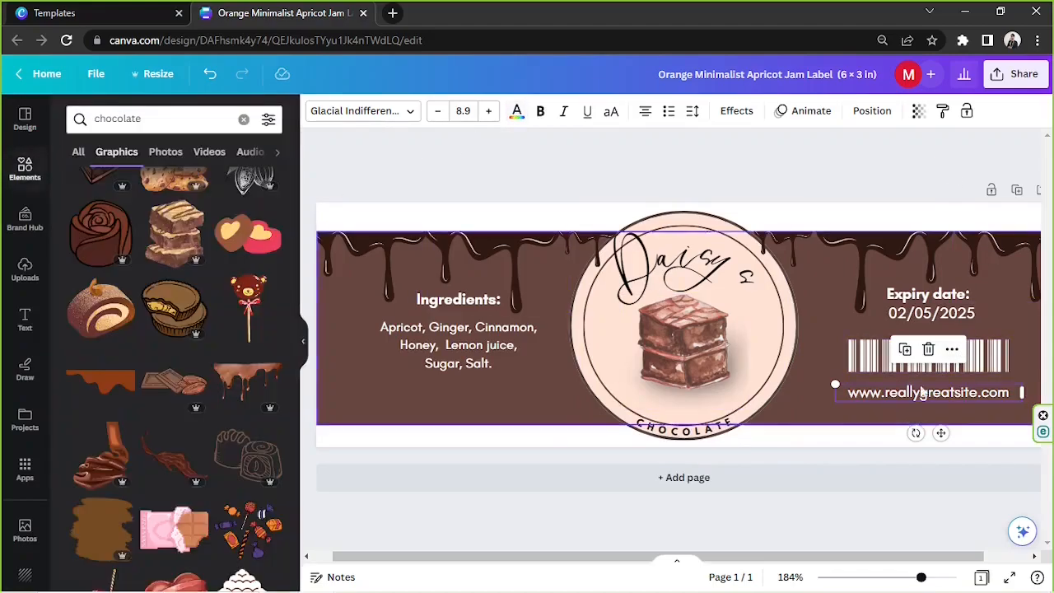
# - Change the Daisy's title font, trying Jimmy Script before settling on Apricots
pyautogui.click(929, 356)
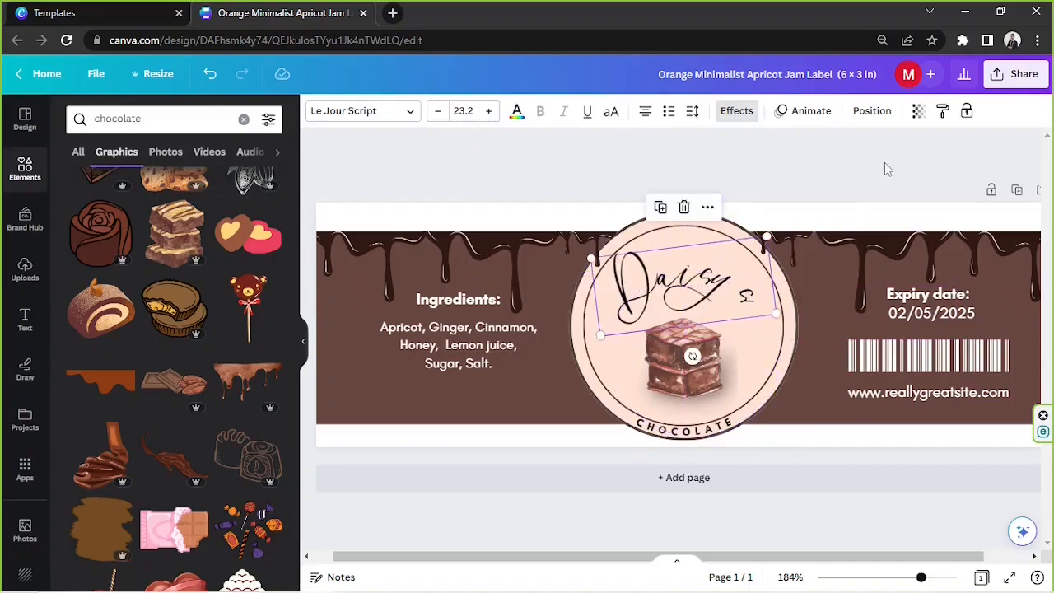
pyautogui.click(692, 356)
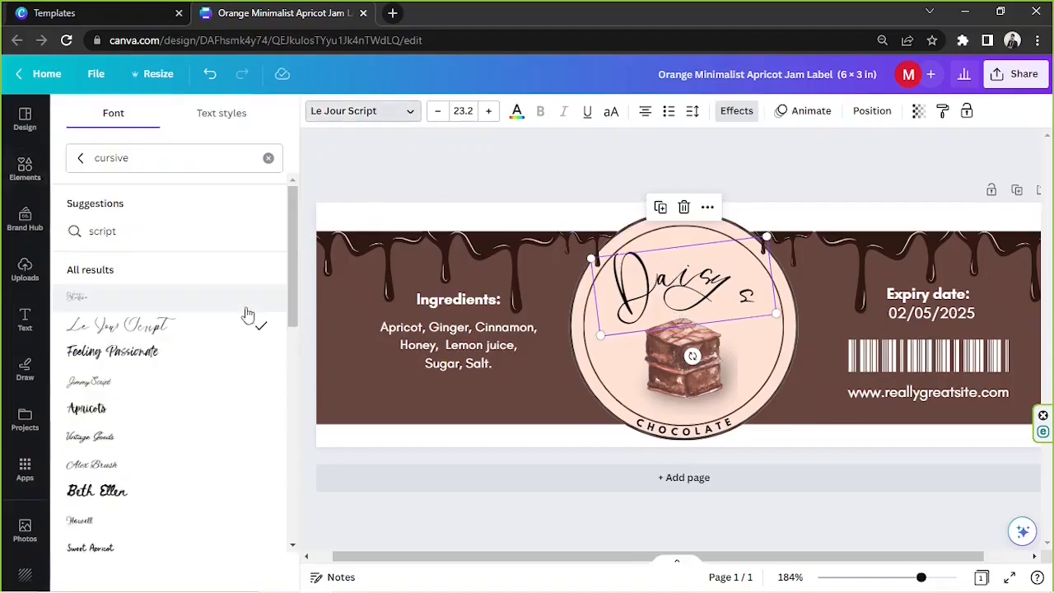
pyautogui.click(89, 380)
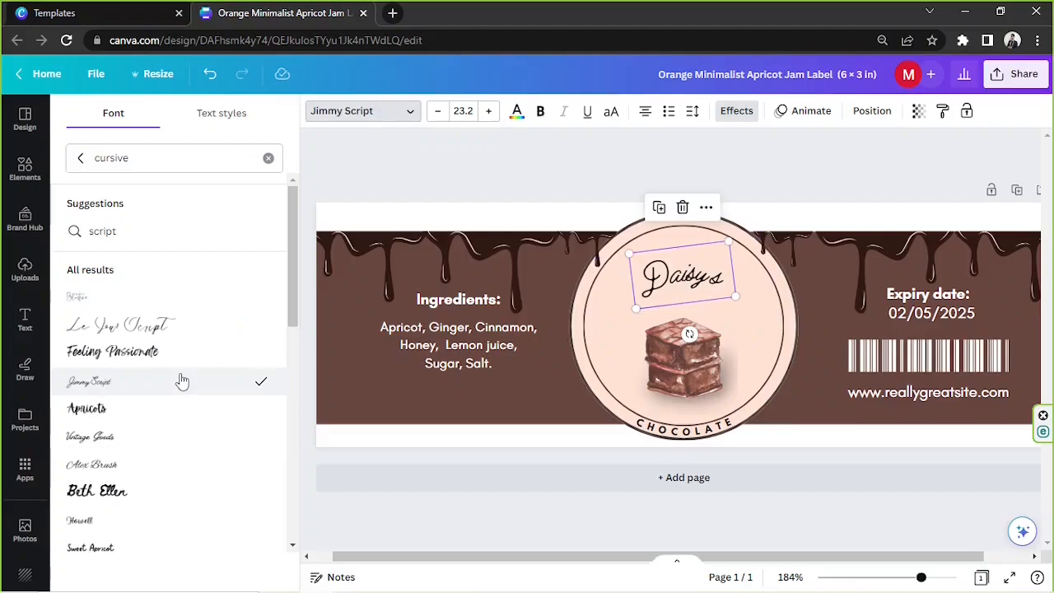
pyautogui.moveTo(166, 423)
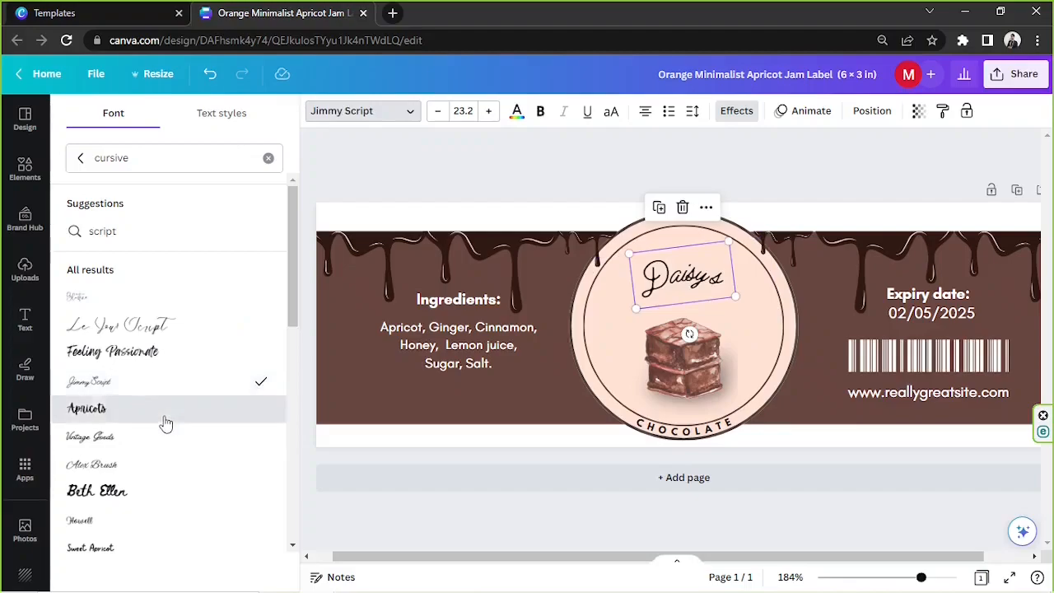
pyautogui.click(87, 409)
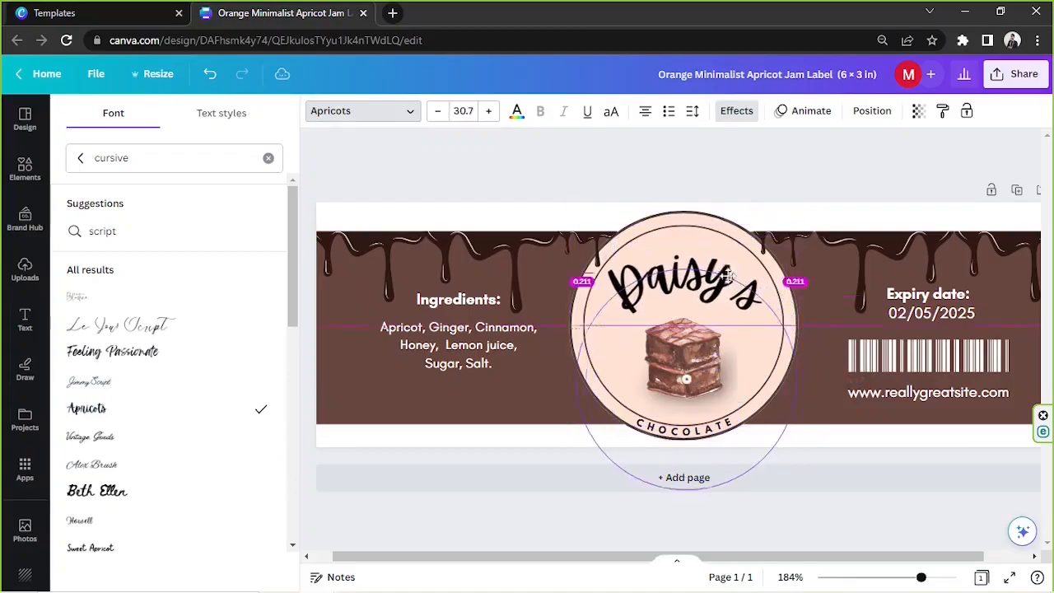
pyautogui.click(24, 169)
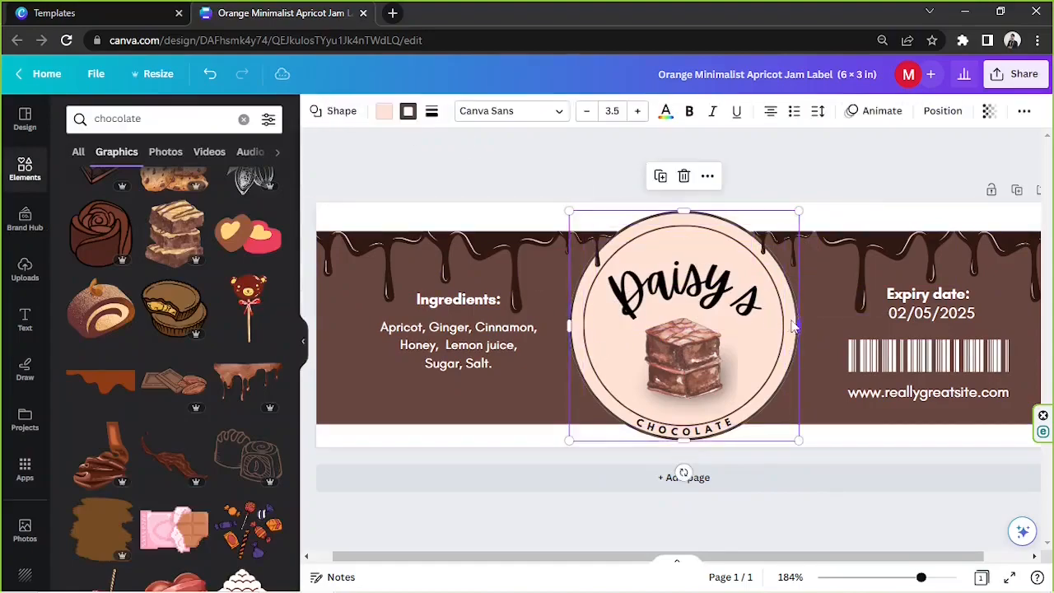
# - Set the circle's fill to a new custom colour, #FFCE9B
pyautogui.click(384, 111)
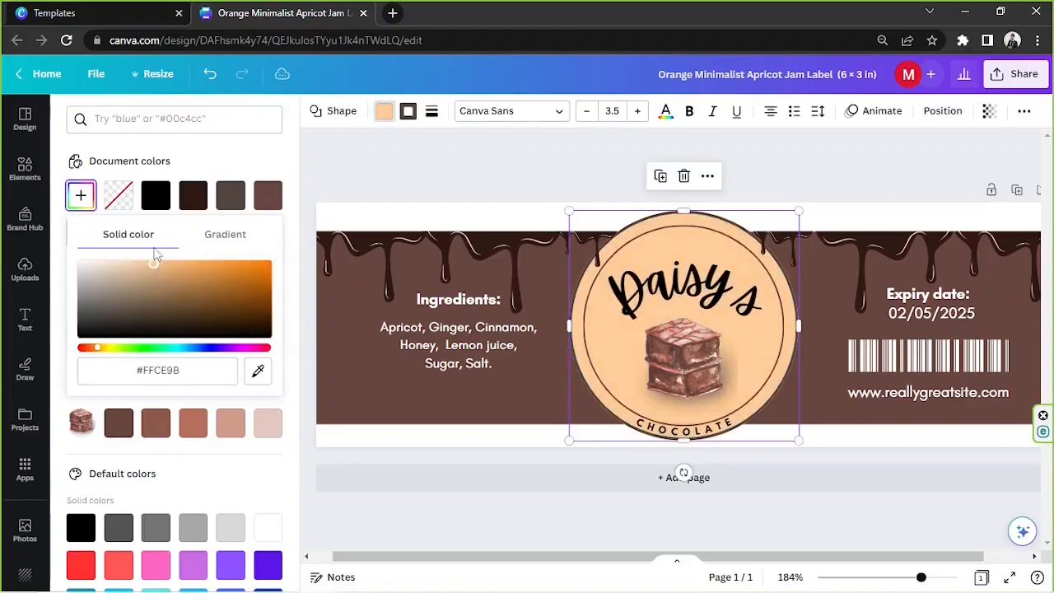
pyautogui.click(25, 169)
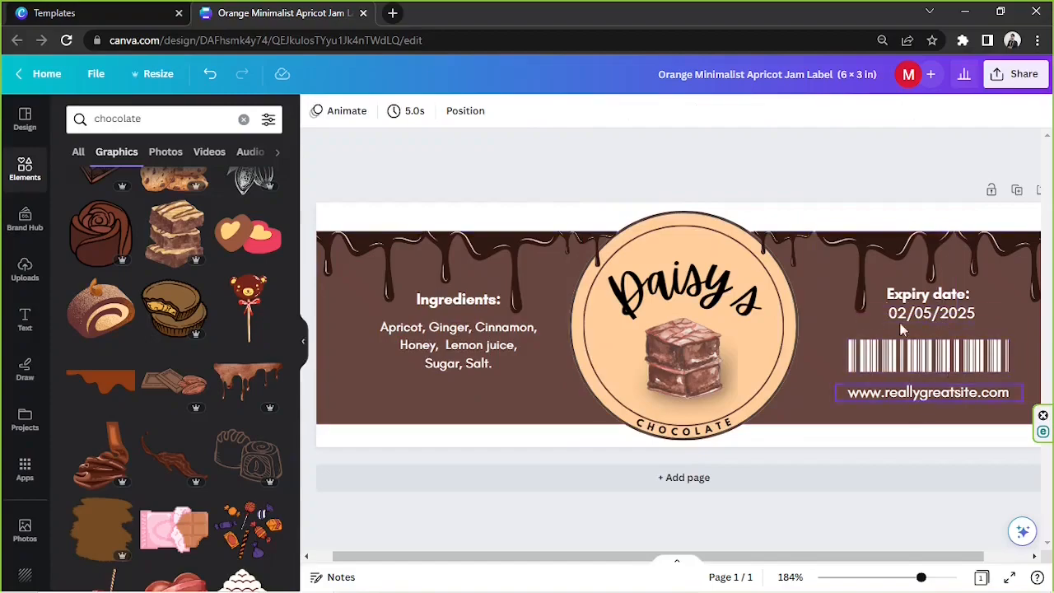
pyautogui.click(832, 245)
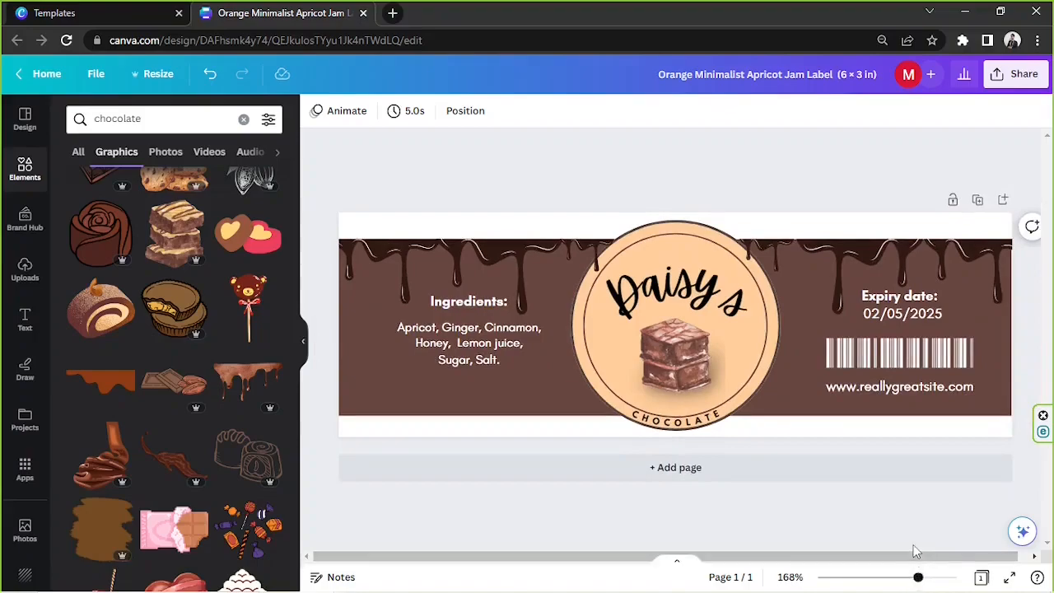
pyautogui.moveTo(862, 535)
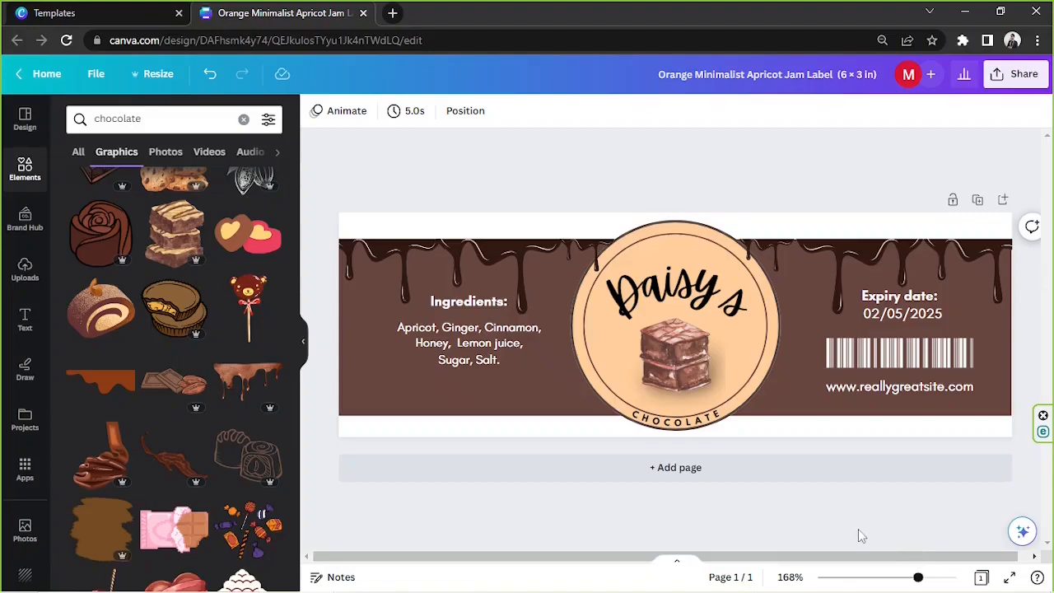
pyautogui.moveTo(859, 532)
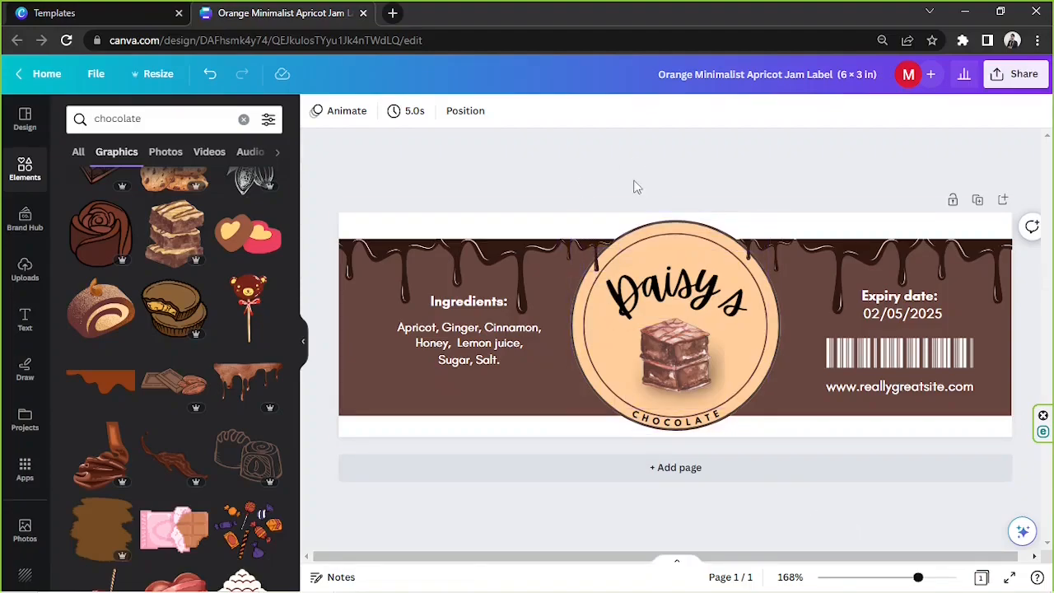
# - Open the label's download panel and review file types, keeping PNG at 1,800 × 600 px
pyautogui.click(675, 325)
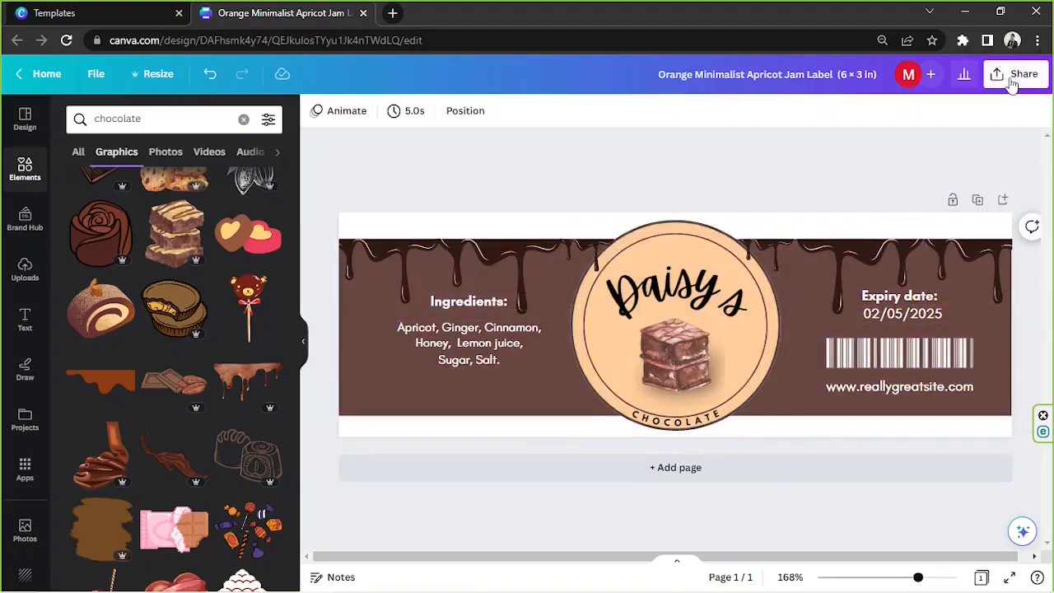
pyautogui.click(1024, 73)
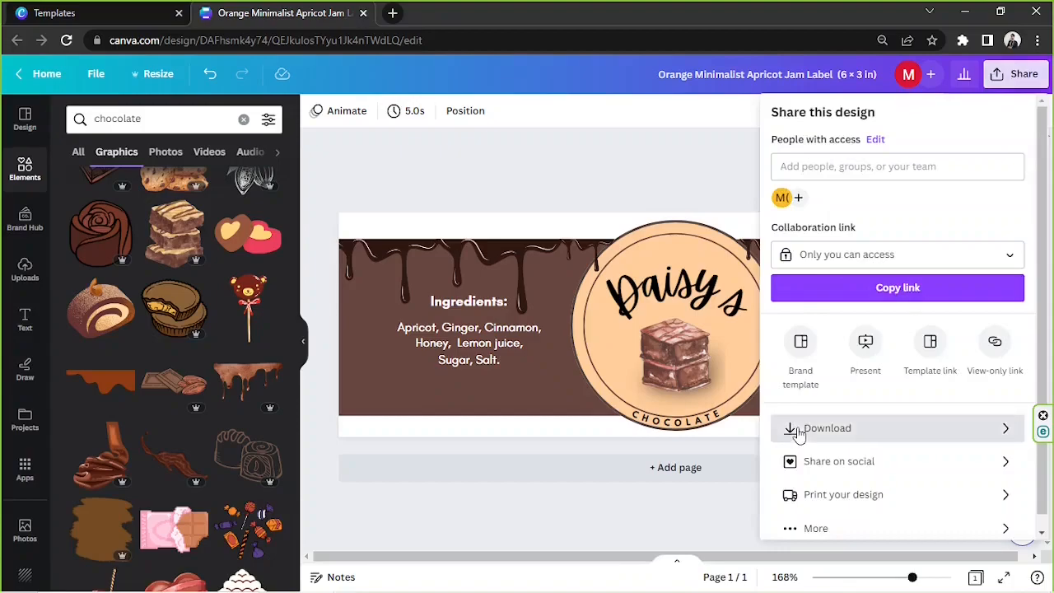
pyautogui.click(827, 428)
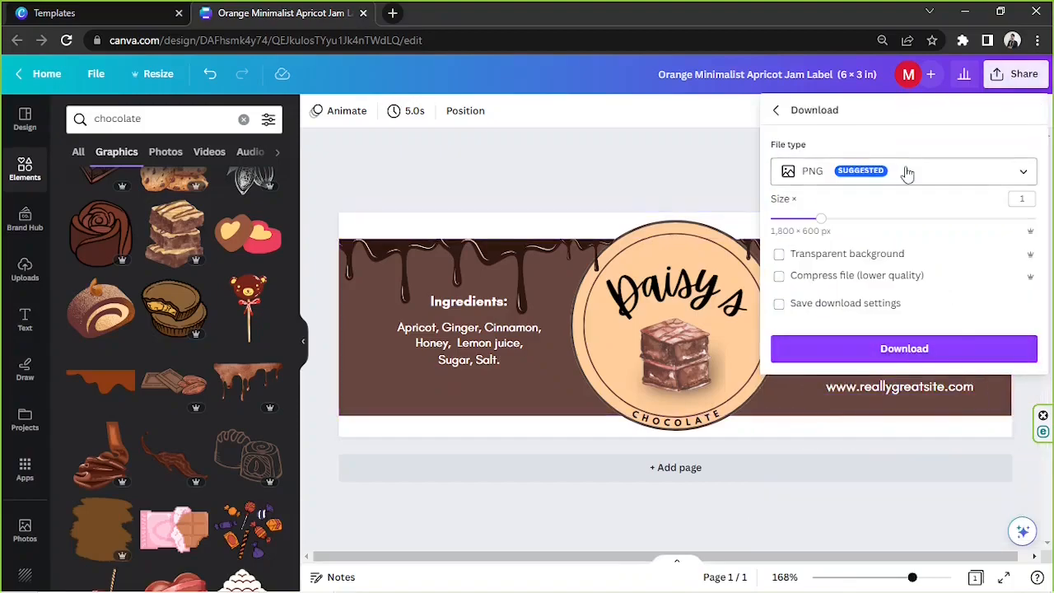
pyautogui.click(904, 170)
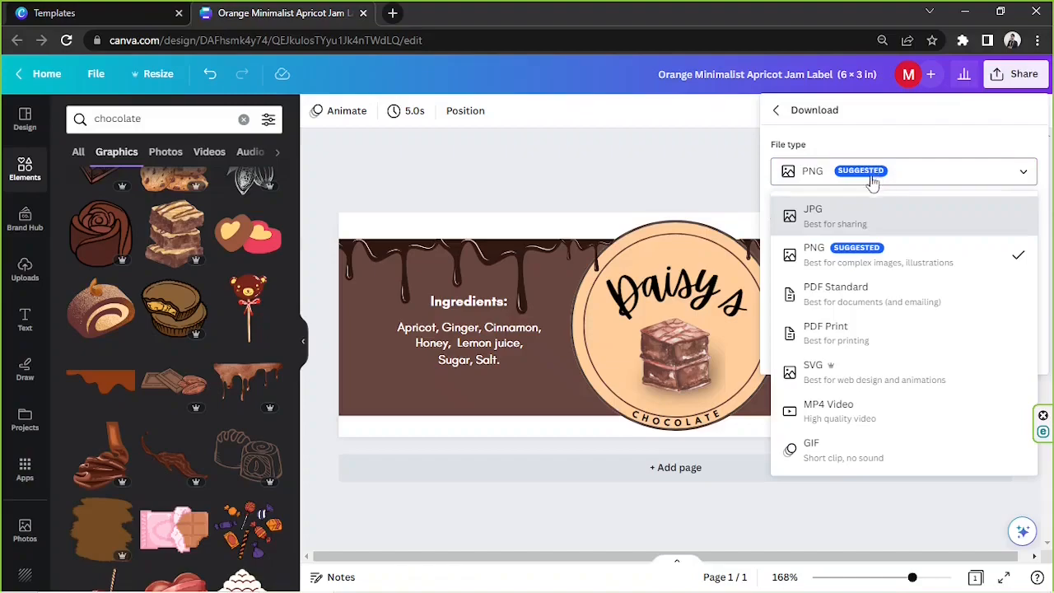
pyautogui.moveTo(867, 332)
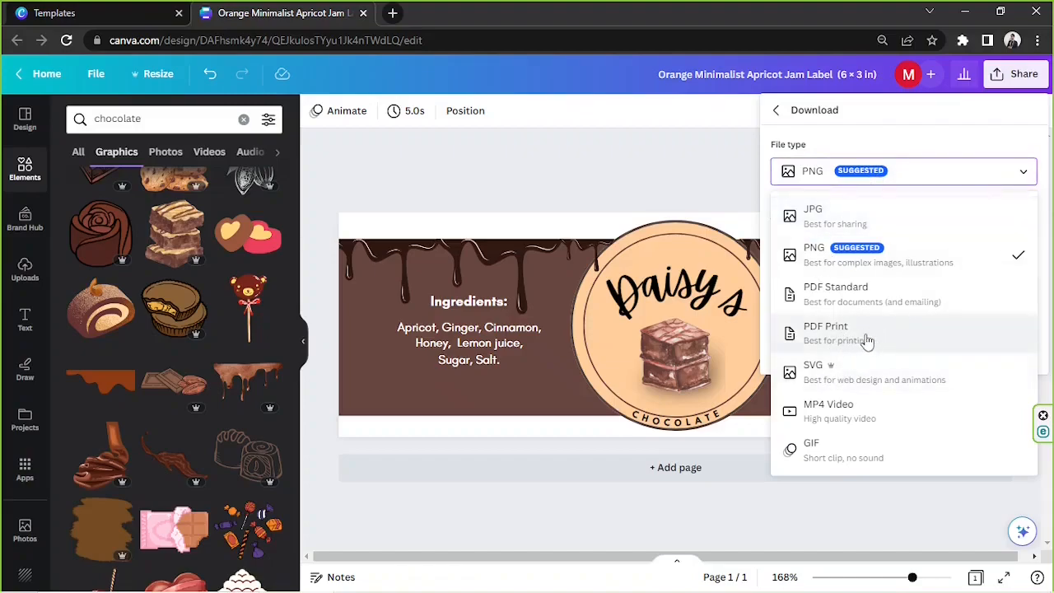
pyautogui.moveTo(909, 352)
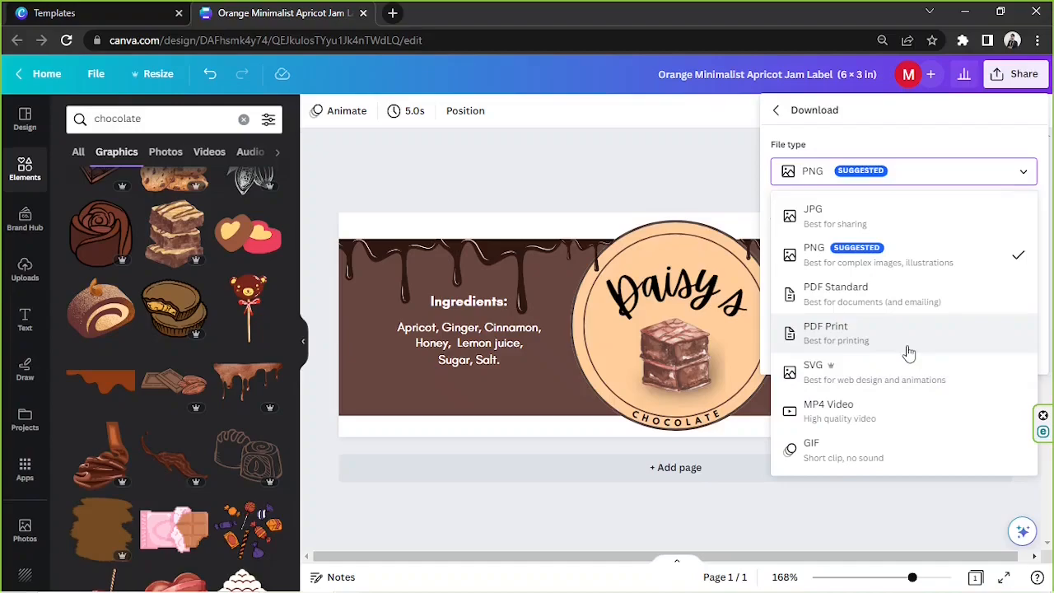
pyautogui.moveTo(927, 321)
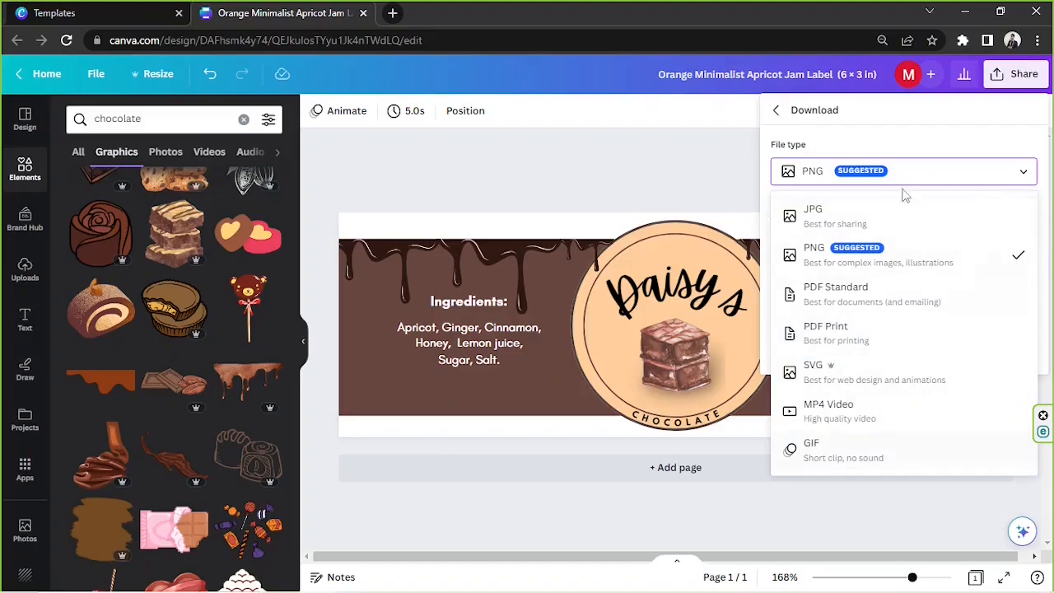
pyautogui.click(814, 248)
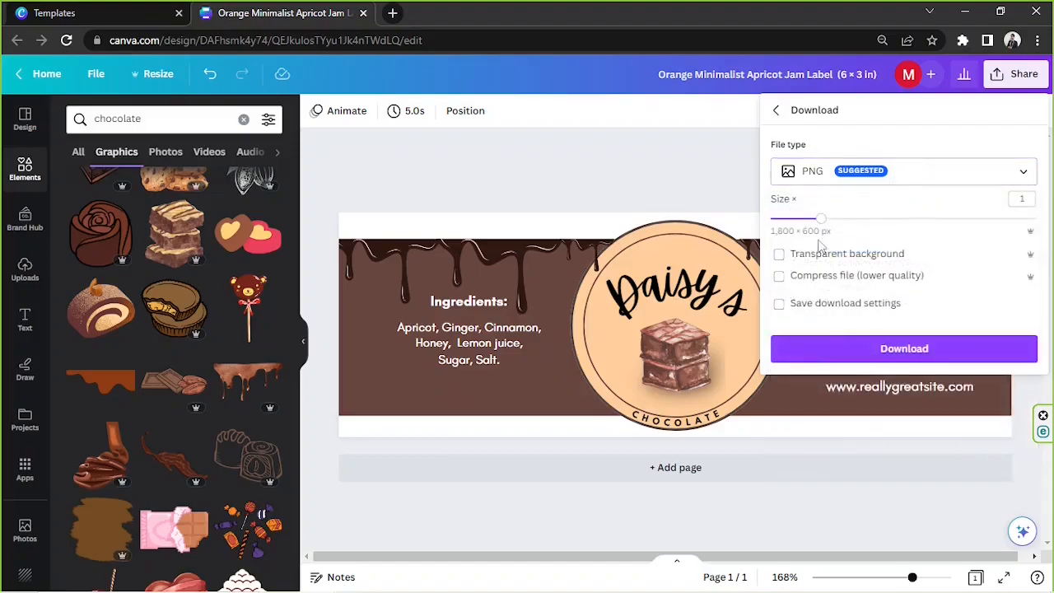
pyautogui.moveTo(824, 221)
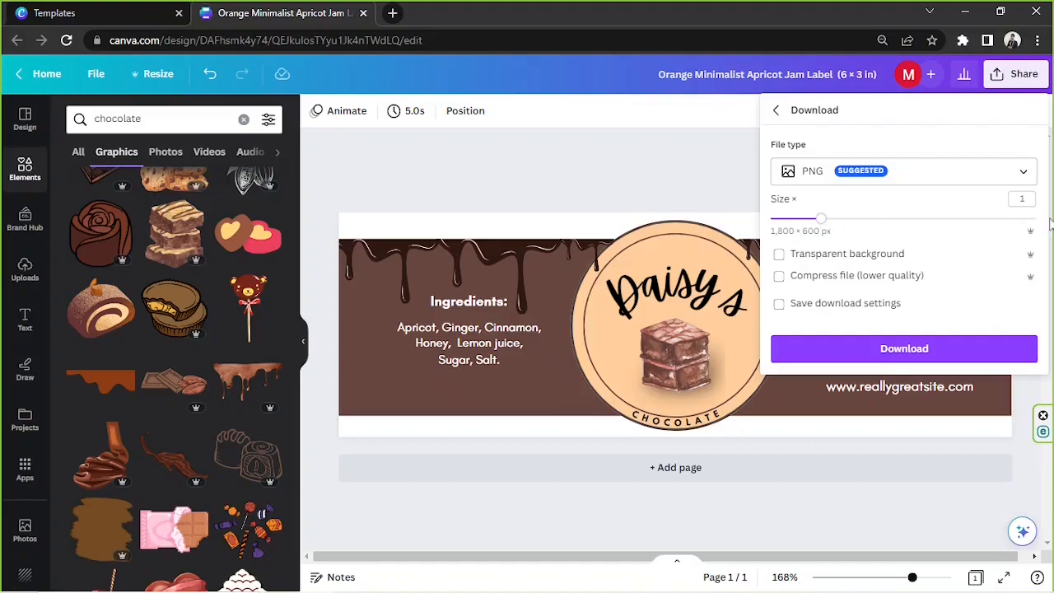
pyautogui.moveTo(906, 422)
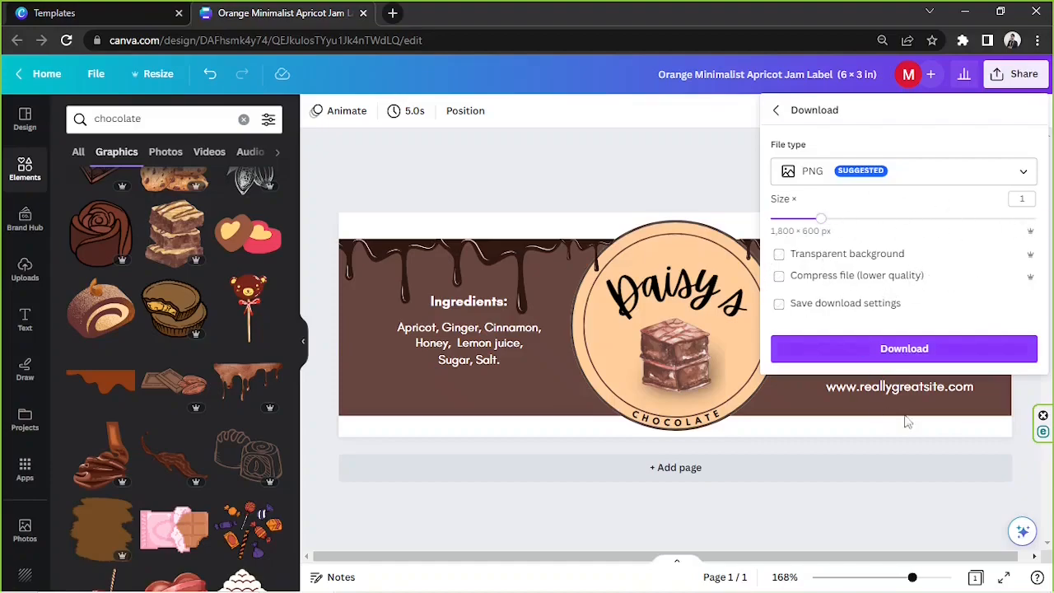
pyautogui.moveTo(828, 223)
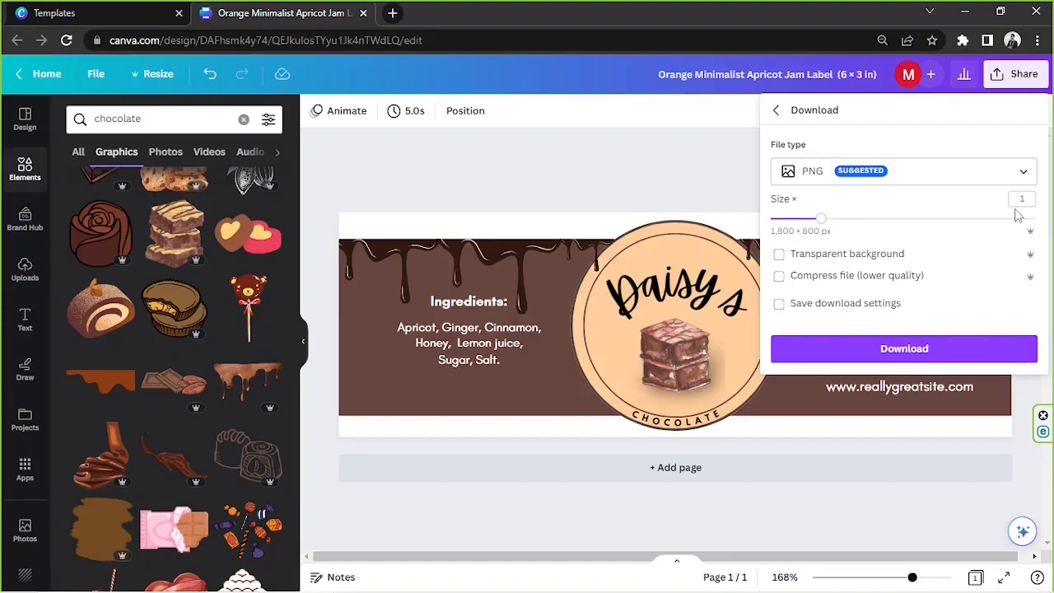
pyautogui.moveTo(905, 349)
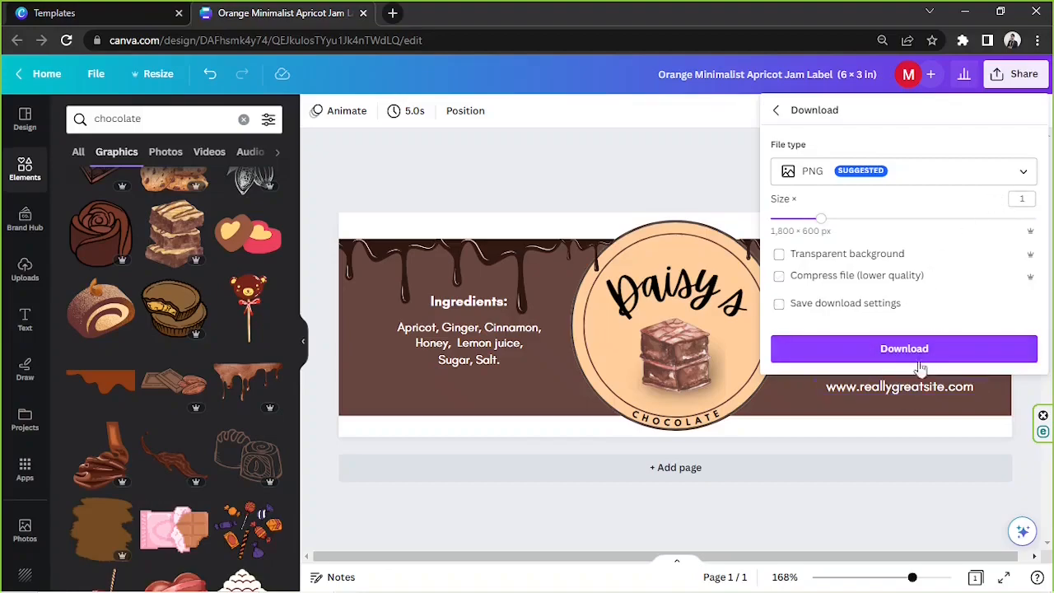